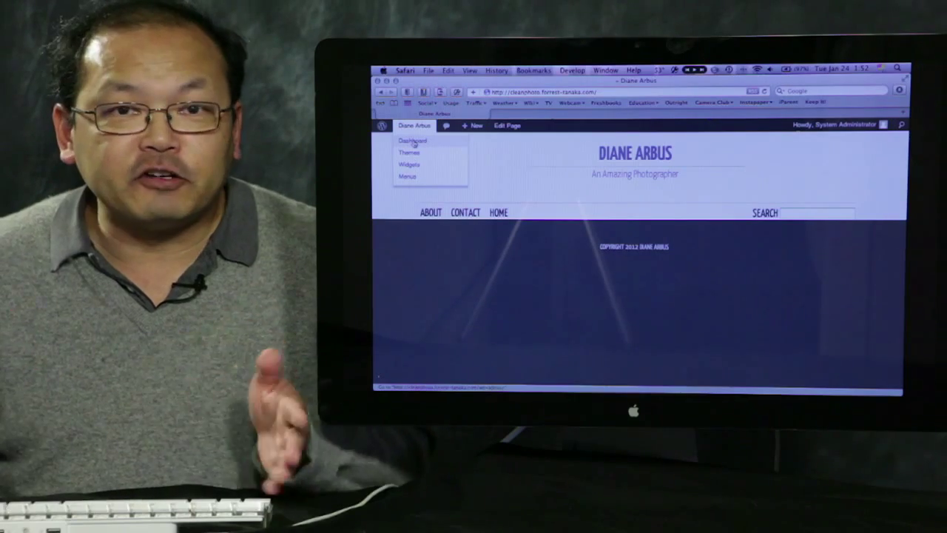
Go to the admin Dashboard and show the Pages list (About, Contact, Home)
left_click(413, 141)
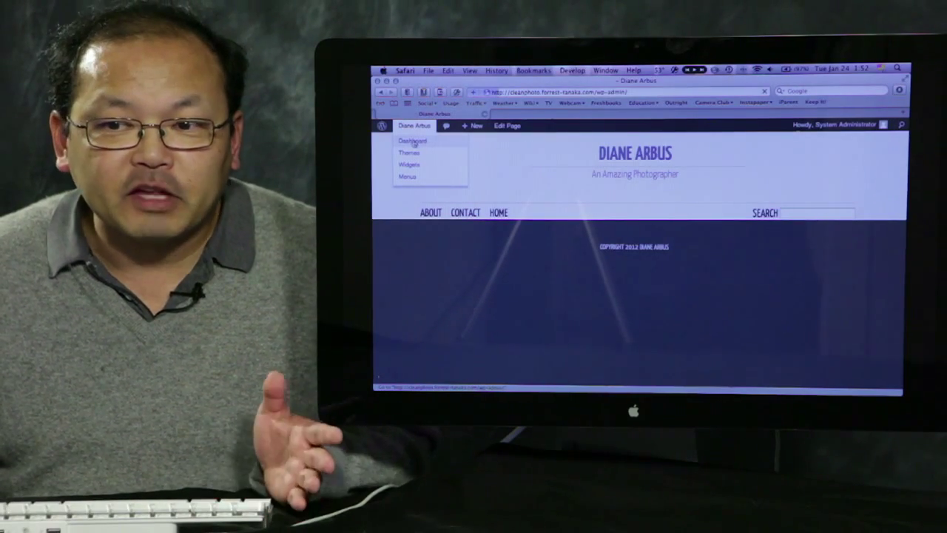
left_click(413, 141)
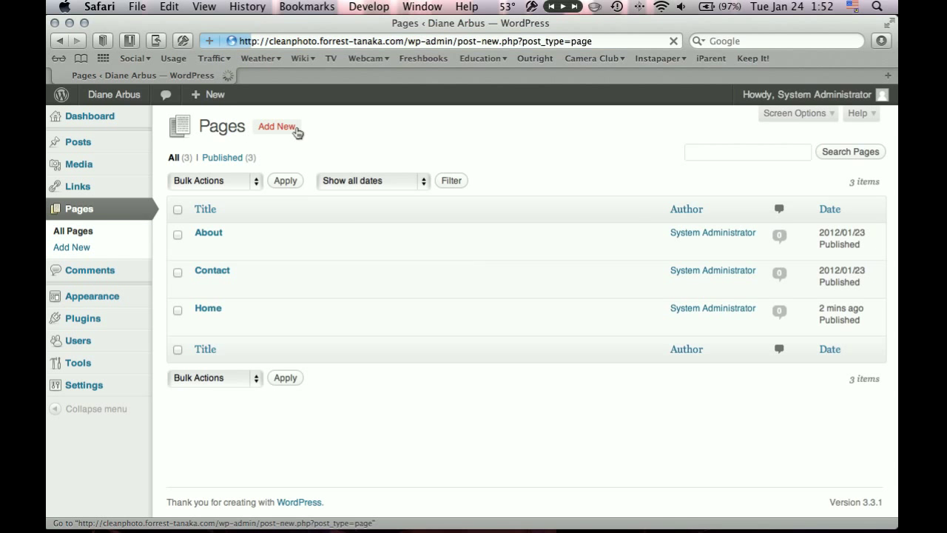
Create a new page titled 'Home Page Slideshow' and bring up the media uploader
left_click(279, 128)
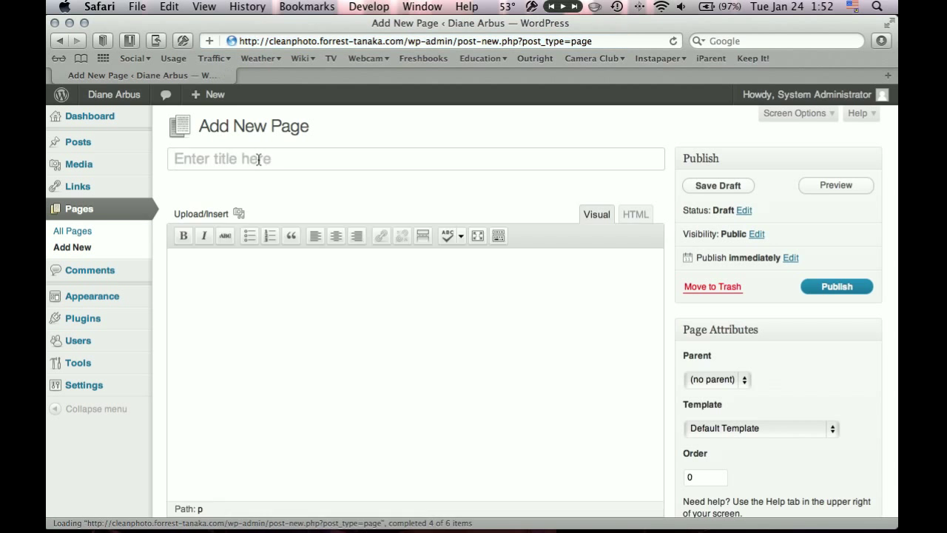
type("Home Page Sli")
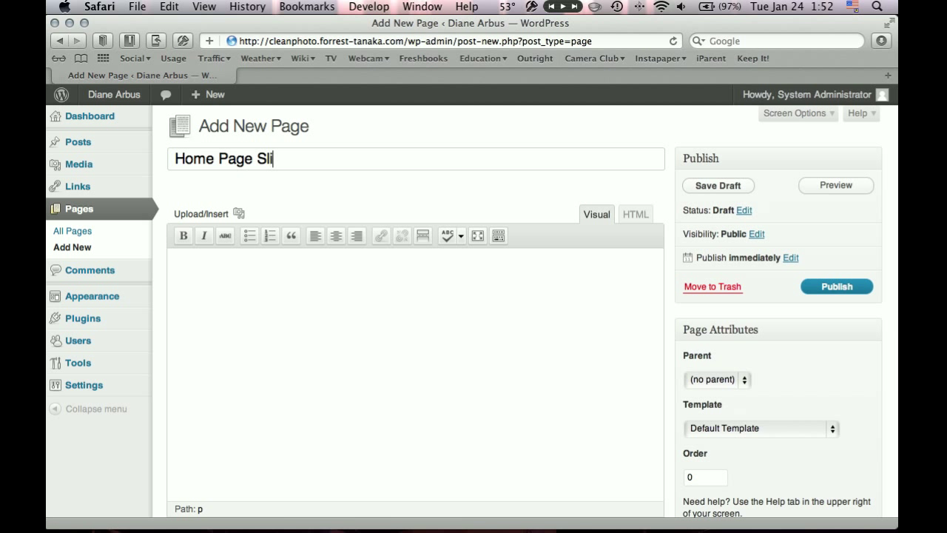
type("deshow")
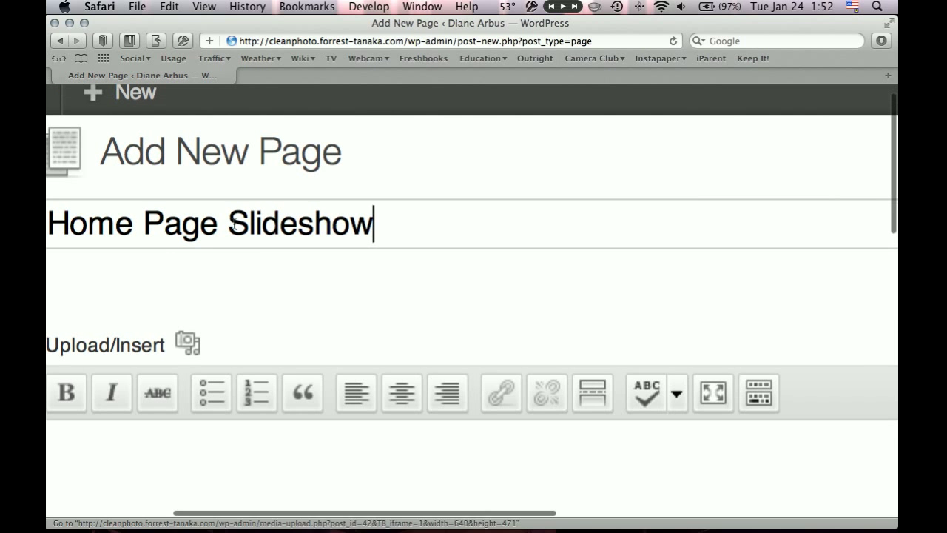
left_click(186, 343)
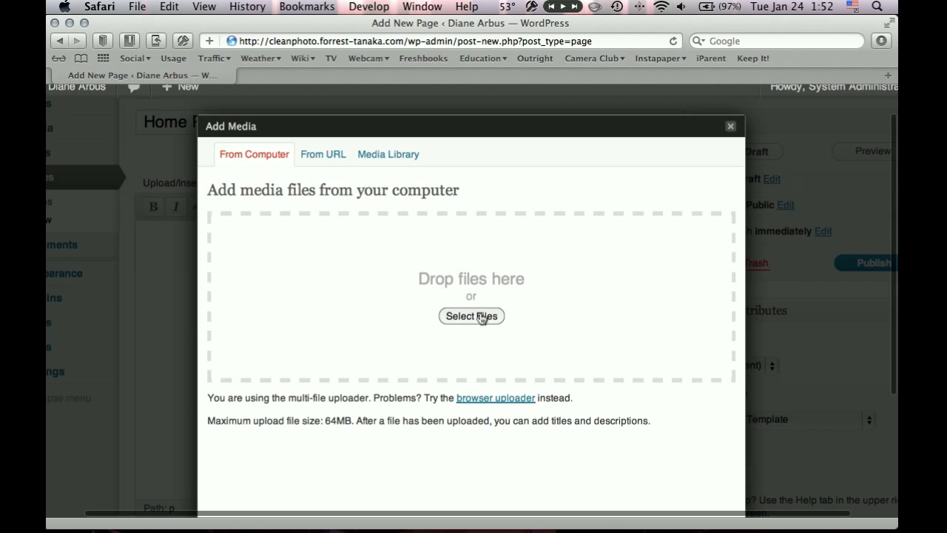
Upload the fireworks photo as 'Golden Gate Bridge Fireworks' with matching alt text, no link, and insert it
left_click(471, 316)
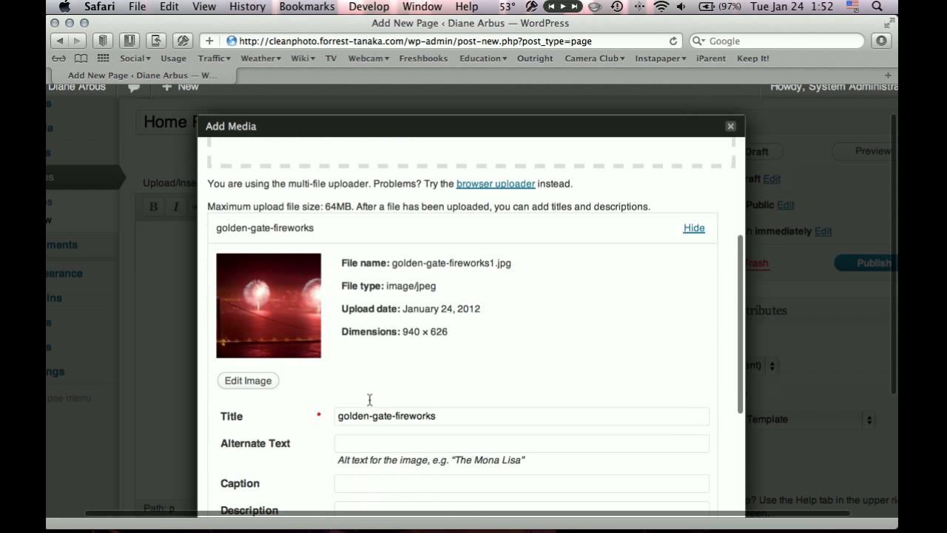
scroll("down", 3)
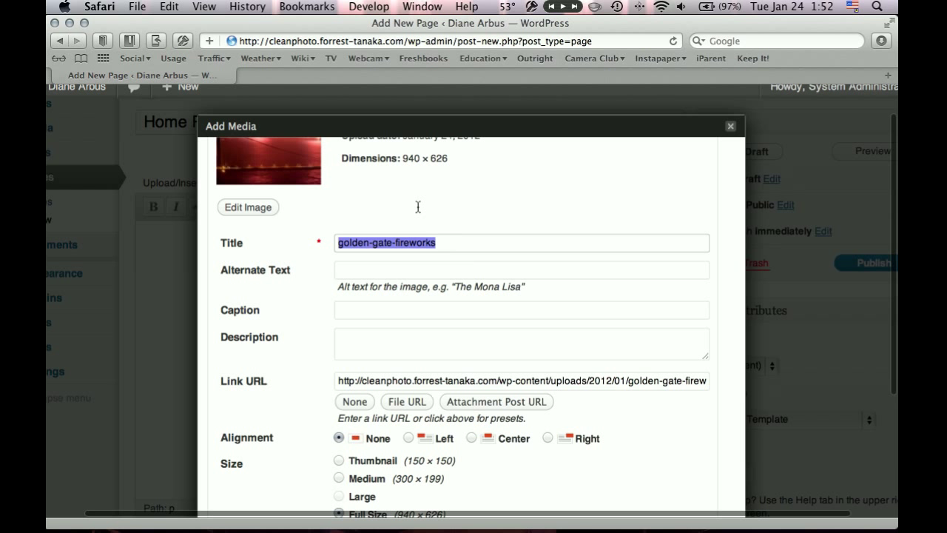
type("Golde")
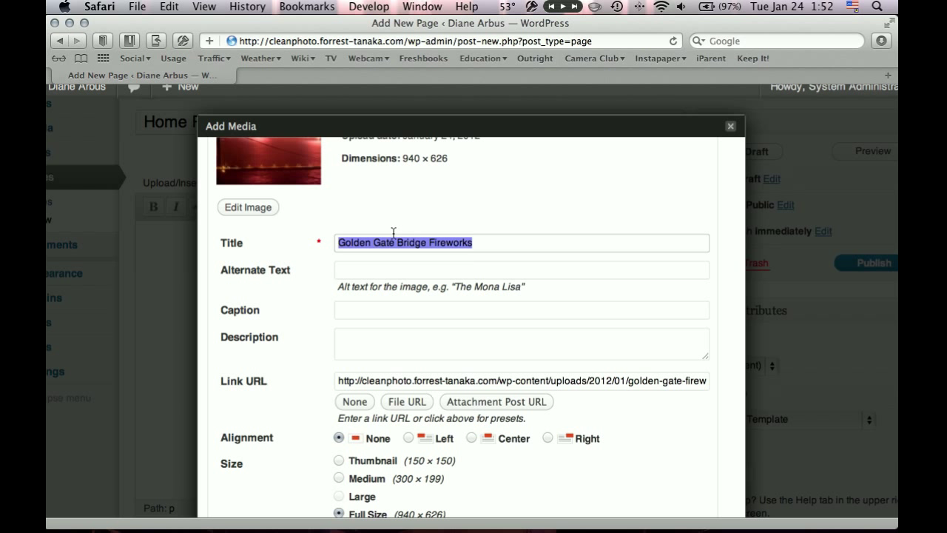
type("Golden Gate Bridge Fireworks")
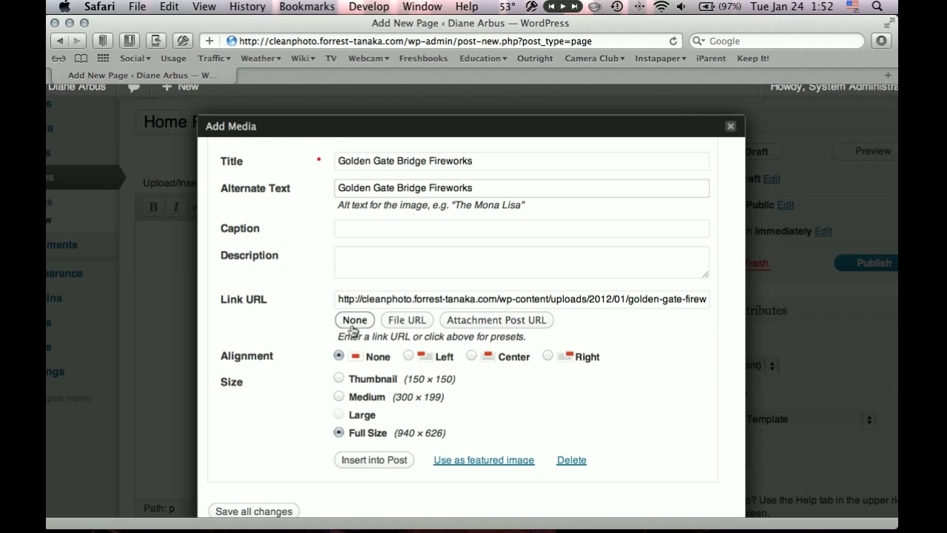
left_click(353, 319)
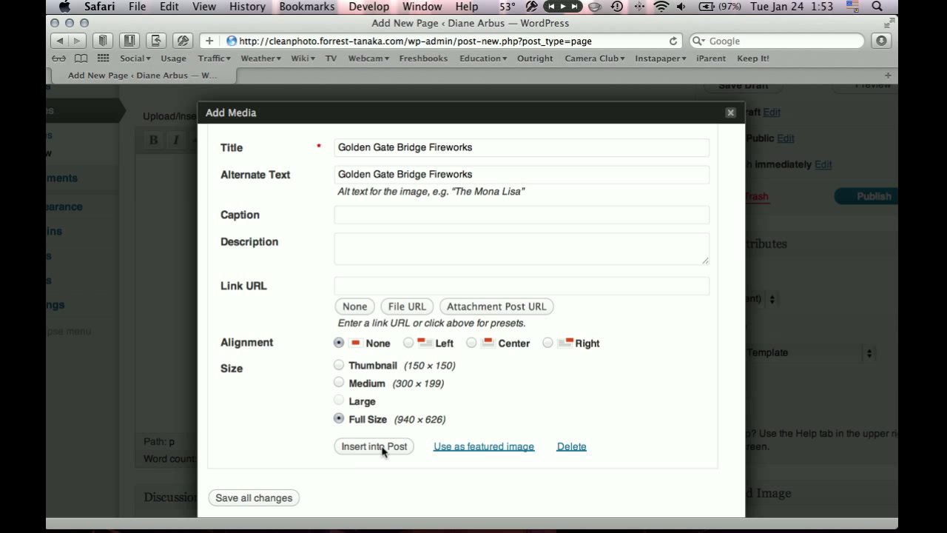
left_click(373, 447)
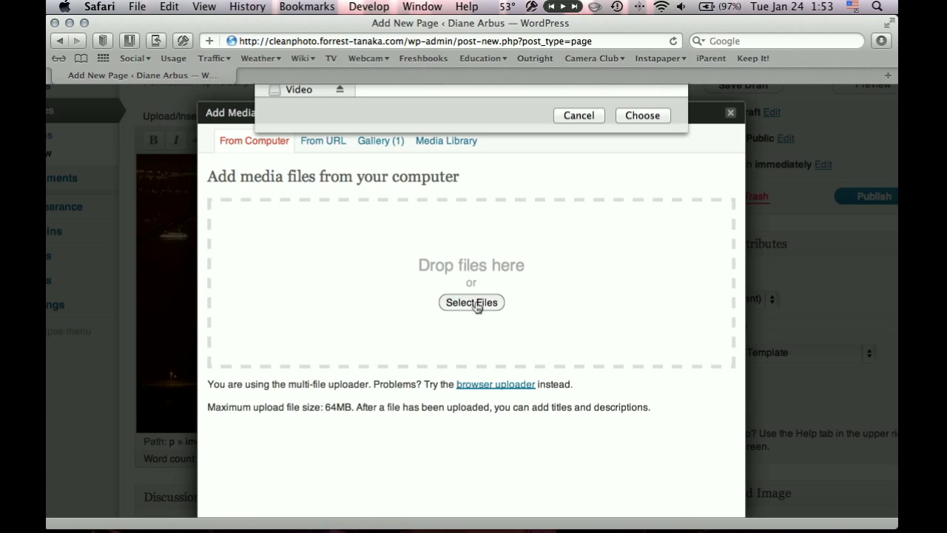
Upload and insert more photos: fireworks, drifting car and chocolate-drizzled crepe
left_click(471, 302)
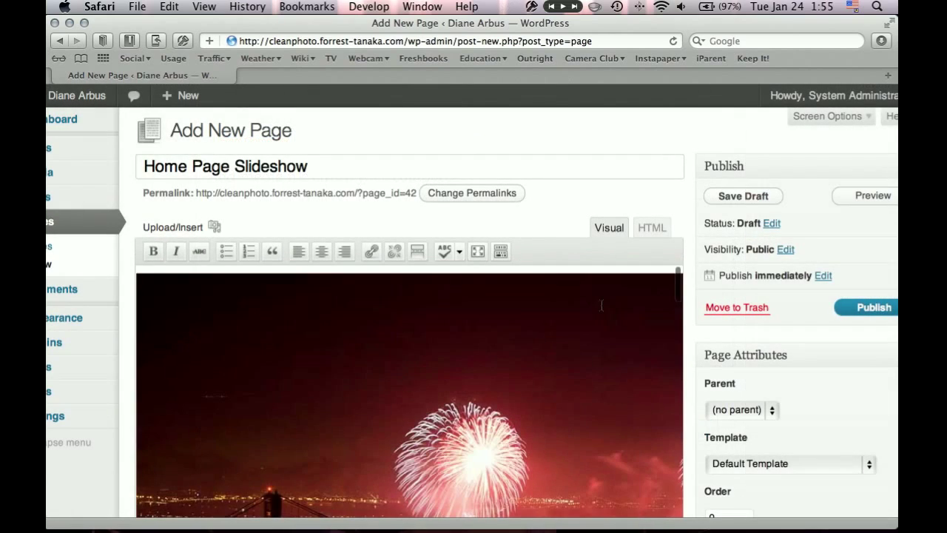
mouse_move(601, 305)
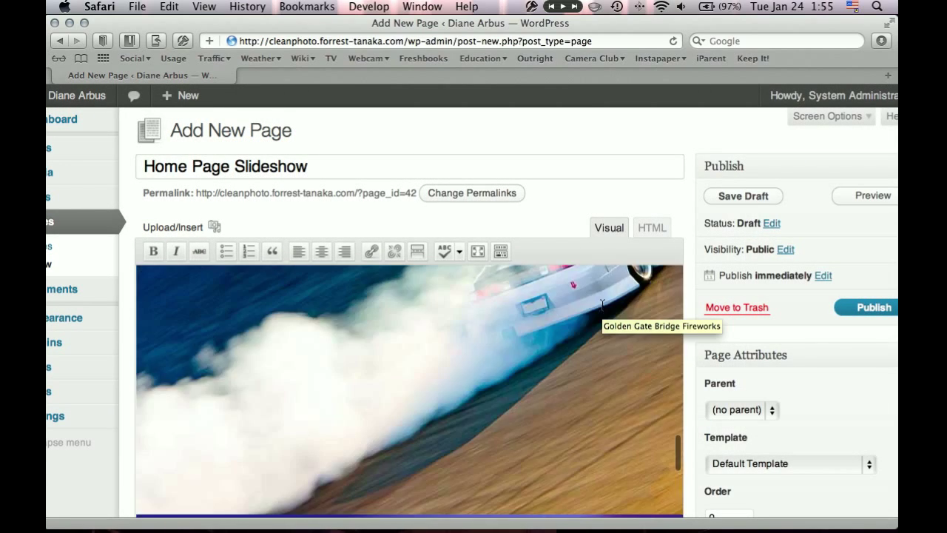
scroll("down", 3)
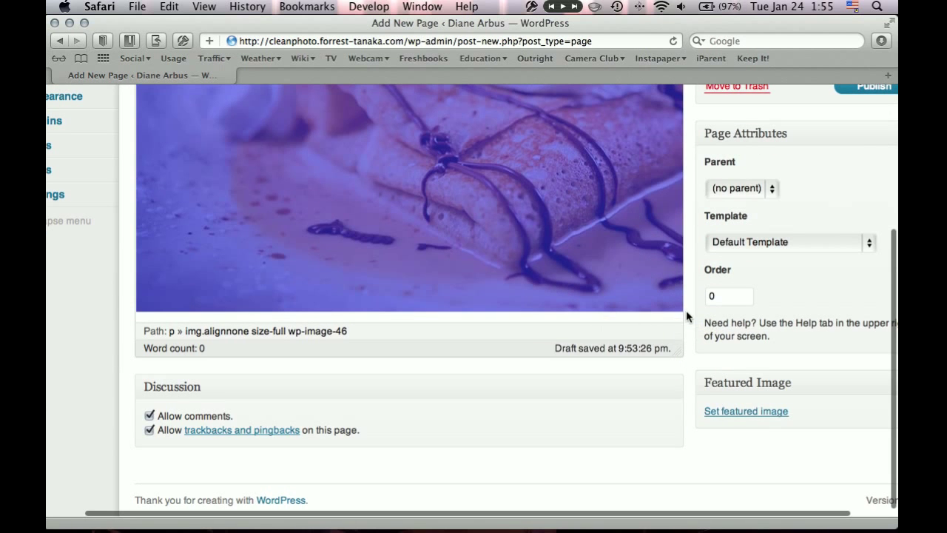
scroll("down", 3)
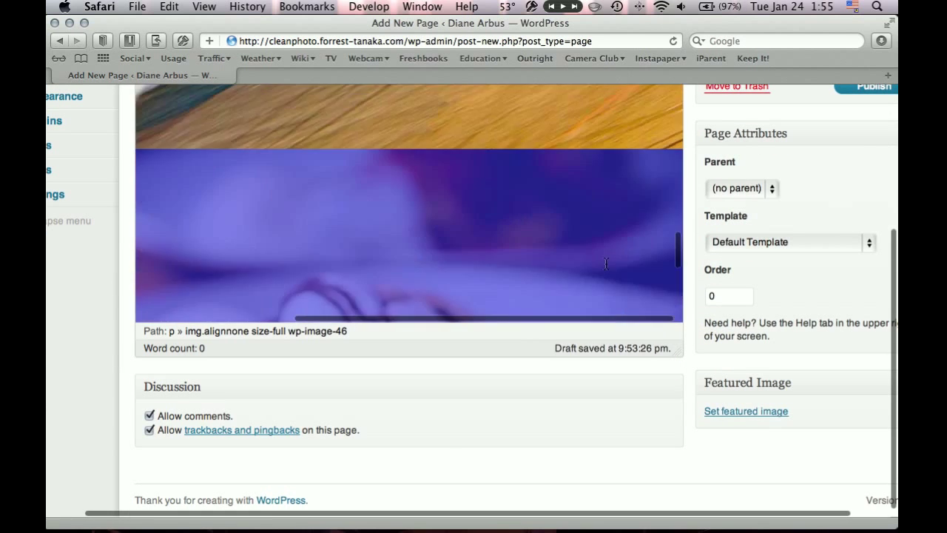
scroll("up", 3)
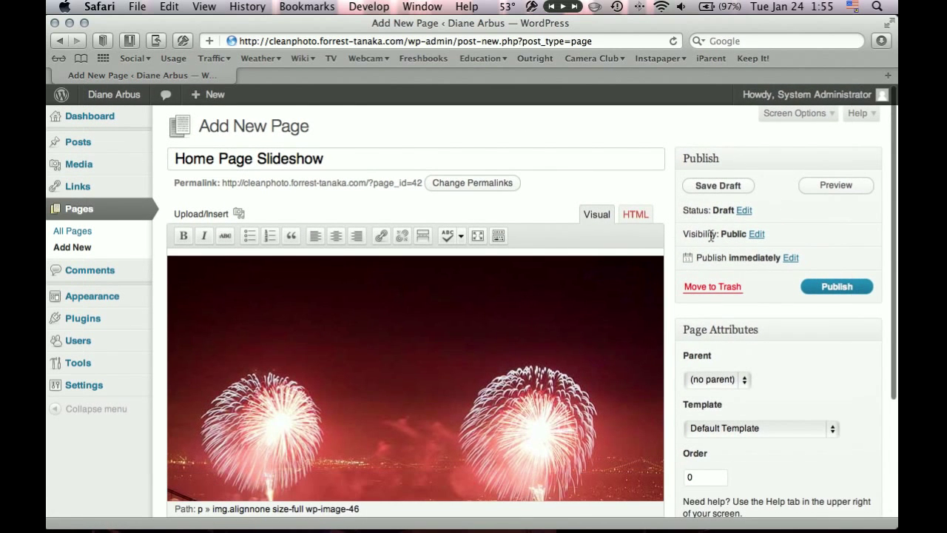
Publish the Home Page Slideshow page
left_click(836, 287)
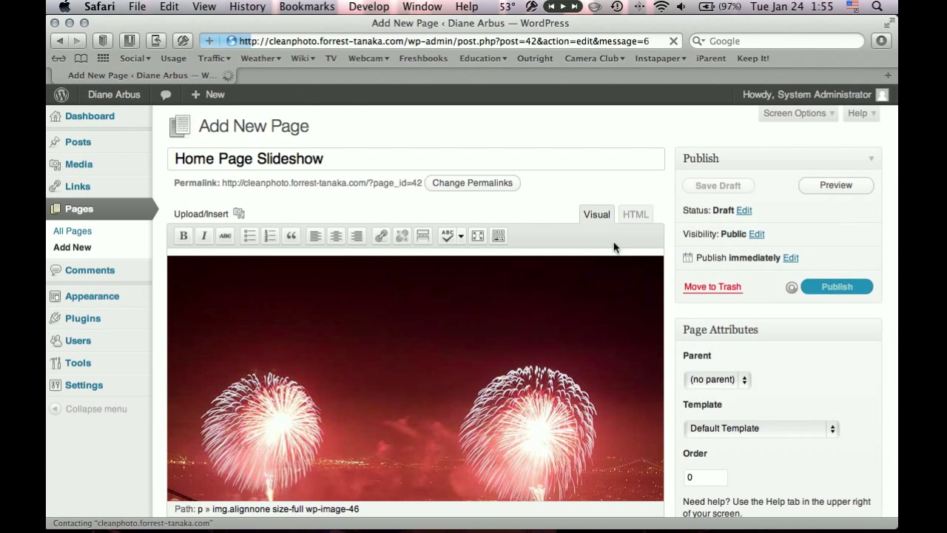
left_click(836, 287)
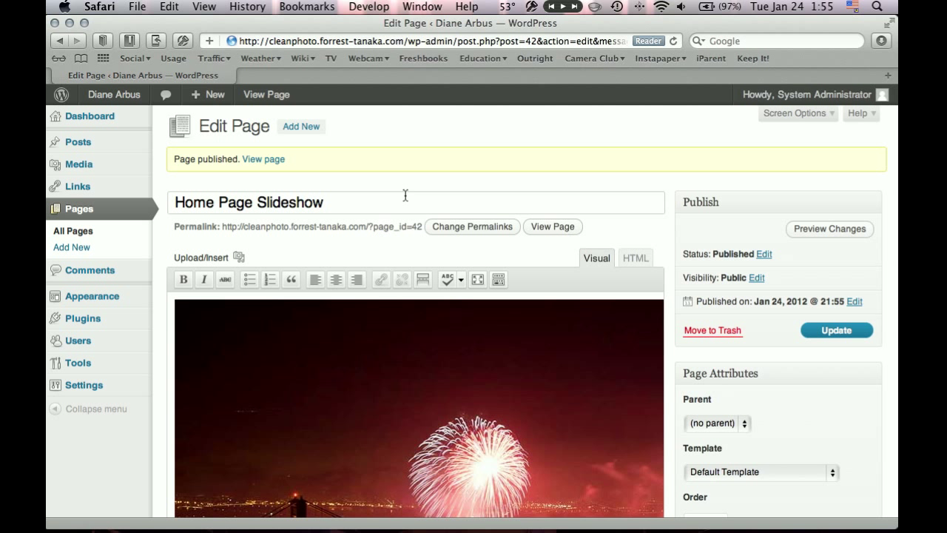
mouse_move(400, 224)
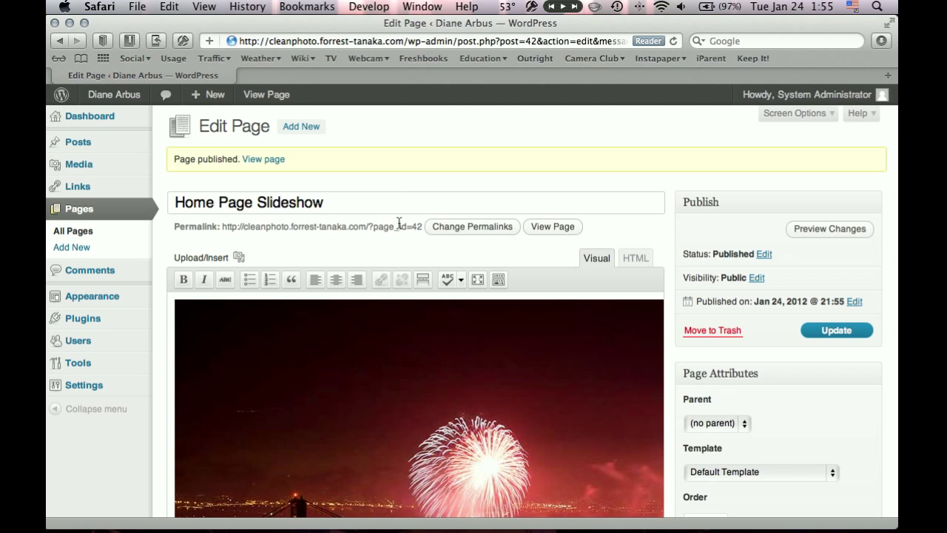
mouse_move(400, 222)
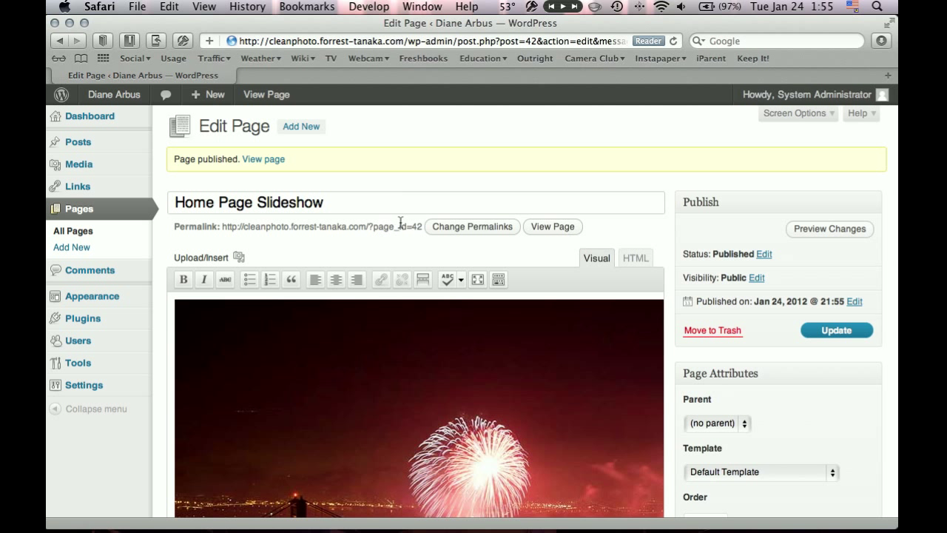
mouse_move(403, 225)
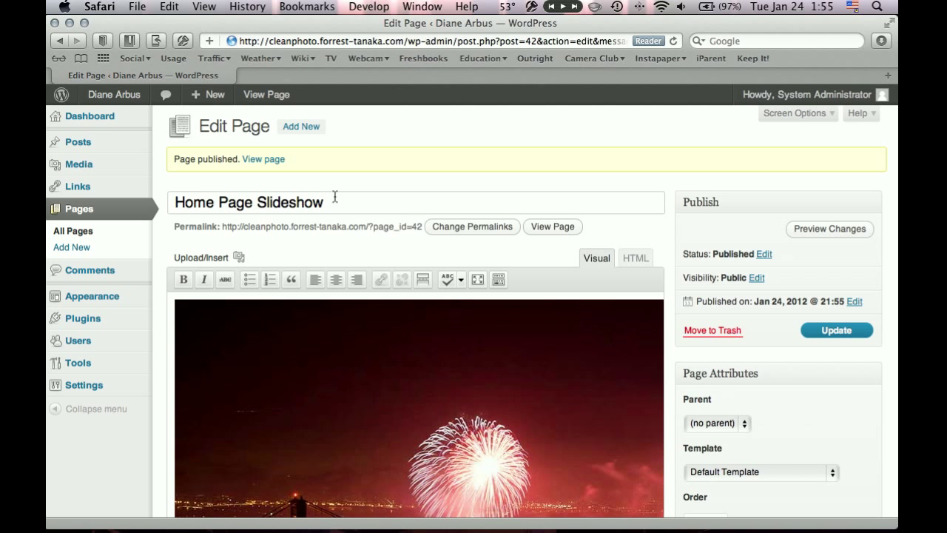
mouse_move(364, 199)
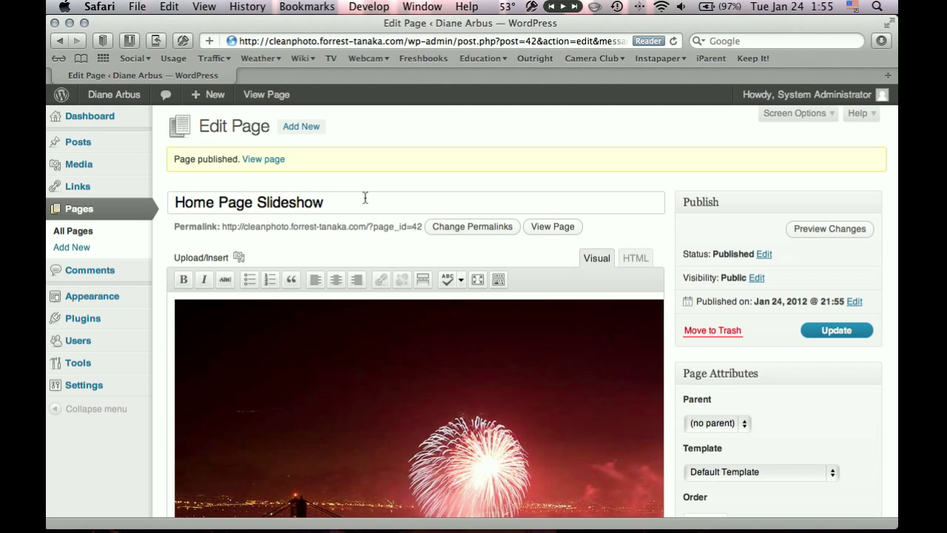
mouse_move(253, 253)
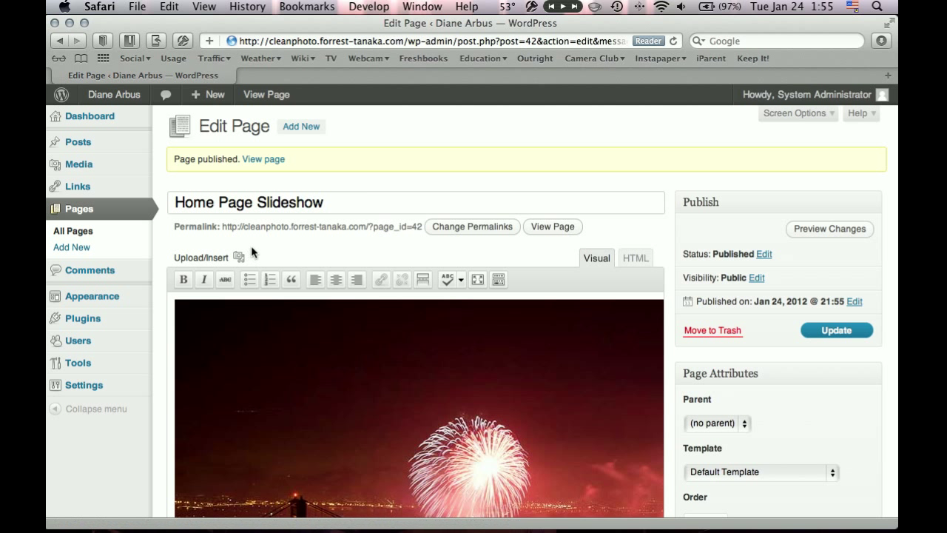
mouse_move(89, 269)
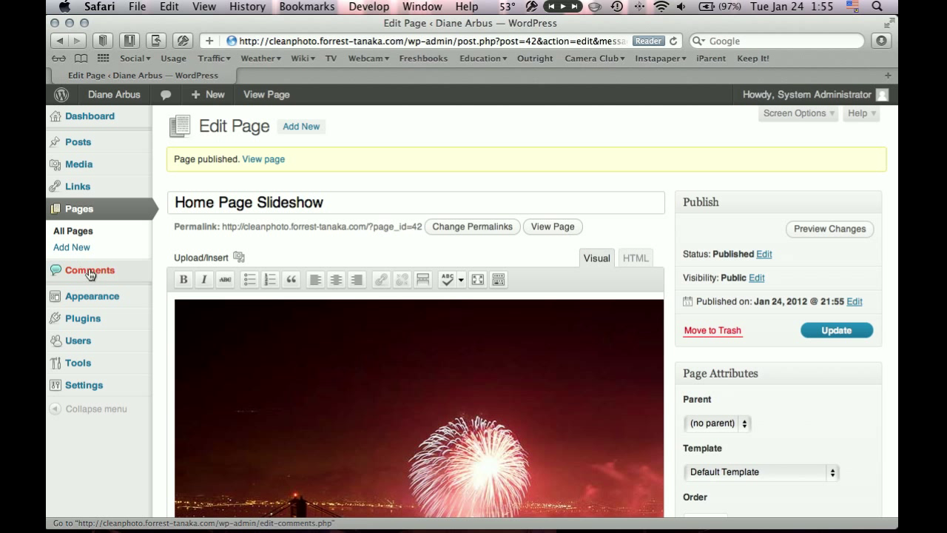
mouse_move(92, 296)
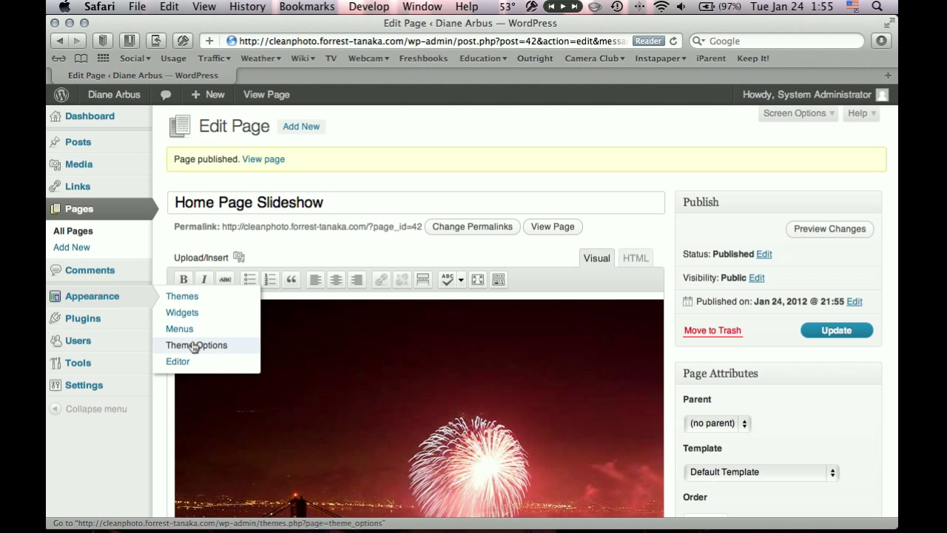
left_click(195, 345)
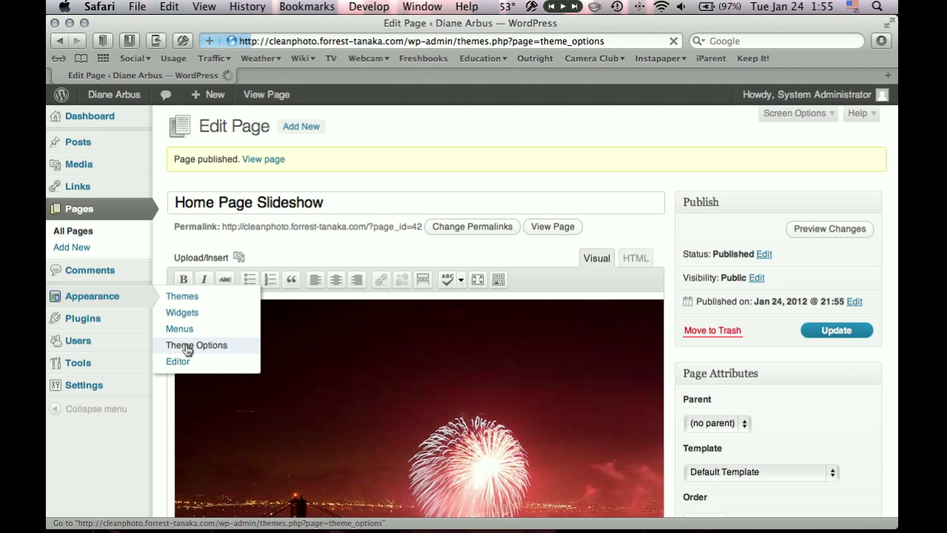
left_click(196, 345)
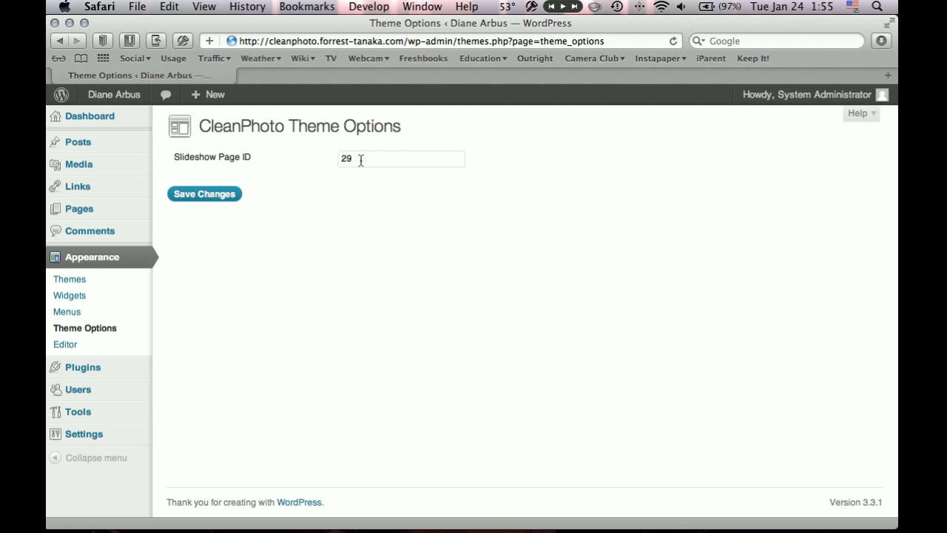
mouse_move(290, 153)
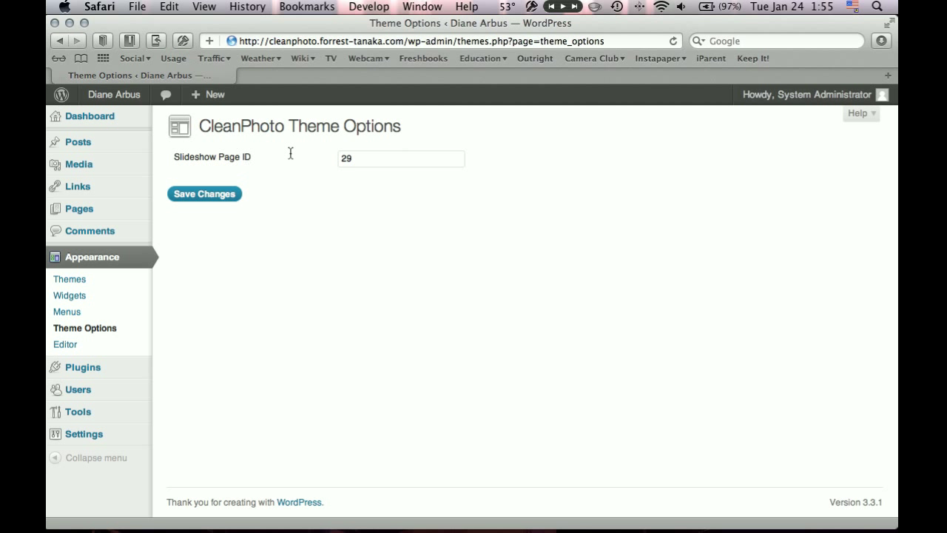
mouse_move(367, 158)
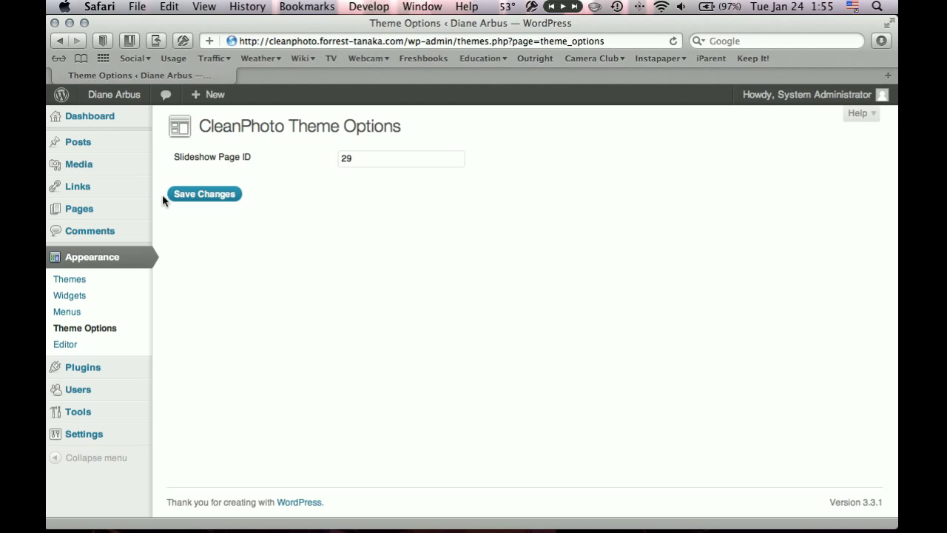
mouse_move(225, 157)
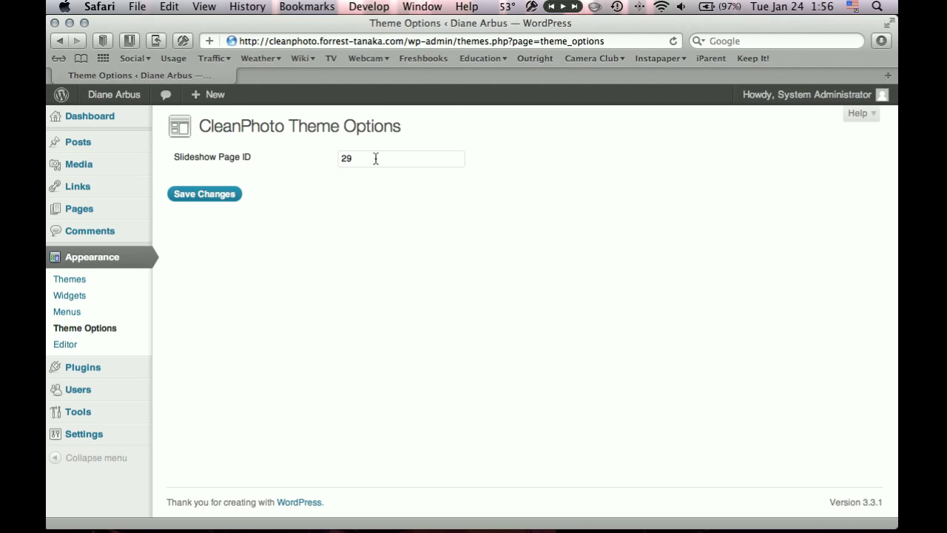
mouse_move(80, 209)
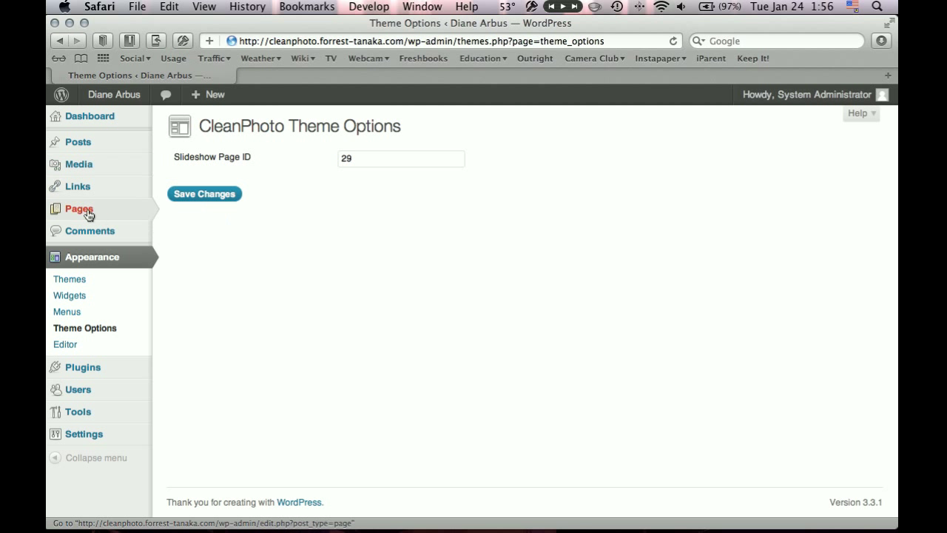
Show All Pages and turn on the browser's status bar to read link URLs
left_click(78, 208)
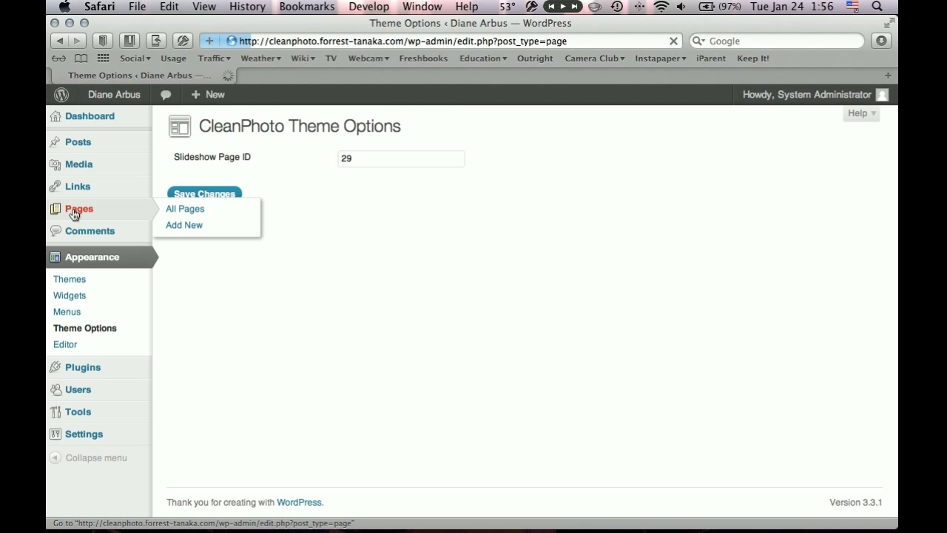
left_click(185, 209)
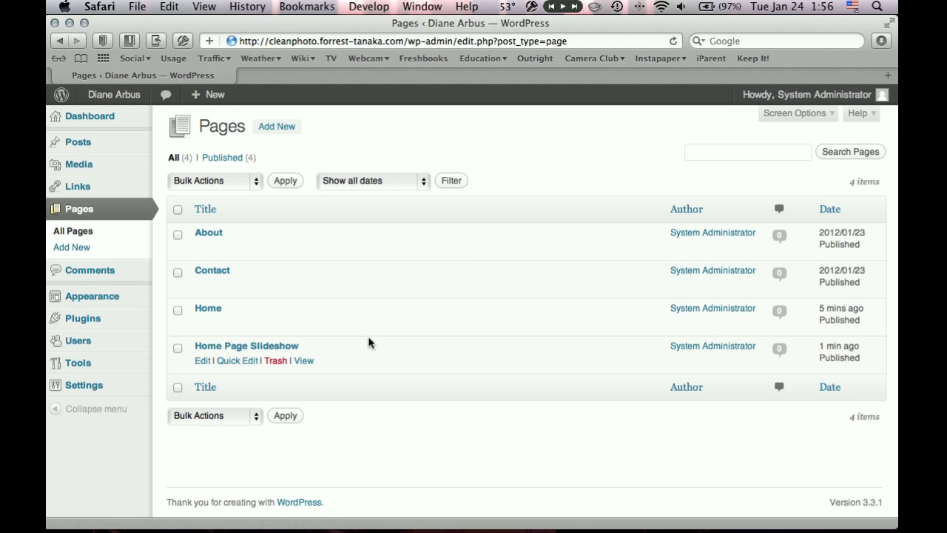
mouse_move(364, 364)
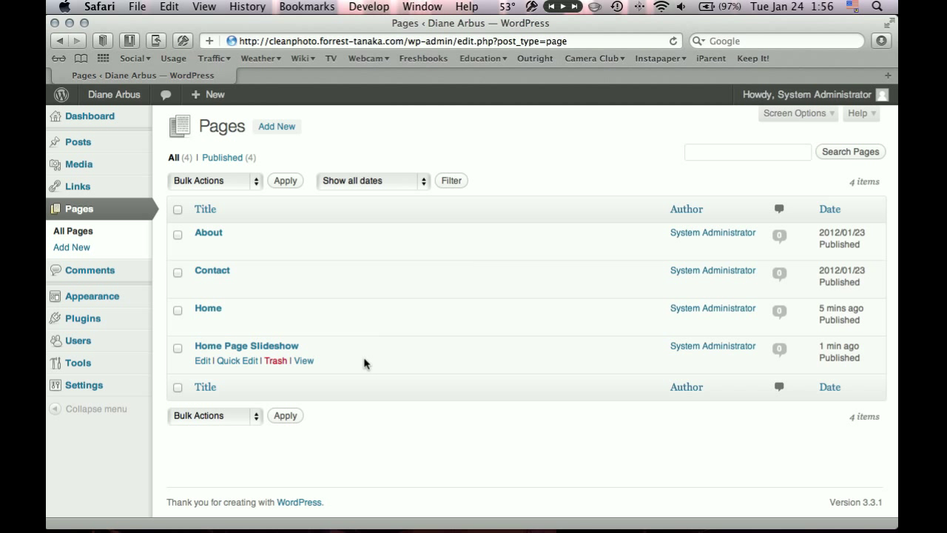
left_click(204, 6)
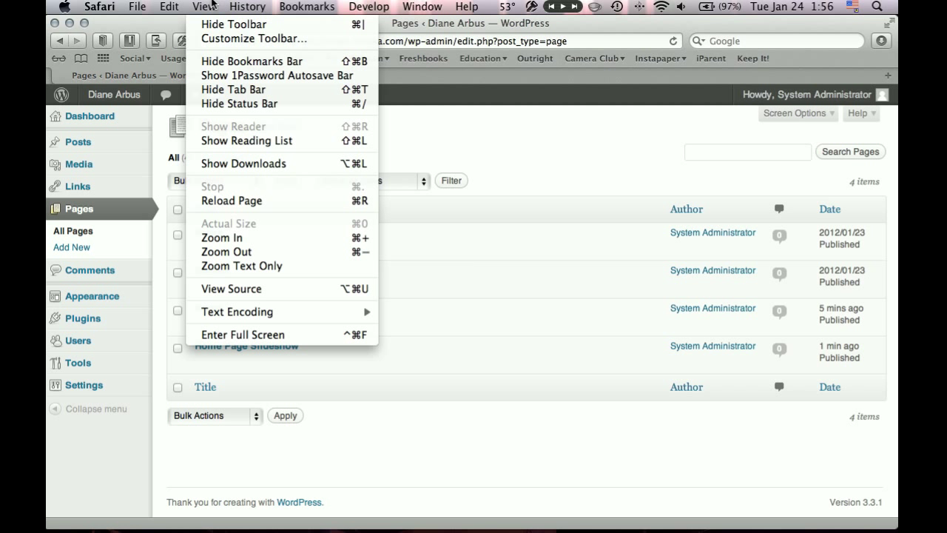
mouse_move(240, 104)
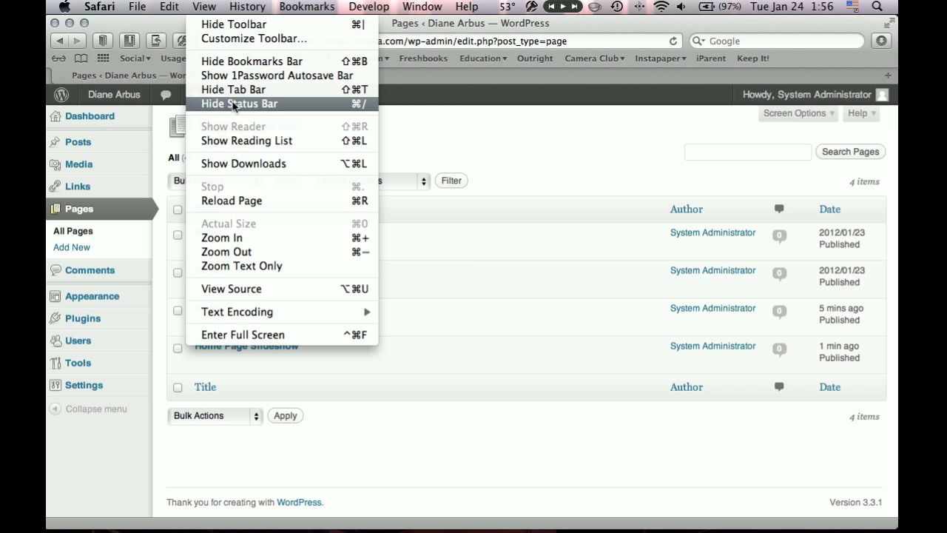
left_click(240, 103)
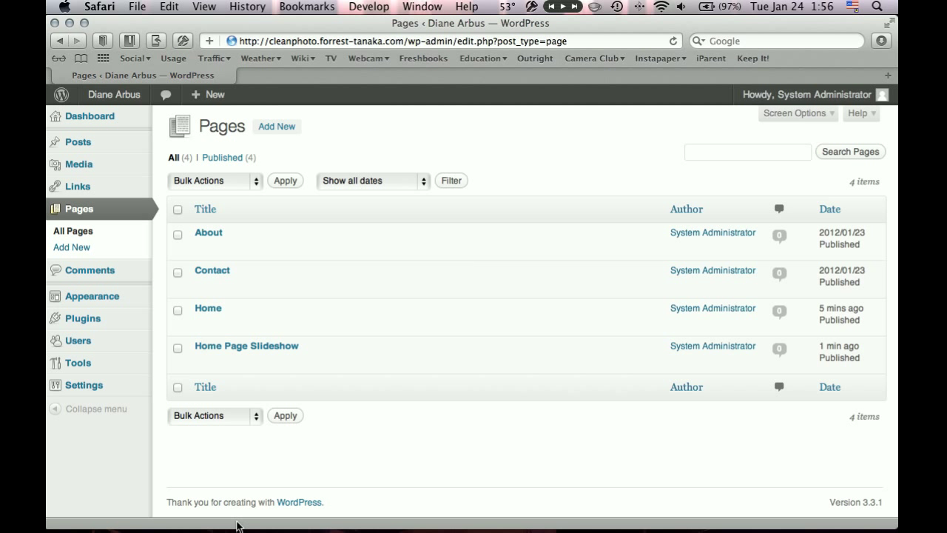
mouse_move(246, 346)
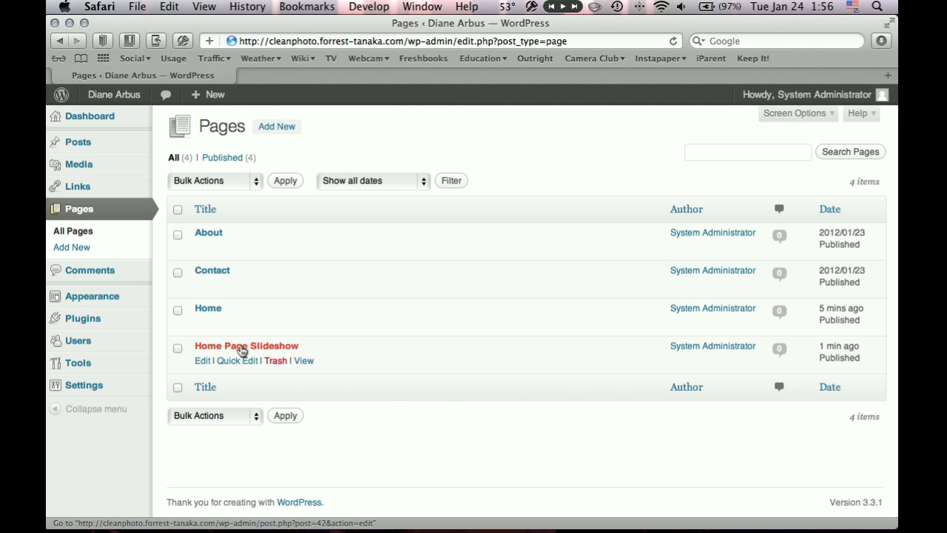
mouse_move(246, 361)
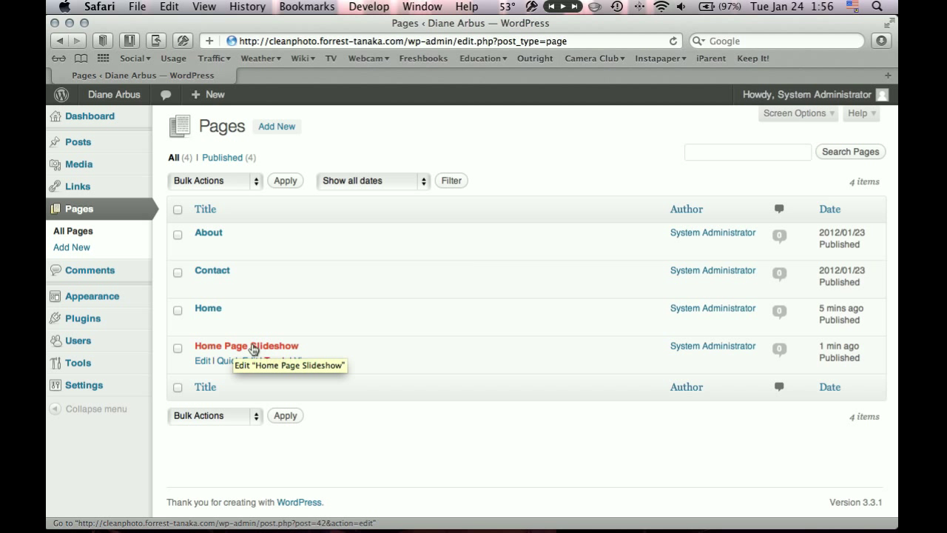
mouse_move(317, 440)
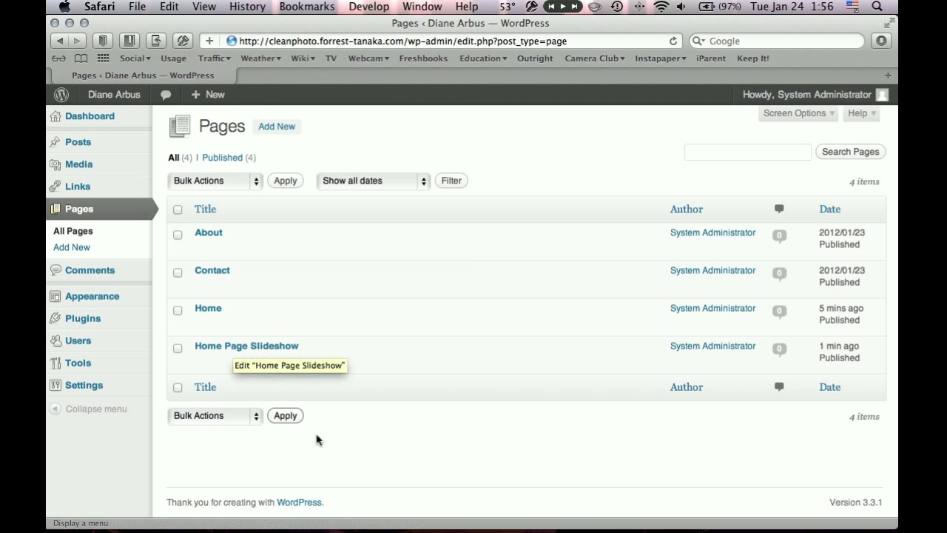
View Home Page Slideshow to read page_id=42 from its URL, then return to the list
left_click(246, 346)
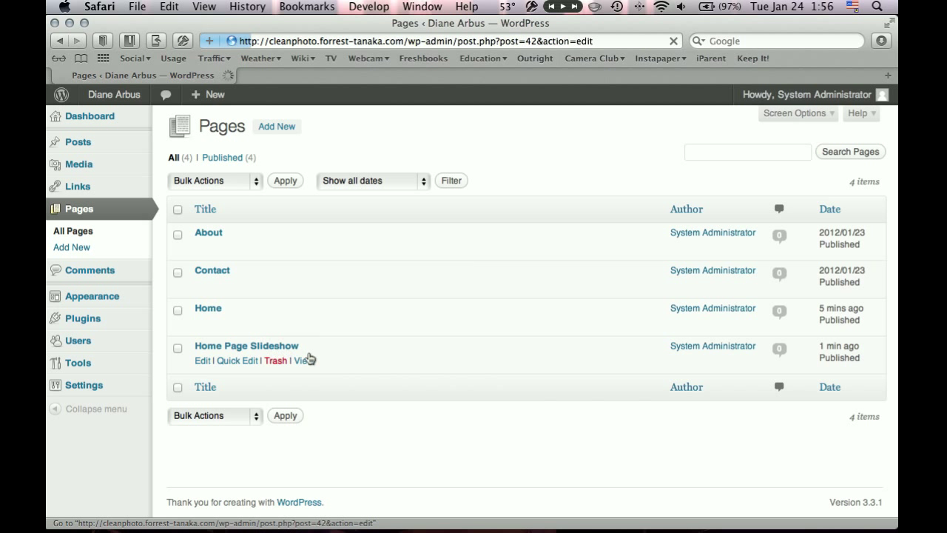
left_click(303, 361)
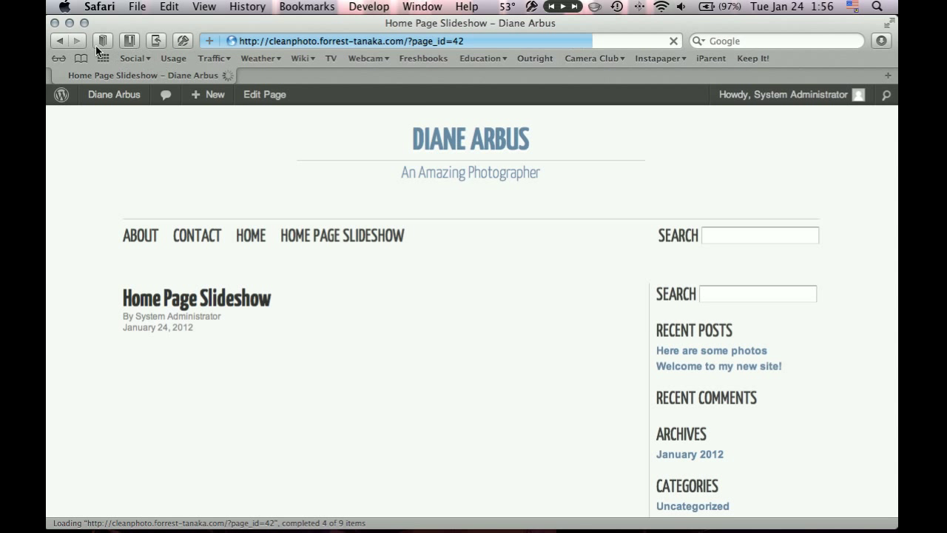
left_click(59, 42)
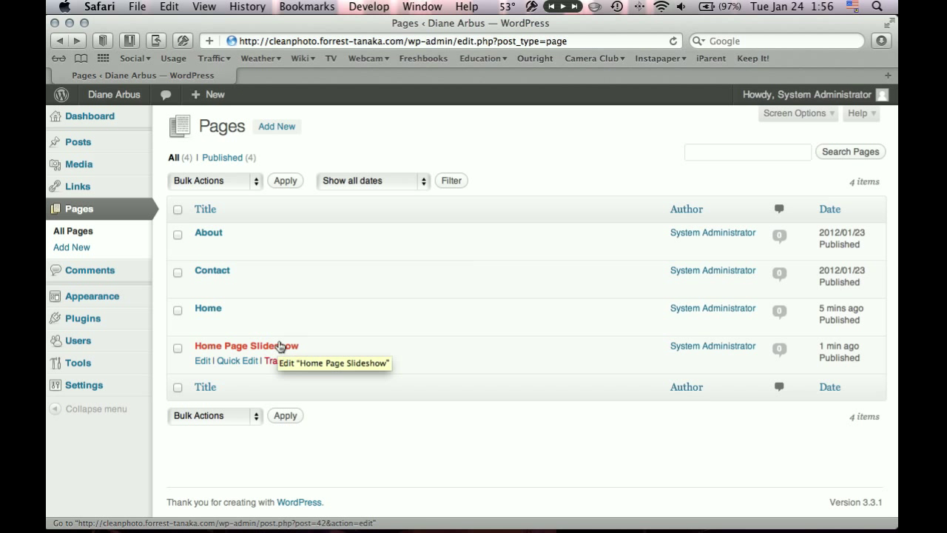
mouse_move(270, 350)
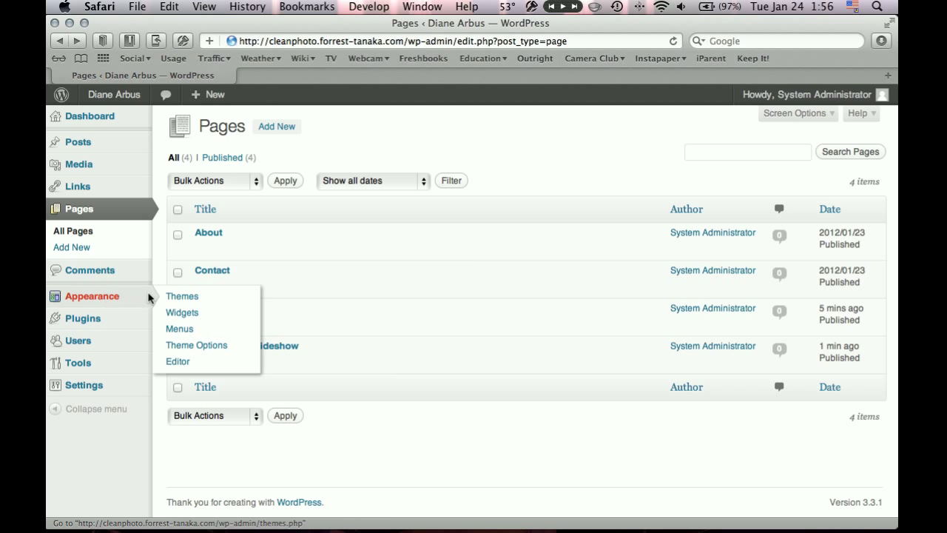
In CleanPhoto Theme Options set Slideshow Page ID to 42 and save changes
left_click(195, 345)
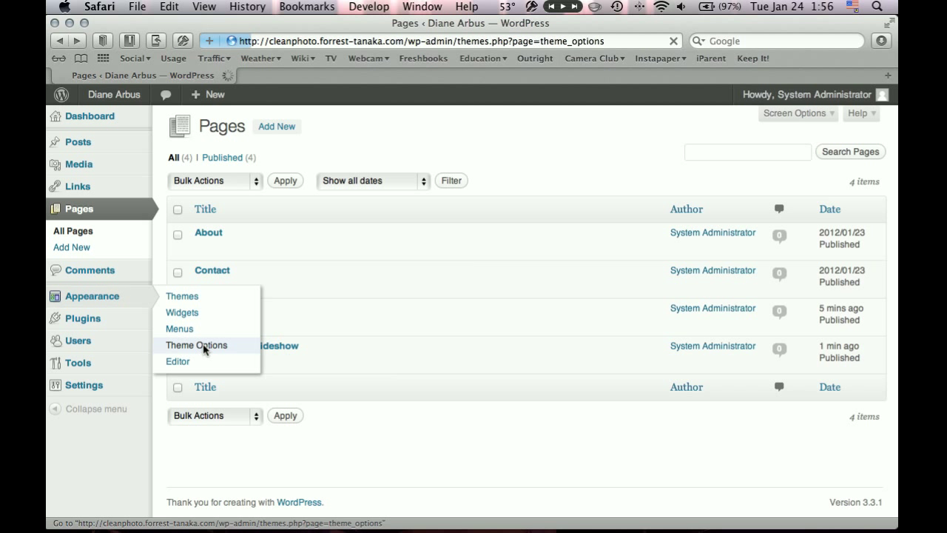
left_click(195, 345)
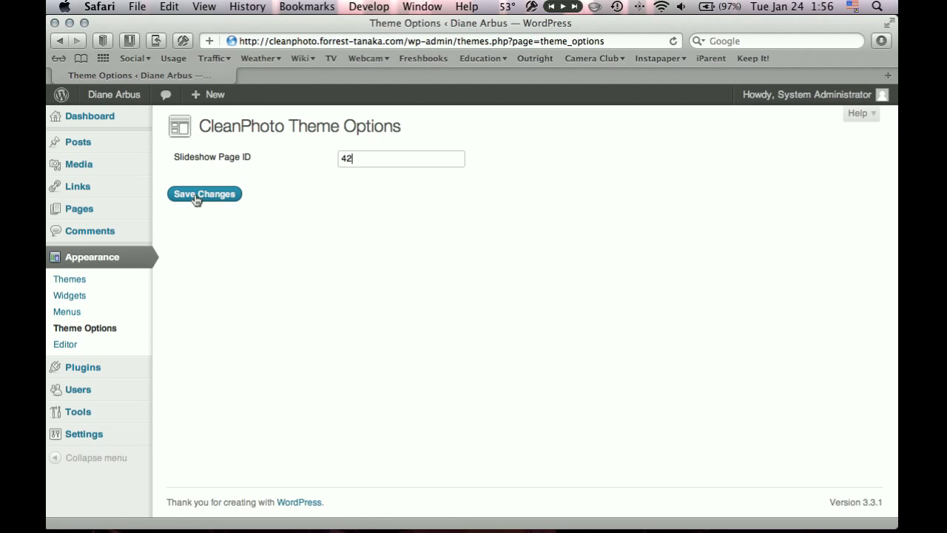
left_click(204, 192)
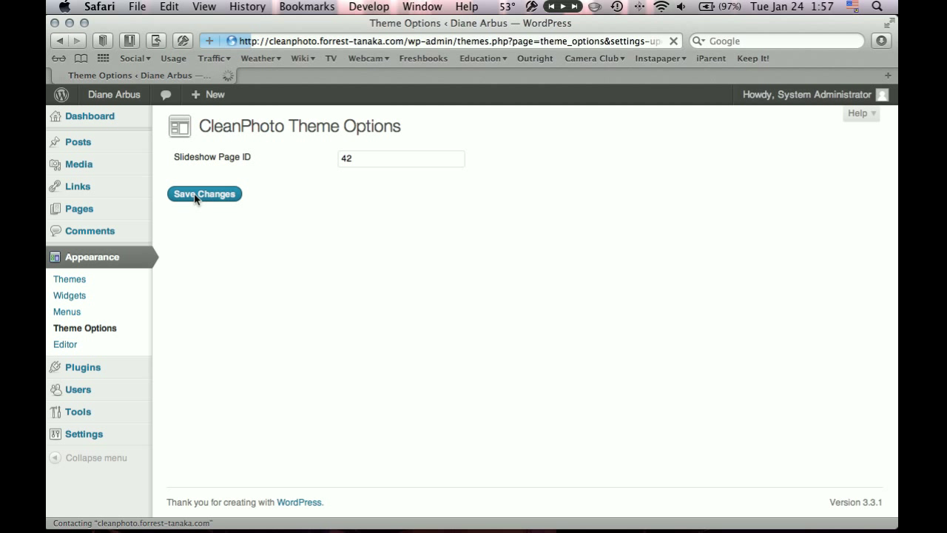
left_click(204, 193)
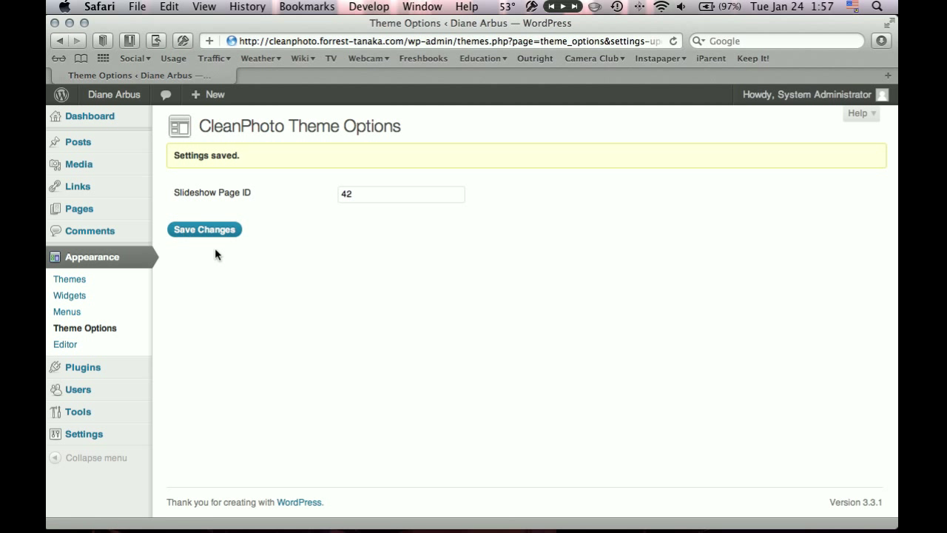
mouse_move(65, 344)
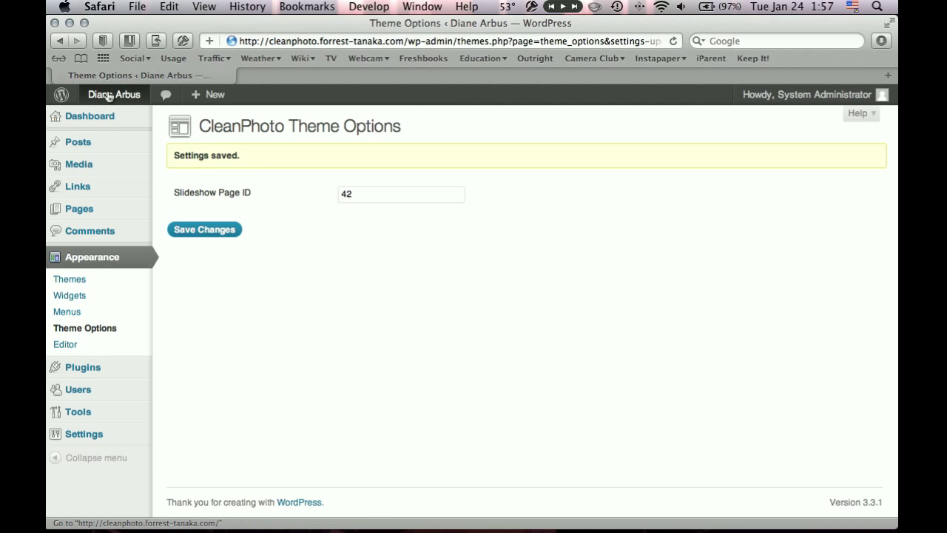
Visit the live Diane Arbus home page and watch the slideshow cycle through the photos
left_click(114, 95)
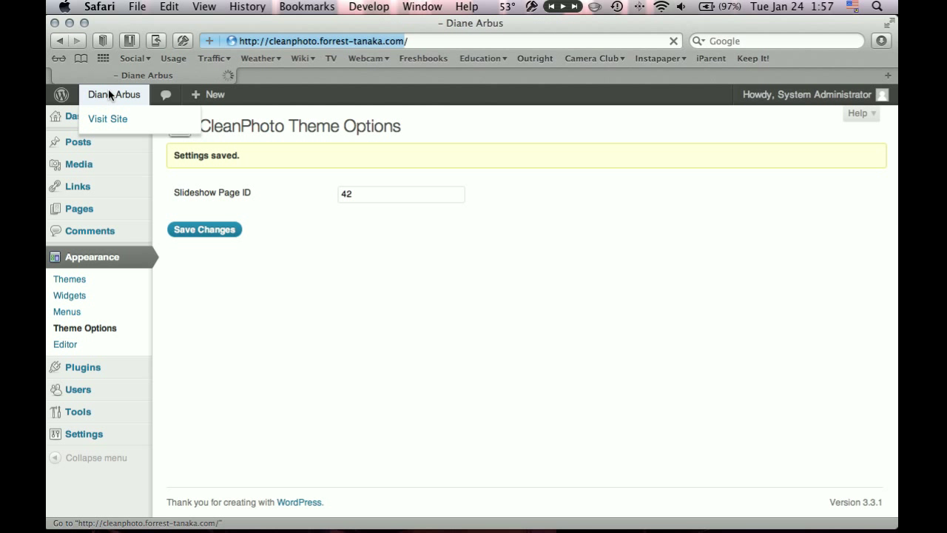
left_click(107, 118)
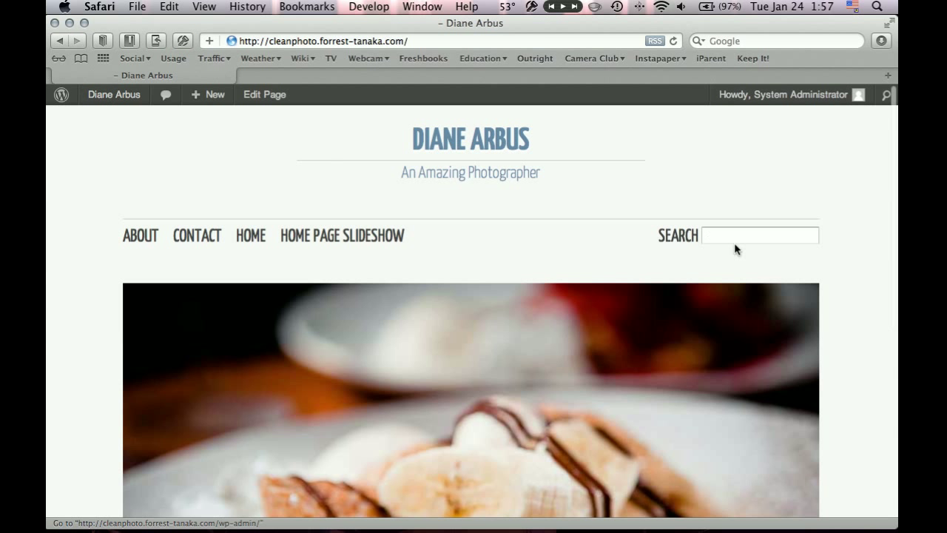
scroll("down", 3)
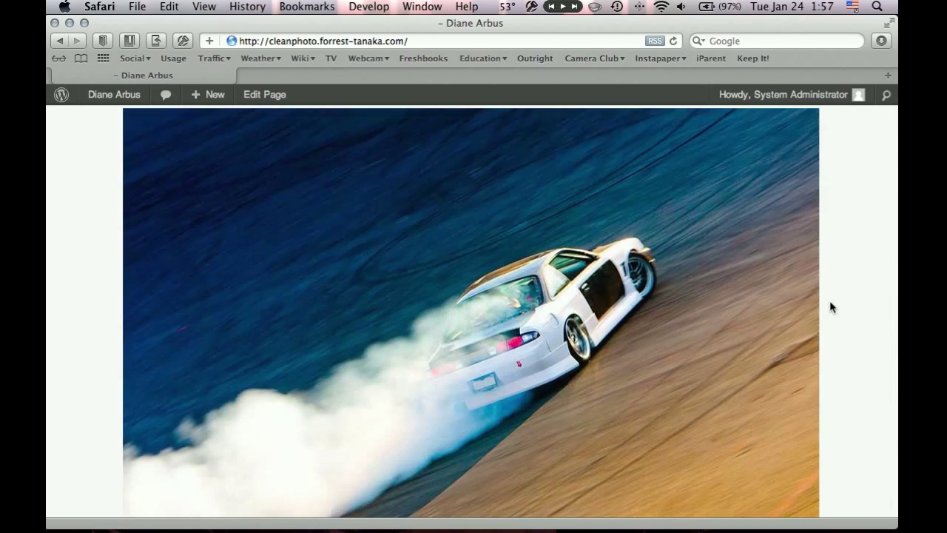
scroll("down", 3)
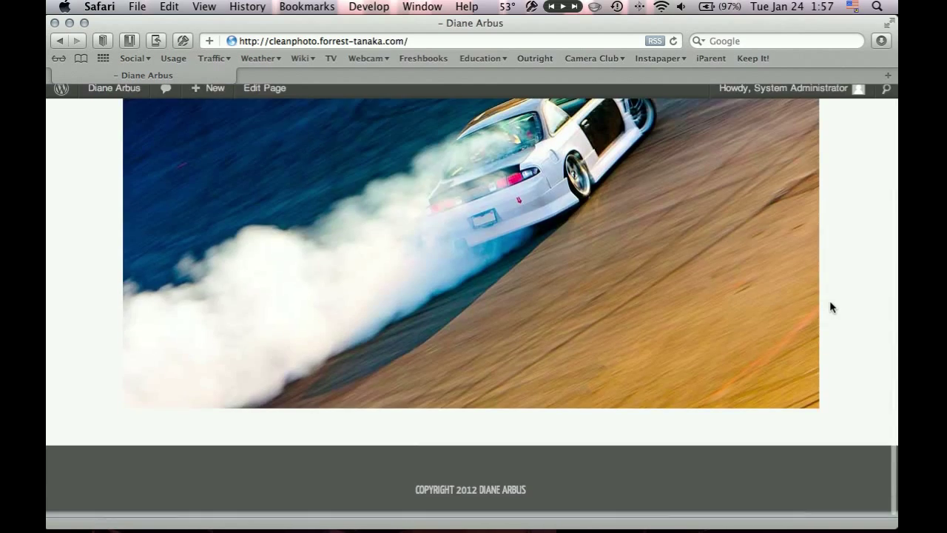
scroll("up", 3)
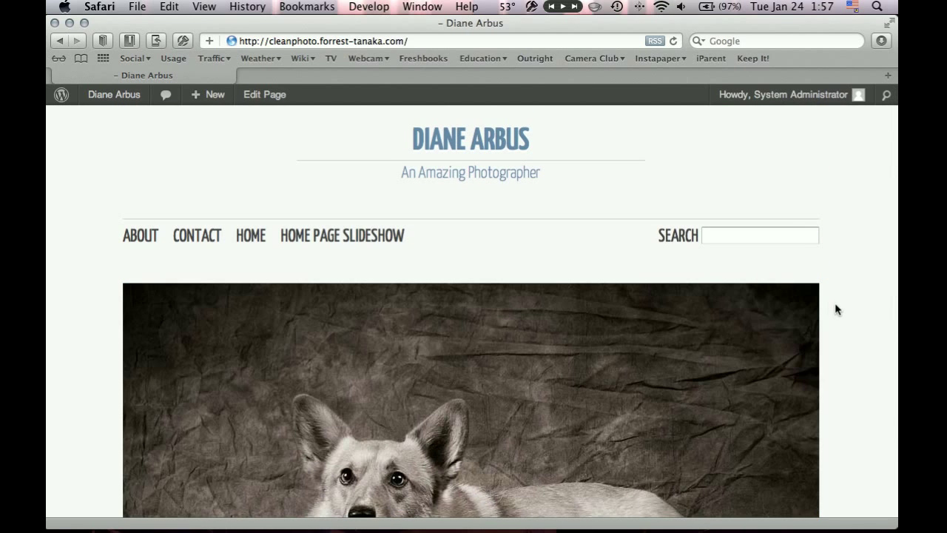
scroll("down", 3)
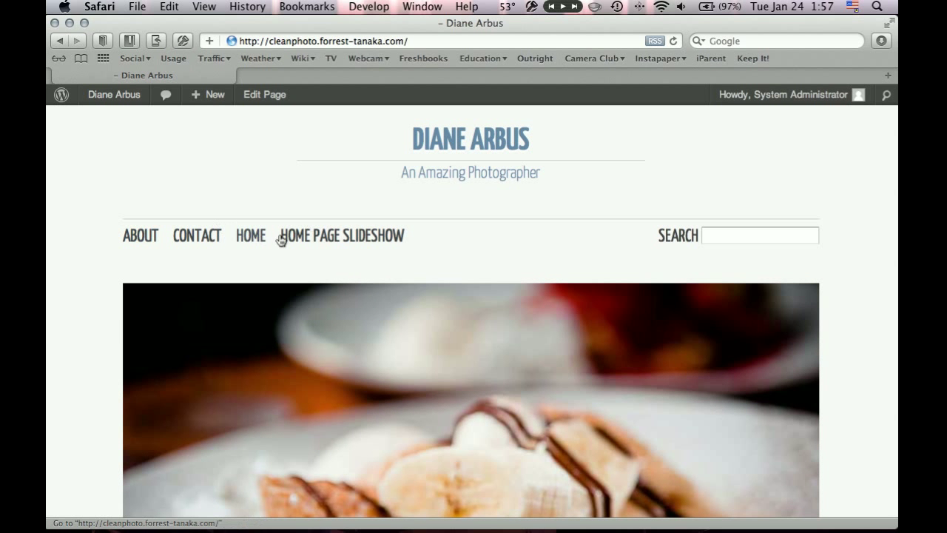
mouse_move(536, 234)
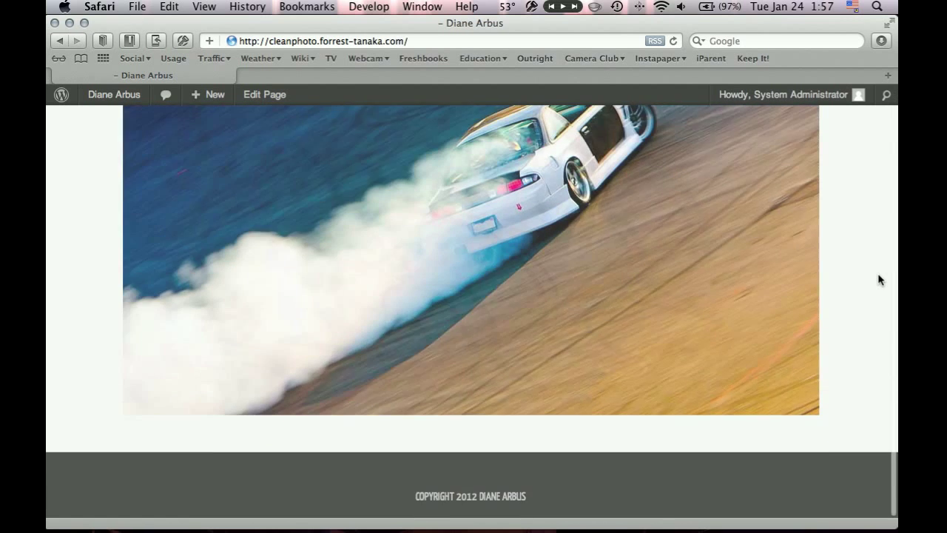
scroll("up", 3)
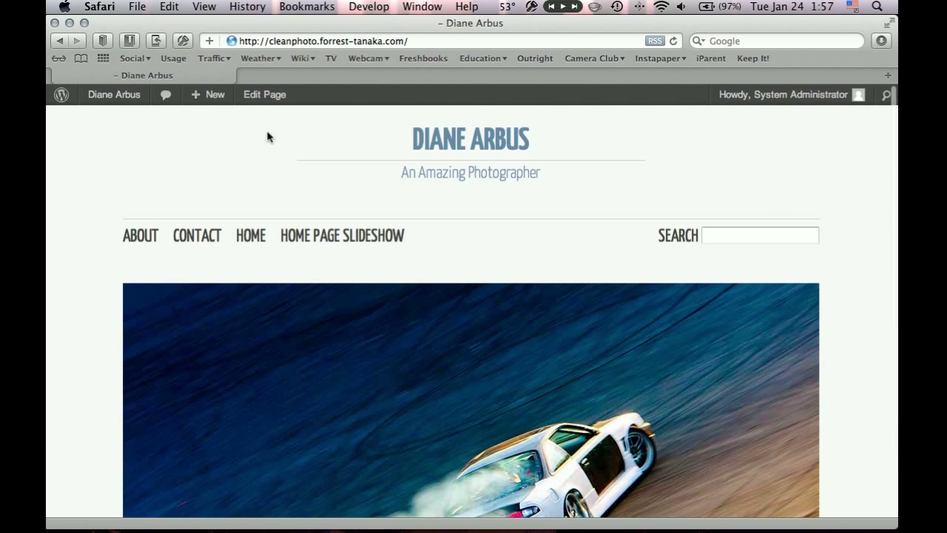
mouse_move(190, 121)
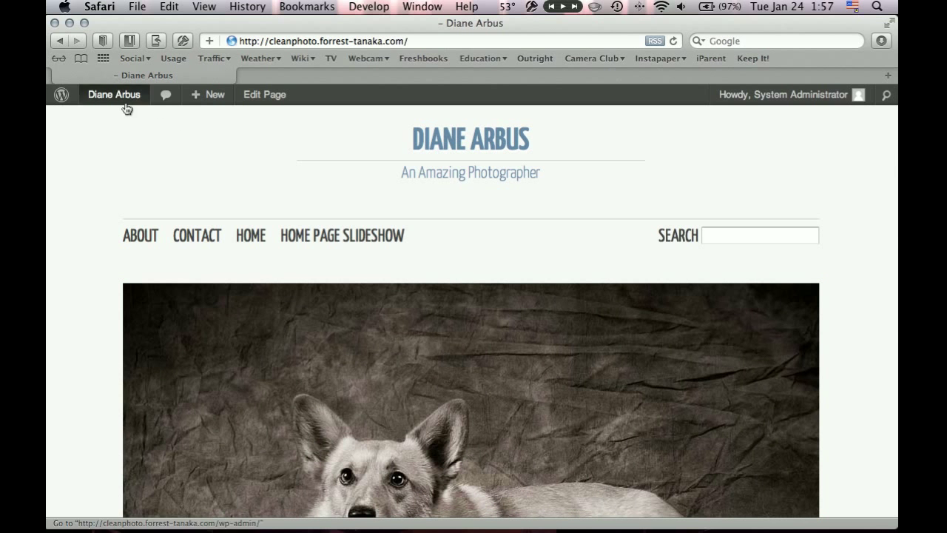
Go to Appearance > Menus from the admin bar's site shortcut list
left_click(114, 94)
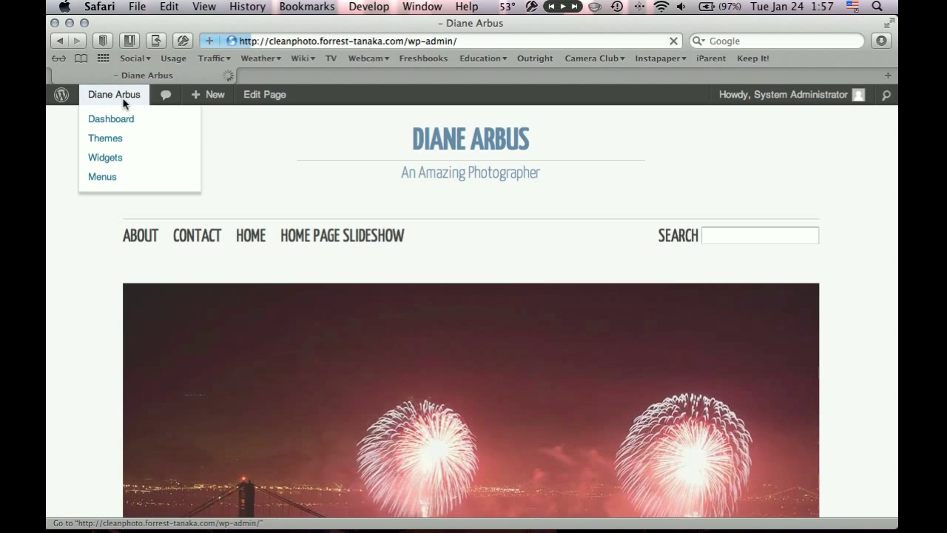
left_click(111, 119)
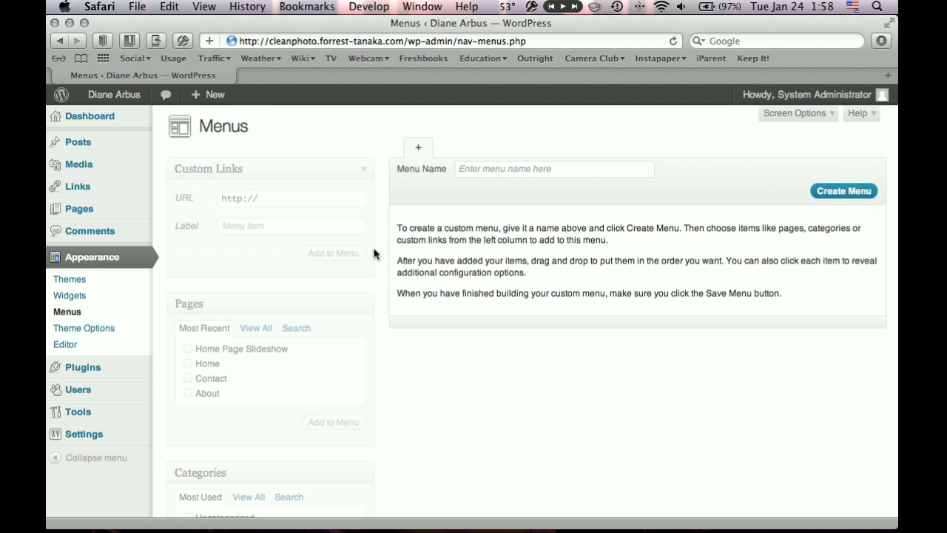
mouse_move(494, 216)
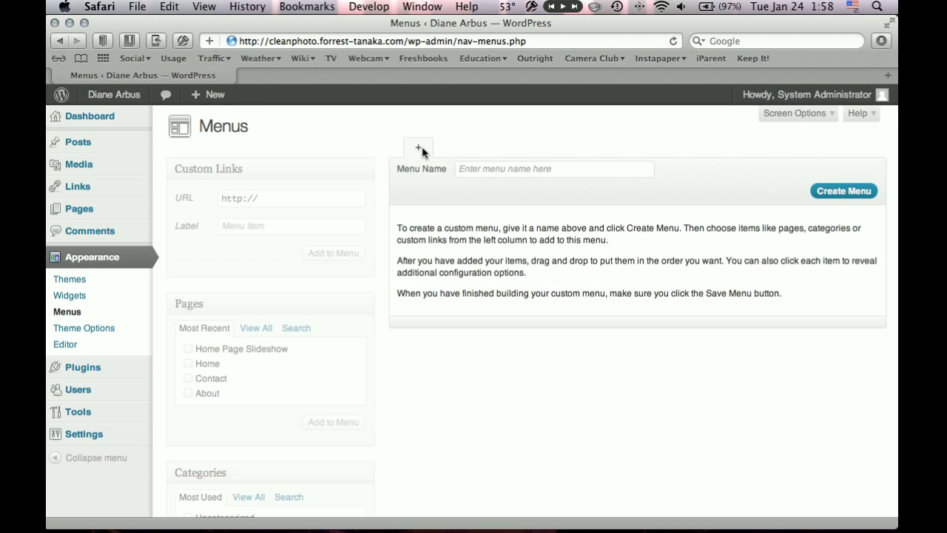
mouse_move(820, 187)
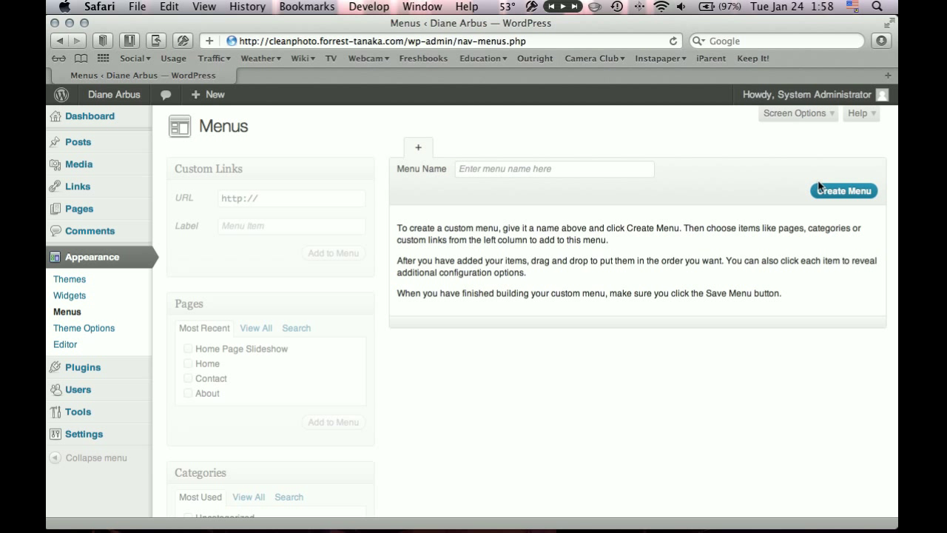
Create a new custom menu named 'Main Navigation'
left_click(554, 168)
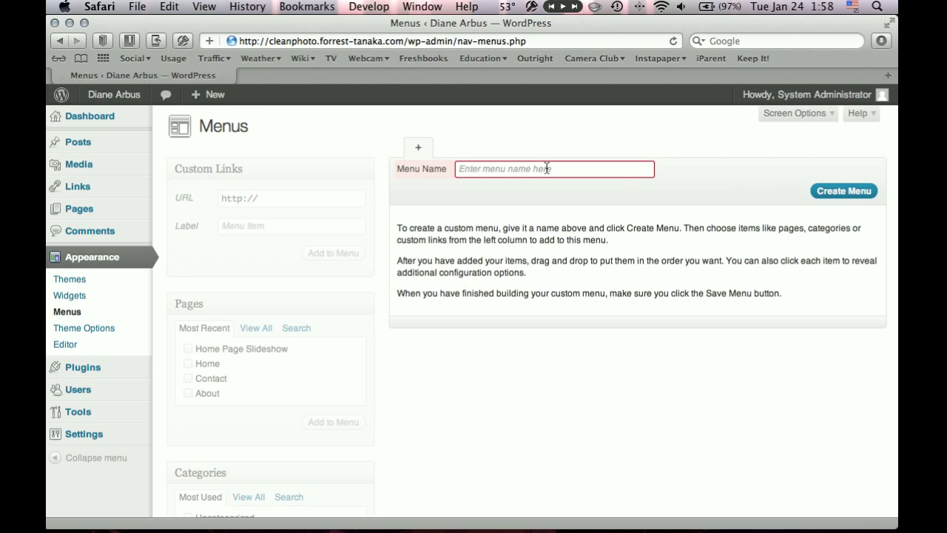
left_click(554, 168)
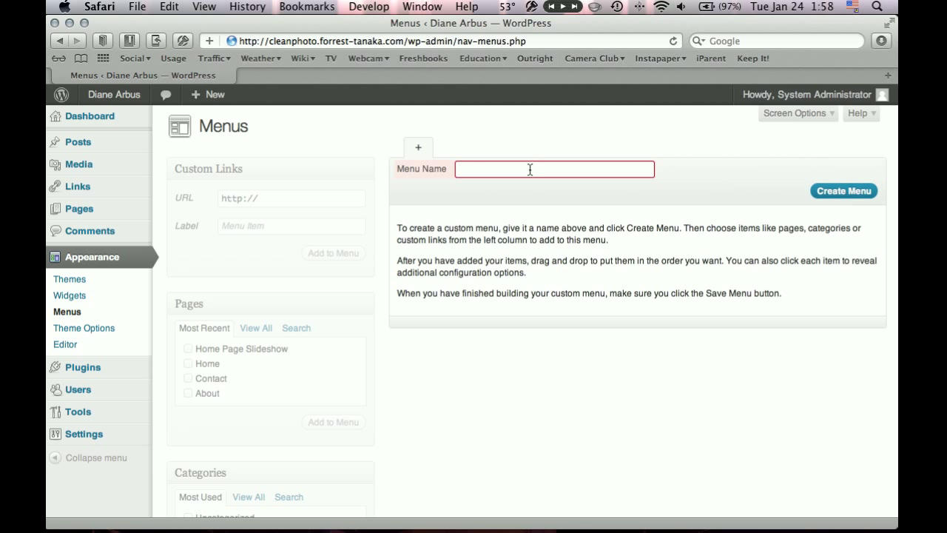
type("Main Navigat")
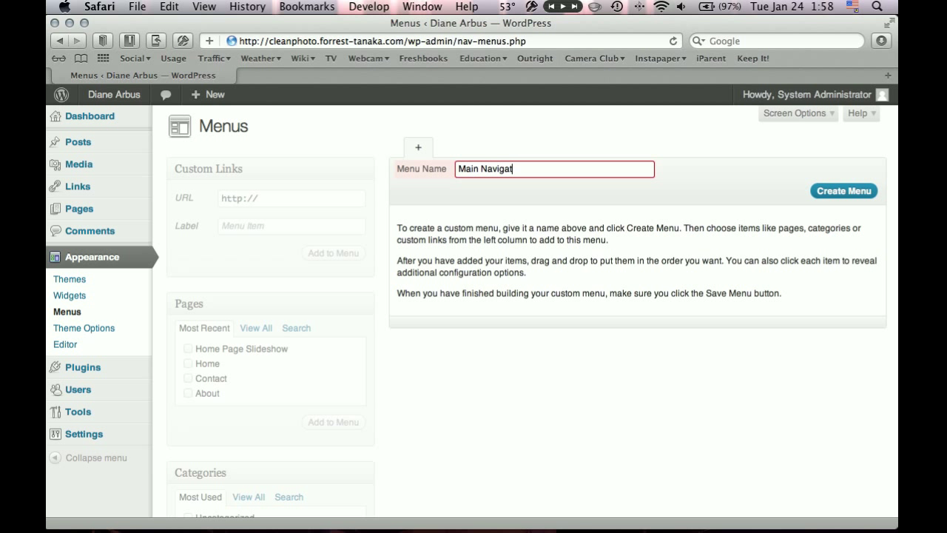
left_click(843, 189)
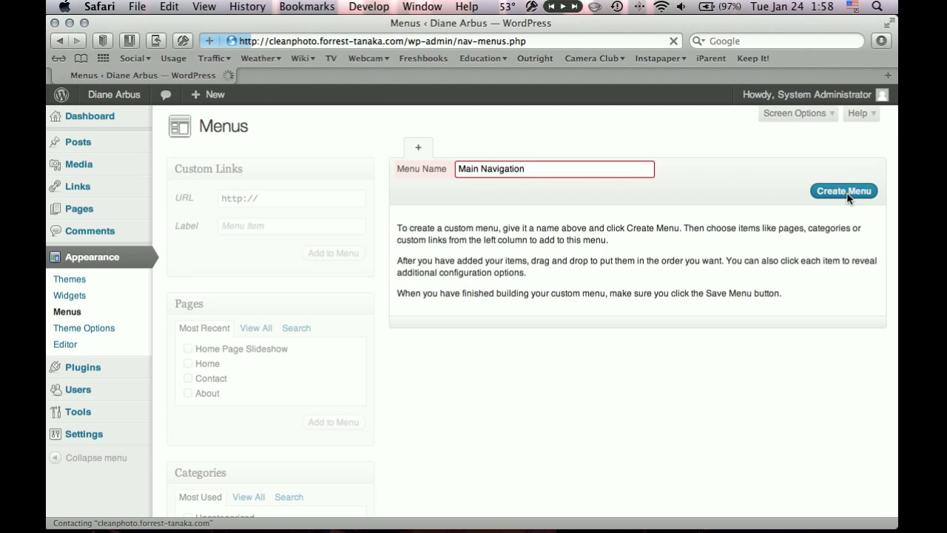
left_click(844, 190)
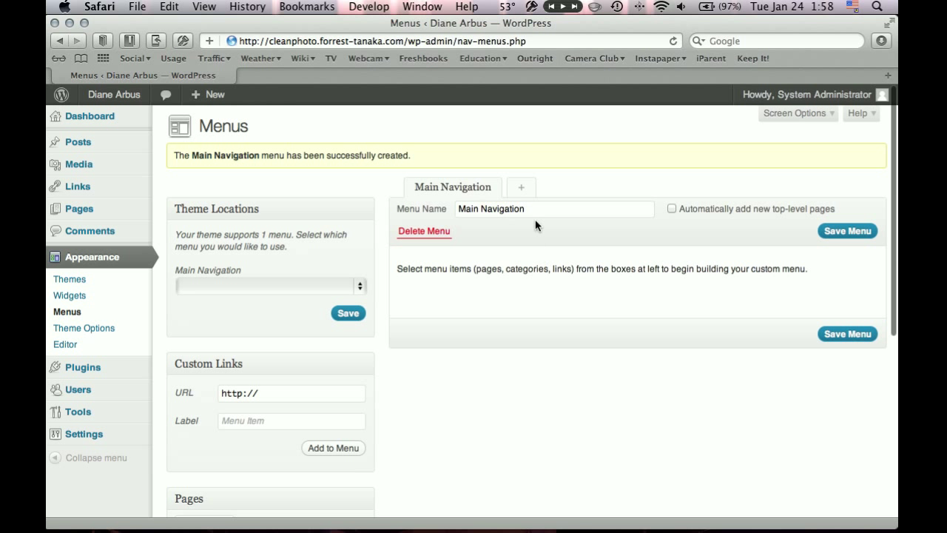
mouse_move(533, 210)
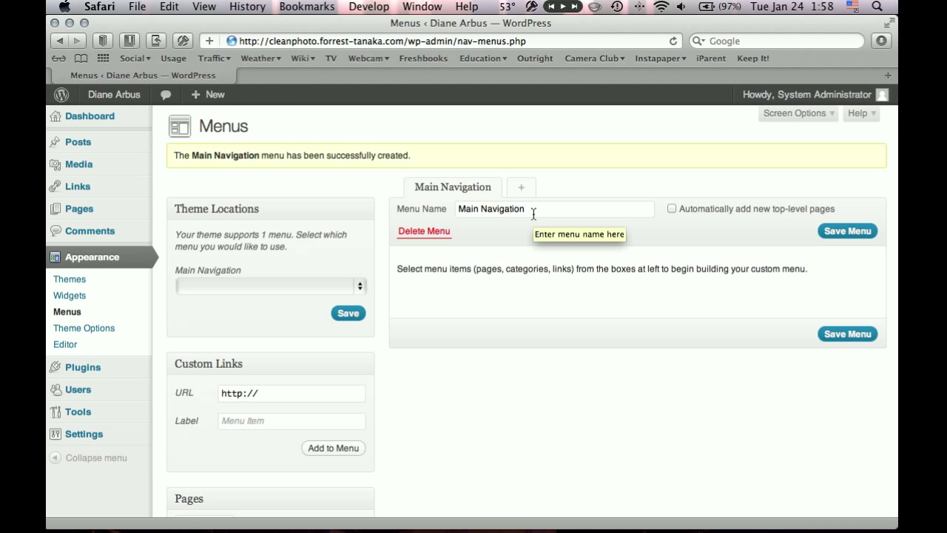
mouse_move(766, 361)
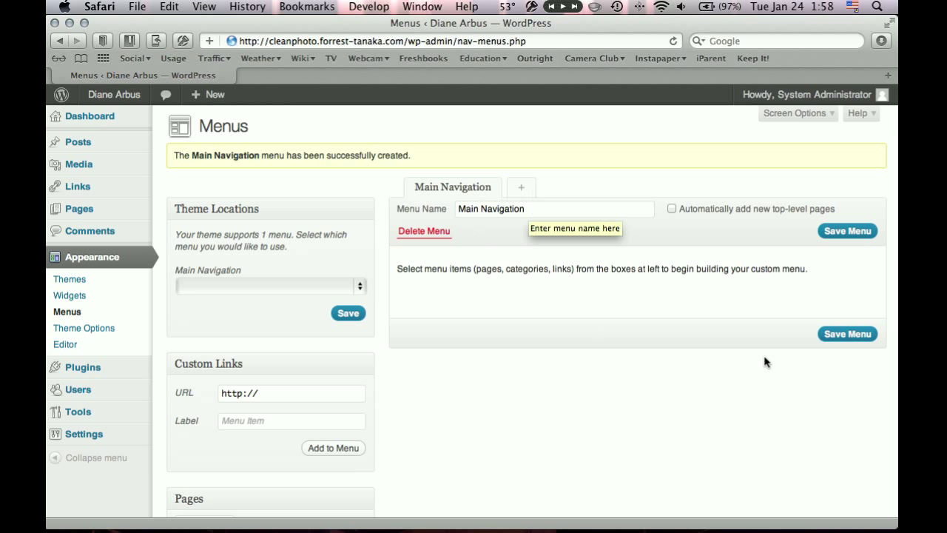
scroll("down", 3)
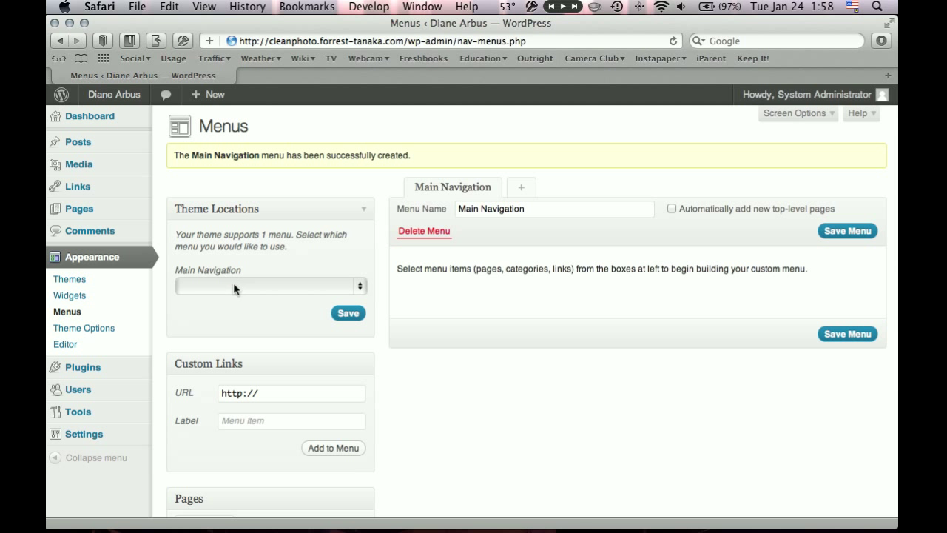
Choose Main Navigation in the Theme Locations dropdown
left_click(270, 286)
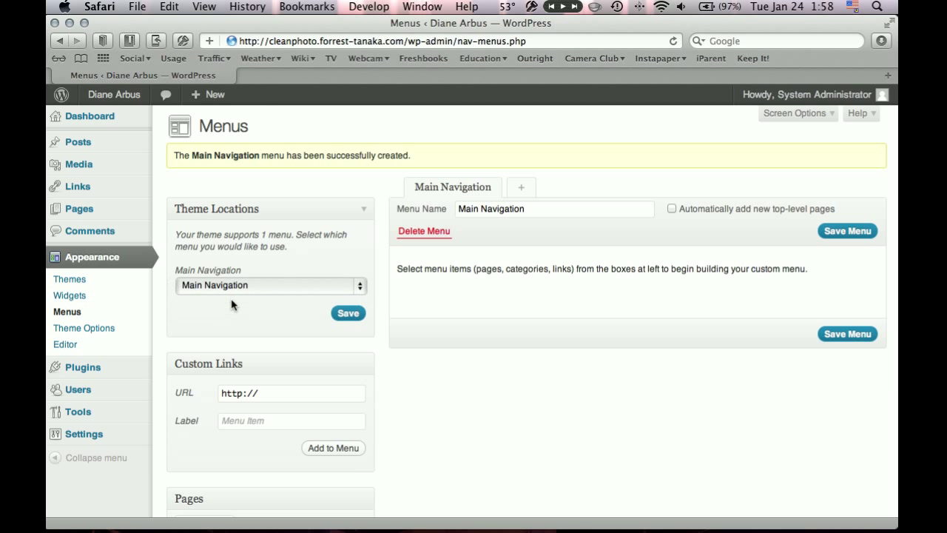
mouse_move(284, 289)
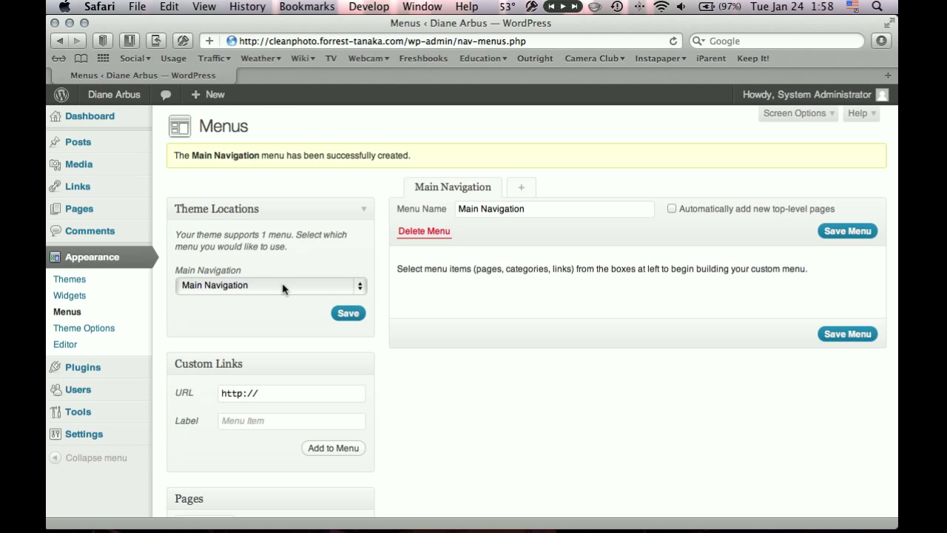
left_click(347, 314)
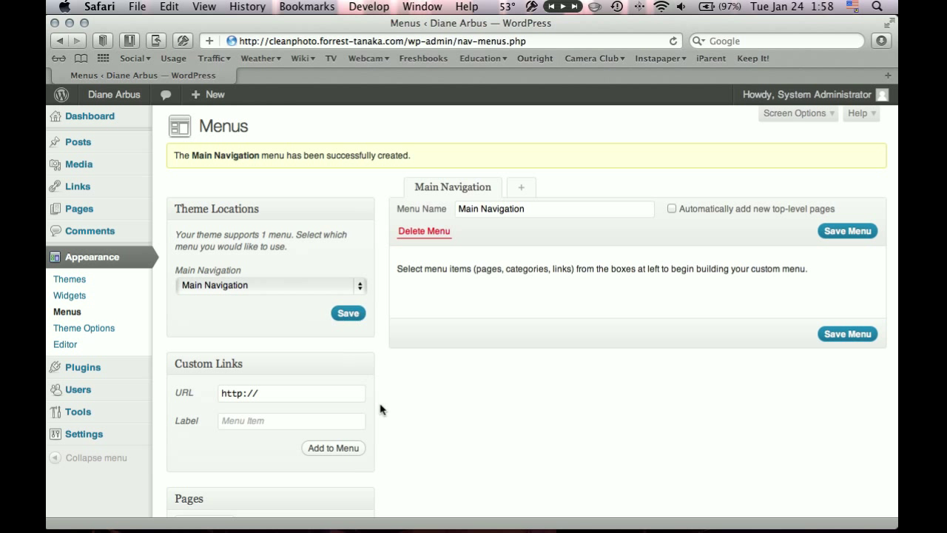
Tick Home, Contact and About in the Pages box and add them to the menu
scroll("down", 3)
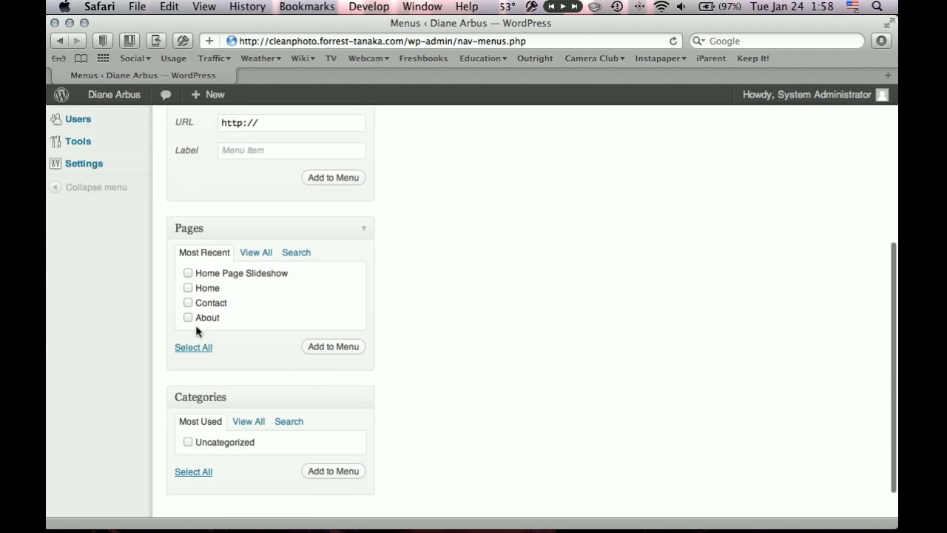
scroll("up", 3)
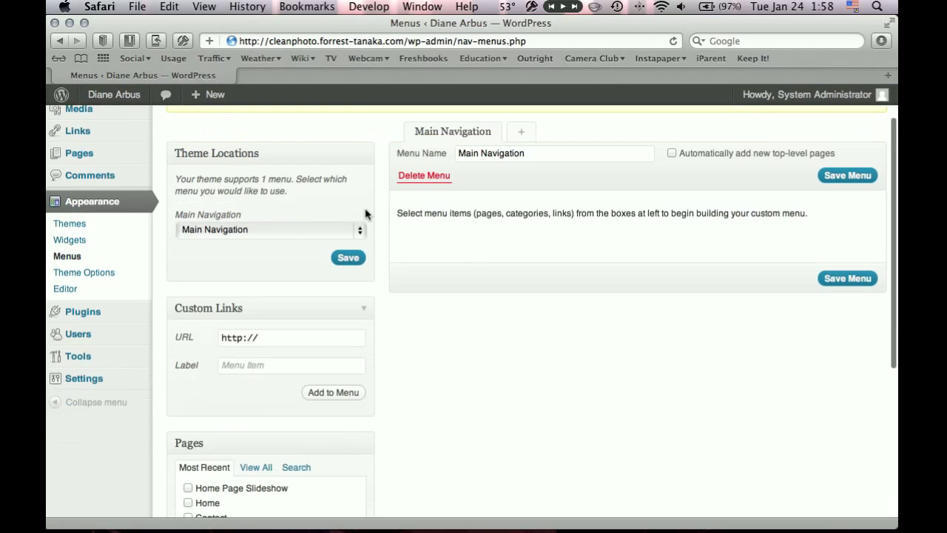
scroll("down", 3)
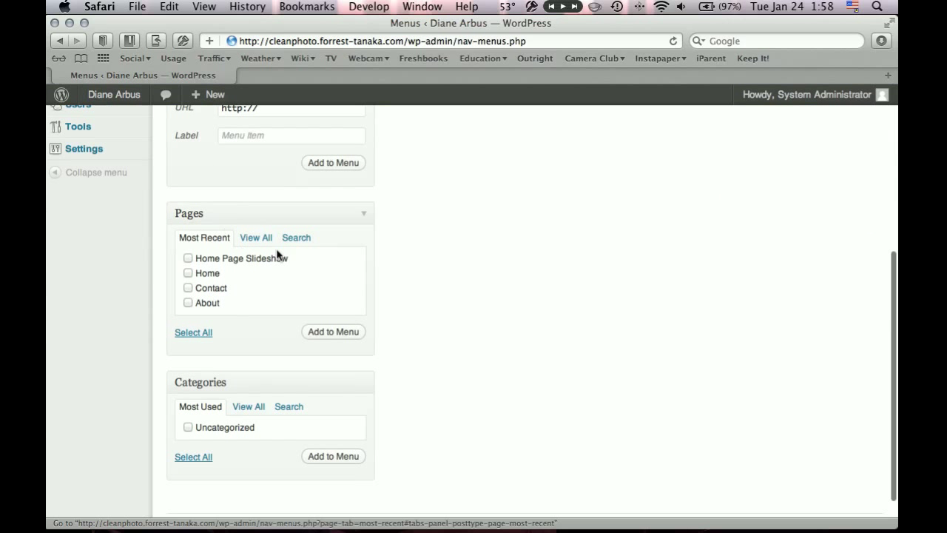
mouse_move(194, 311)
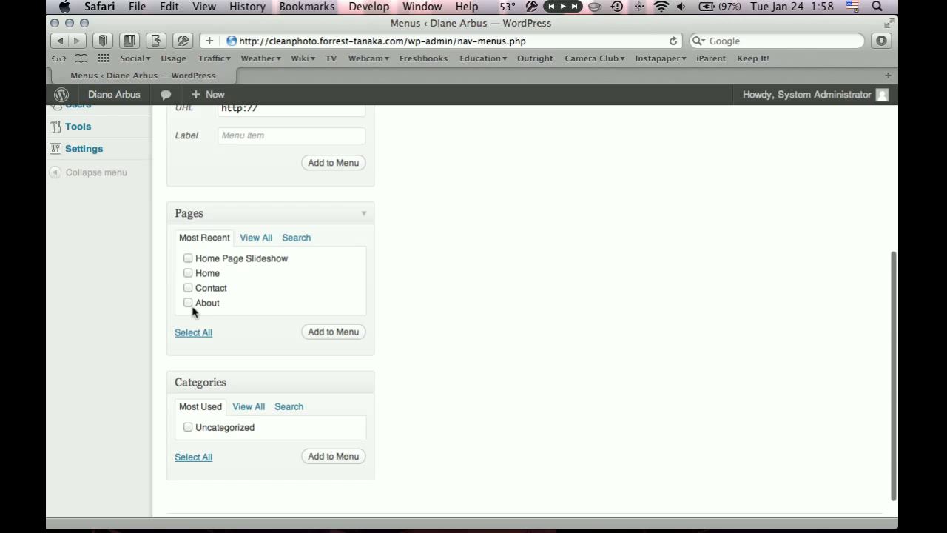
mouse_move(189, 309)
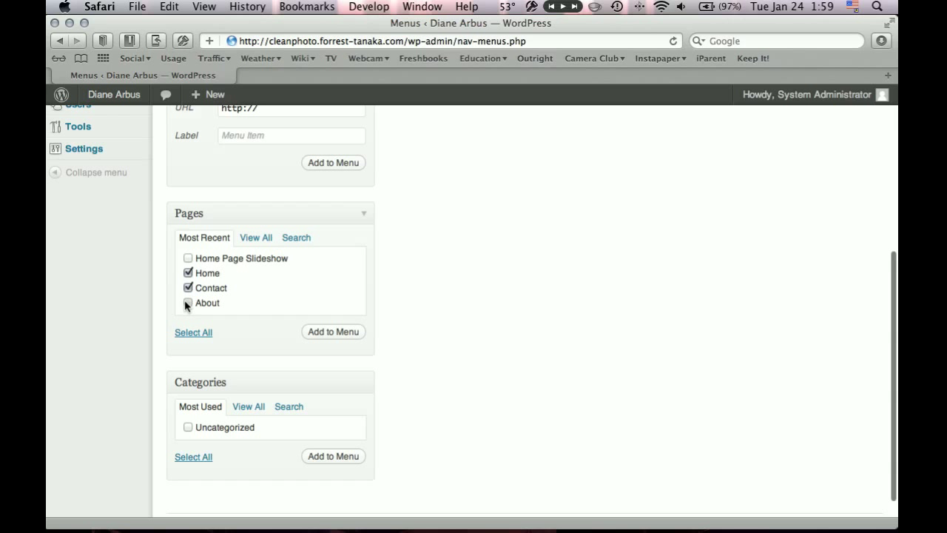
left_click(188, 302)
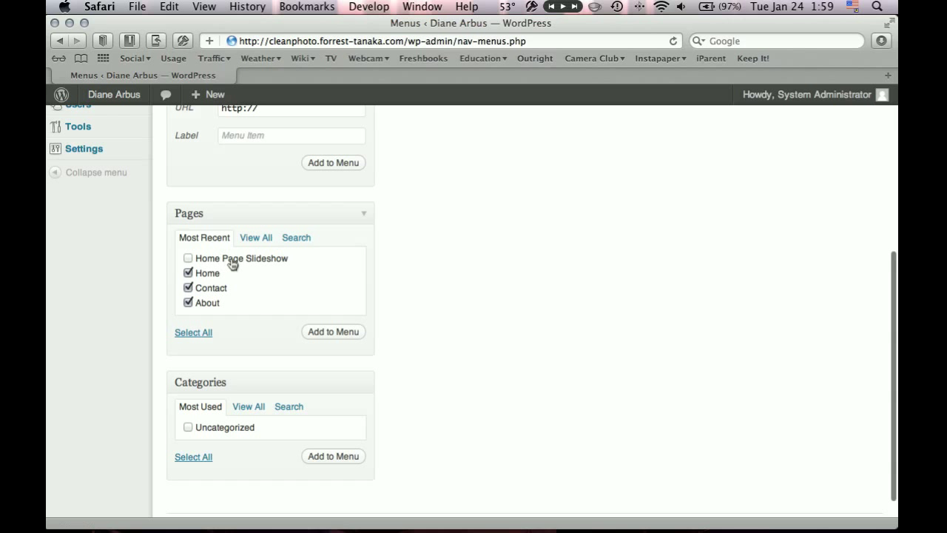
mouse_move(206, 264)
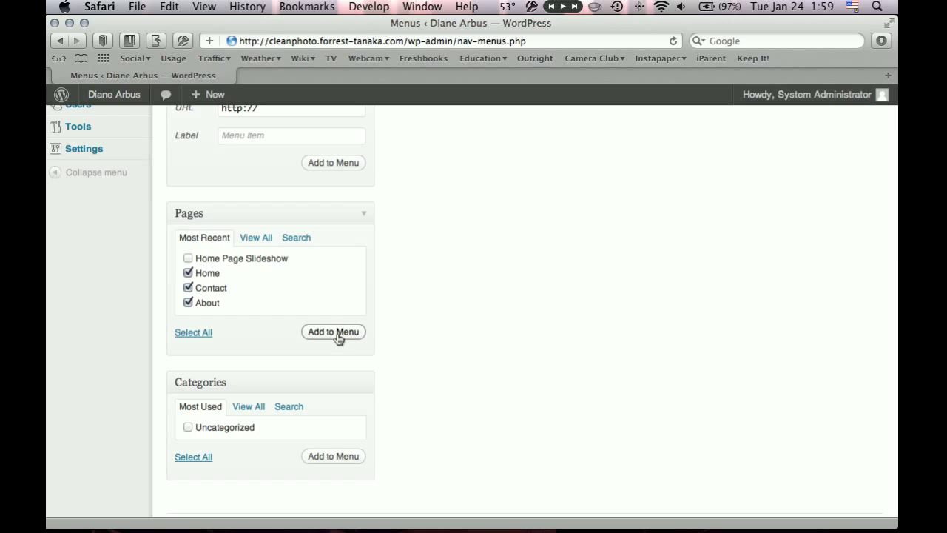
left_click(333, 332)
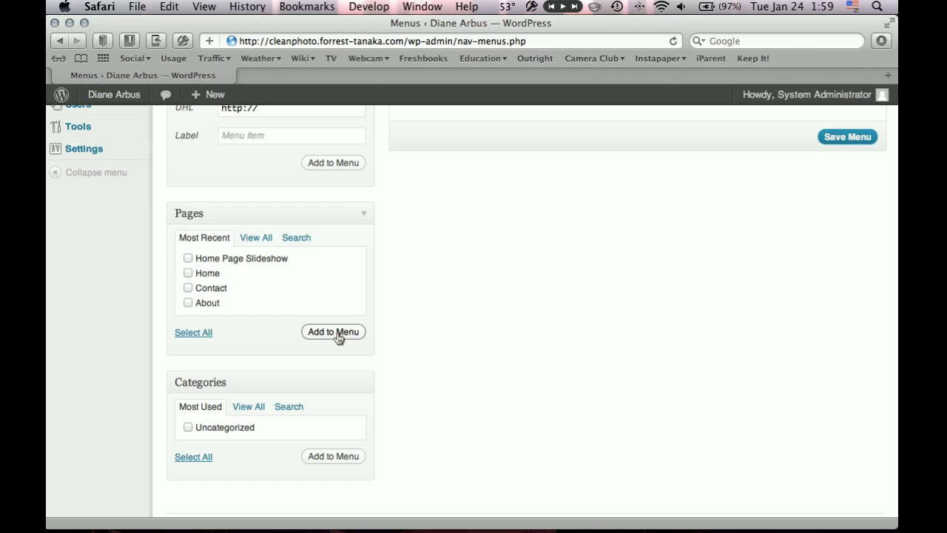
left_click(333, 332)
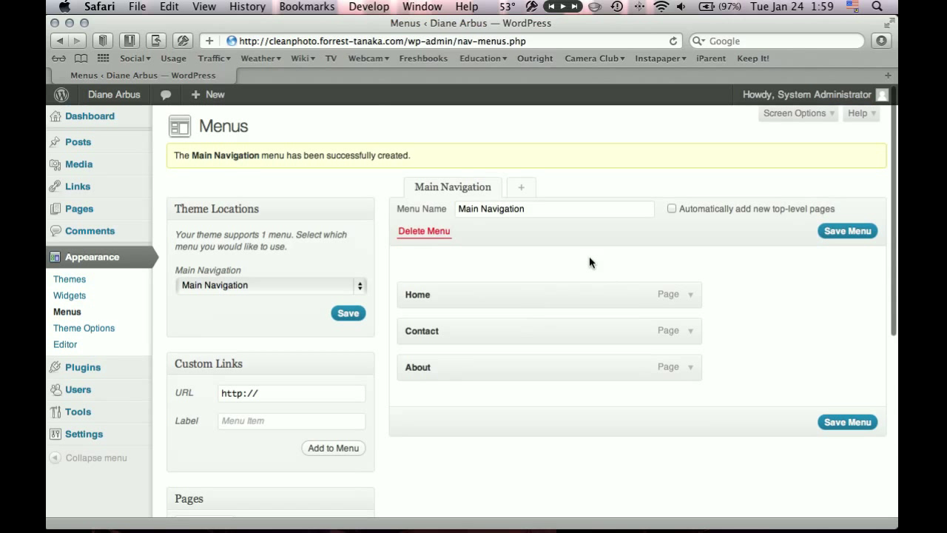
mouse_move(482, 373)
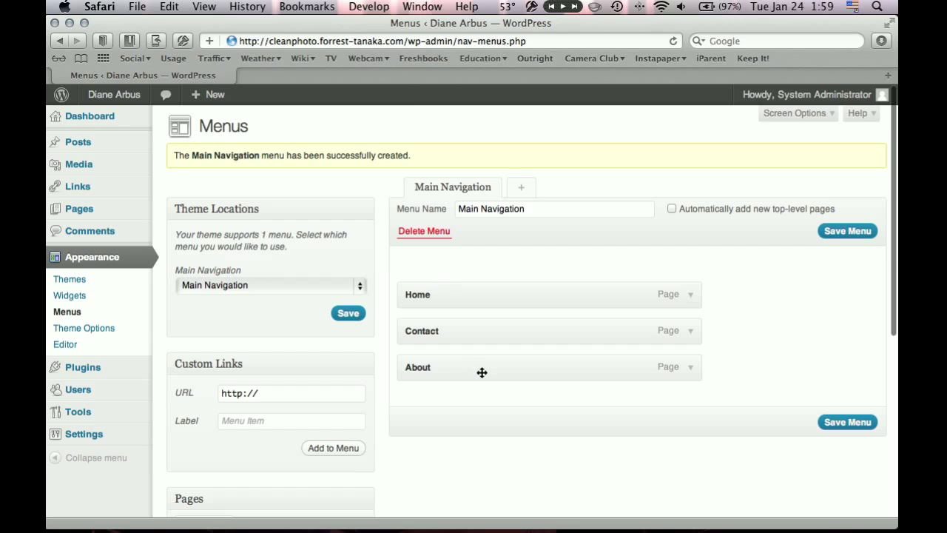
mouse_move(501, 373)
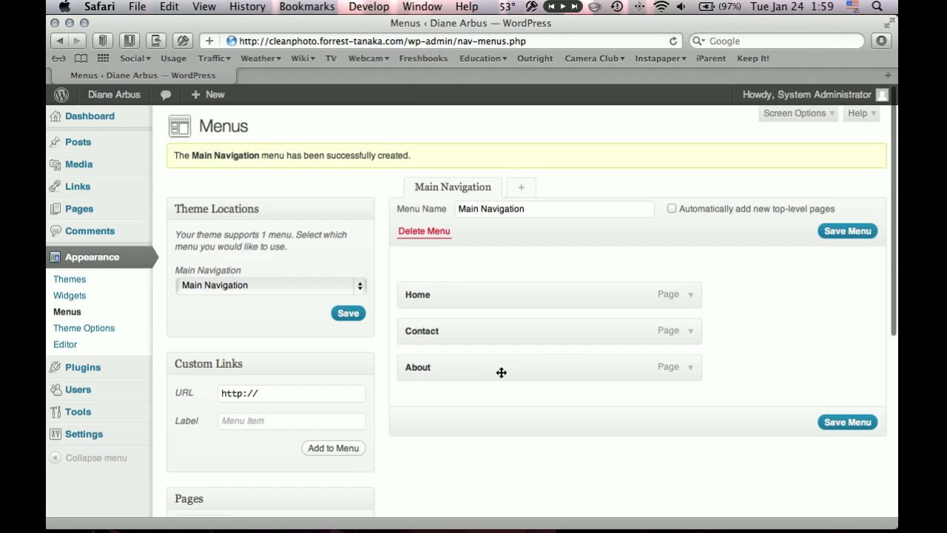
Drag About between Home and Contact and save the Main Navigation menu
left_click_drag(501, 373, 472, 274)
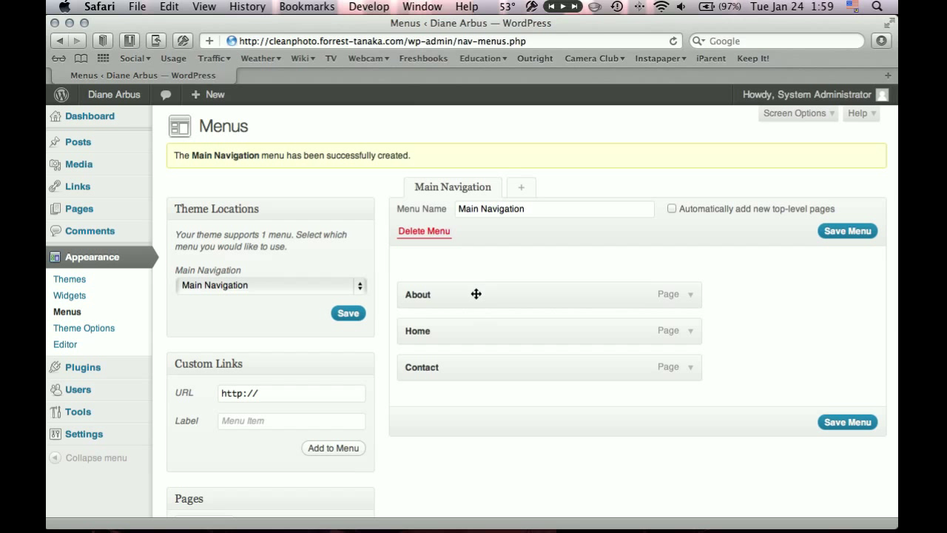
mouse_move(471, 335)
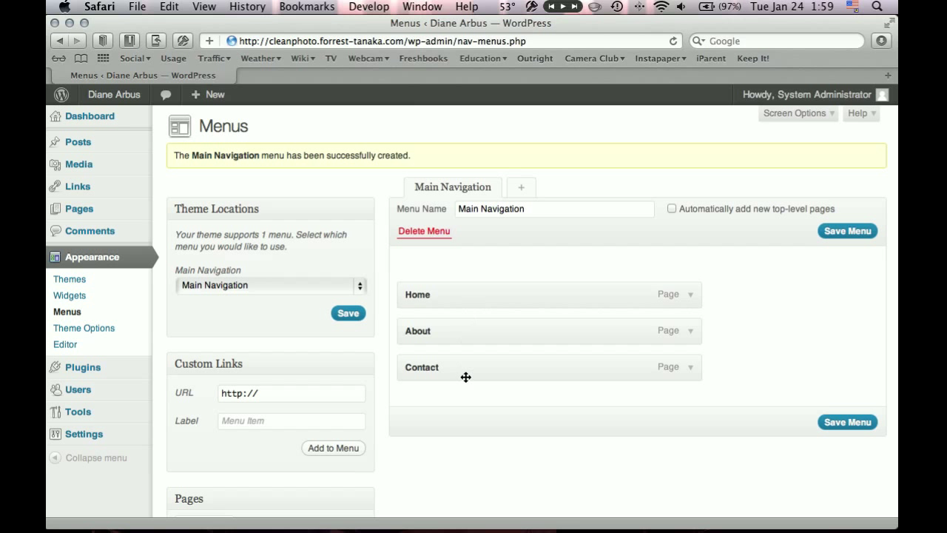
mouse_move(837, 459)
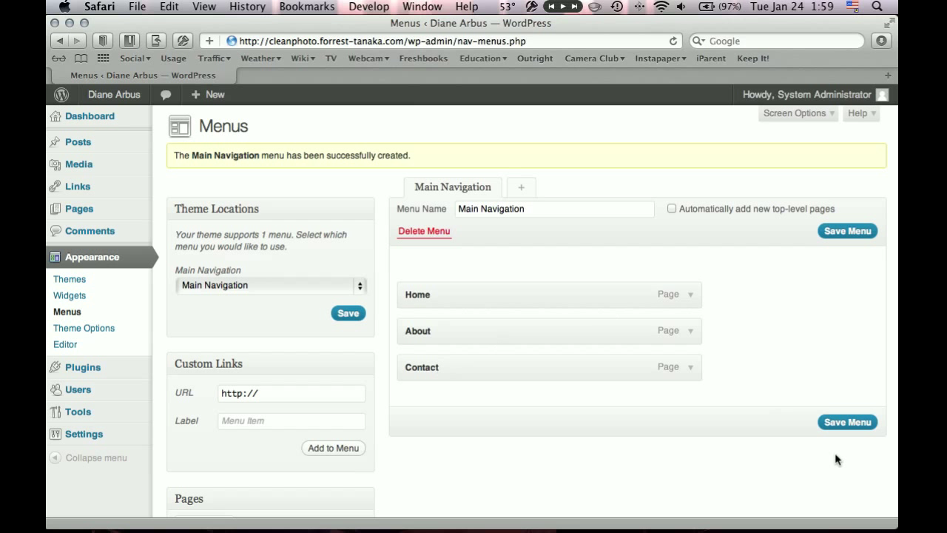
left_click(848, 422)
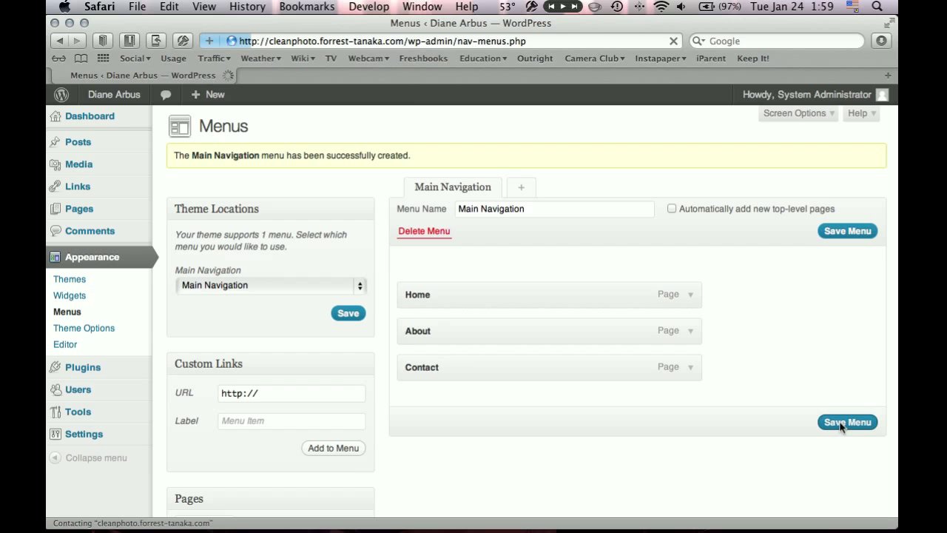
left_click(847, 422)
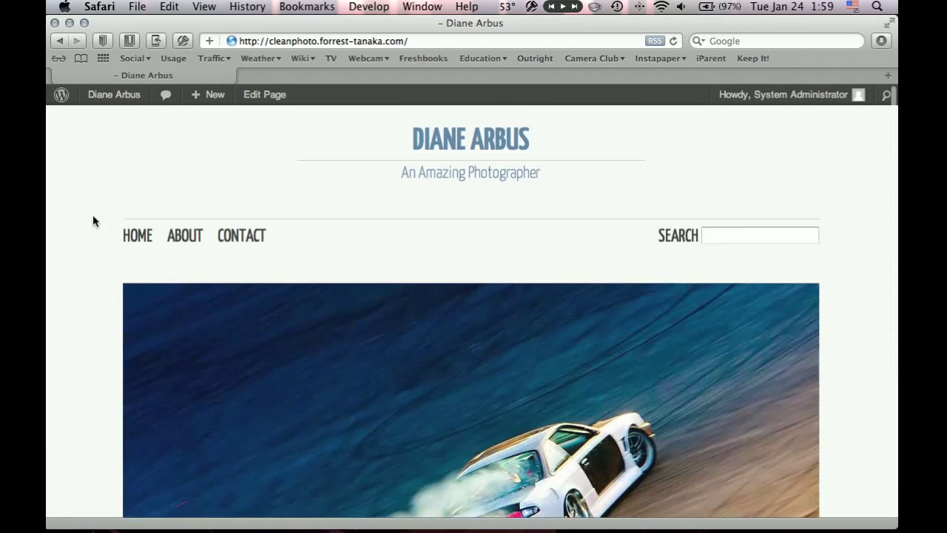
mouse_move(136, 235)
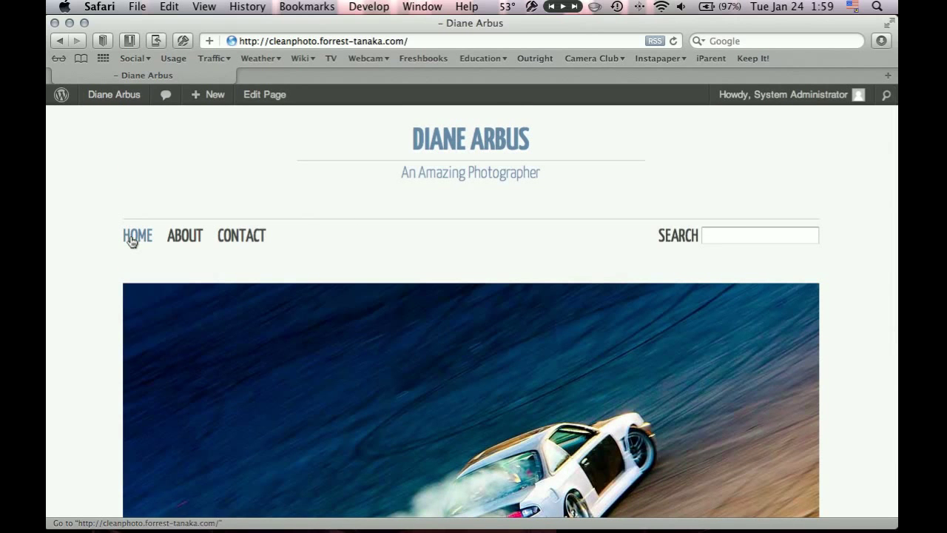
left_click(136, 235)
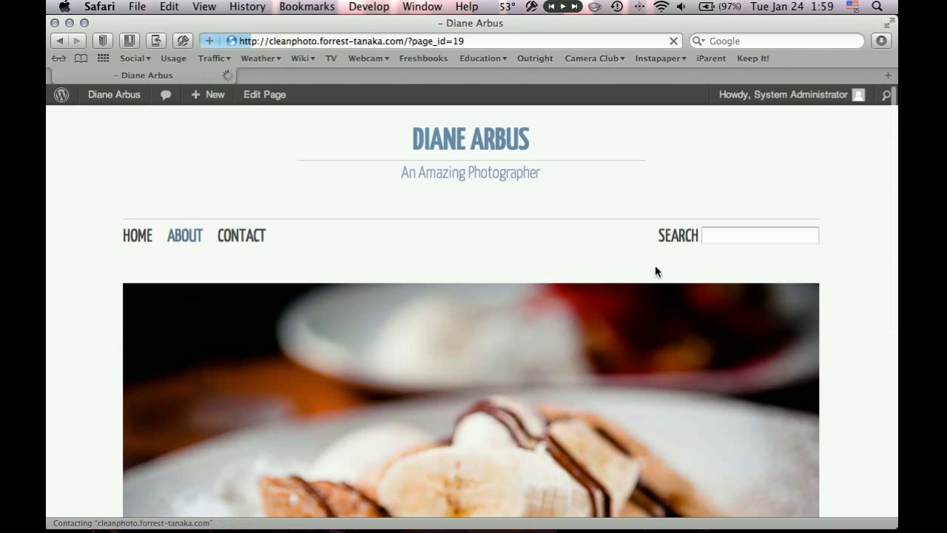
left_click(184, 235)
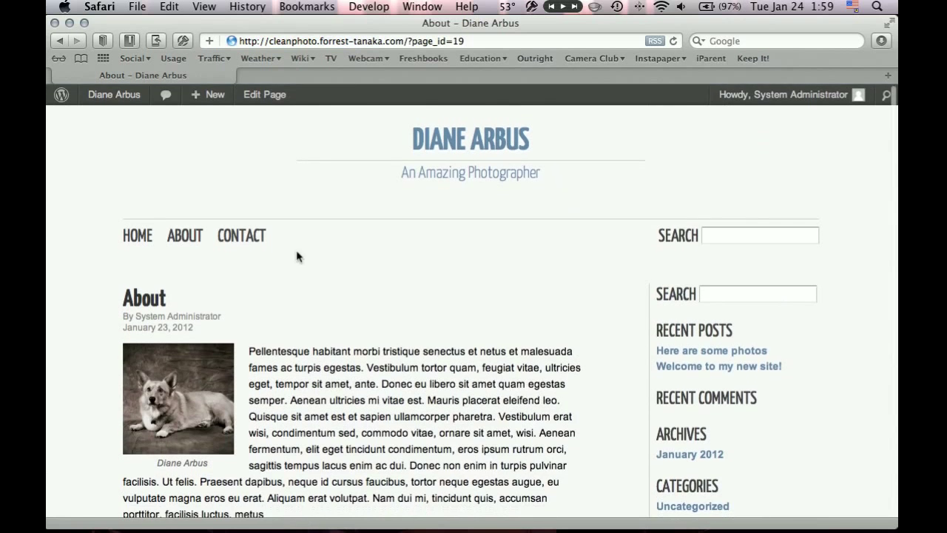
left_click(240, 236)
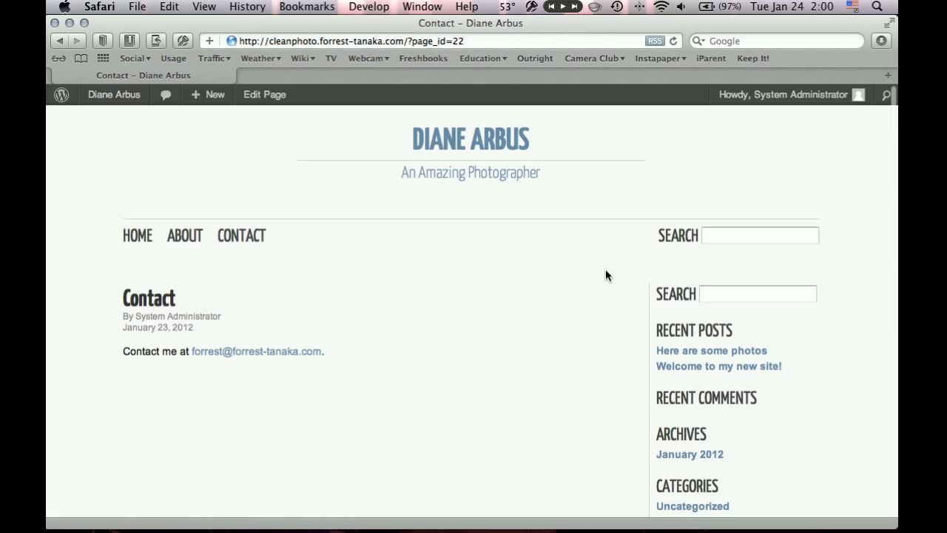
scroll("down", 3)
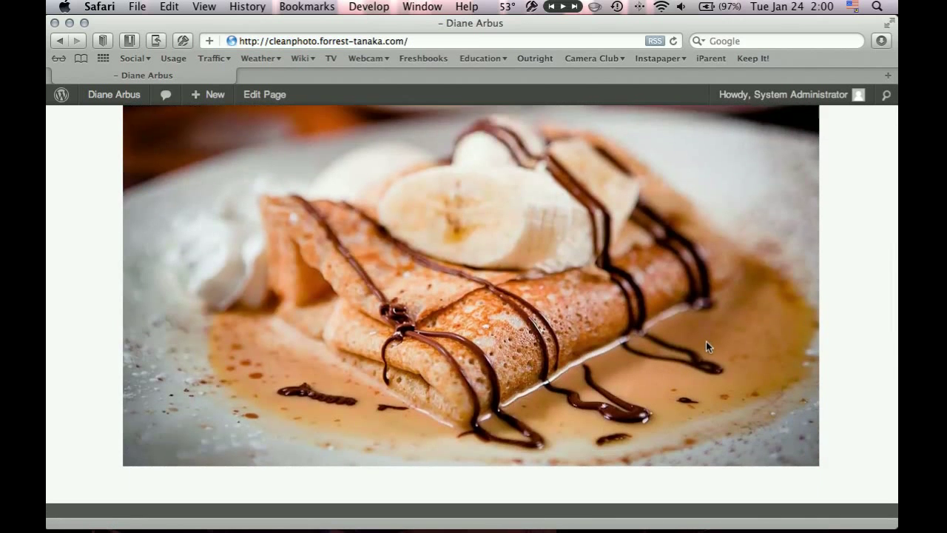
scroll("down", 3)
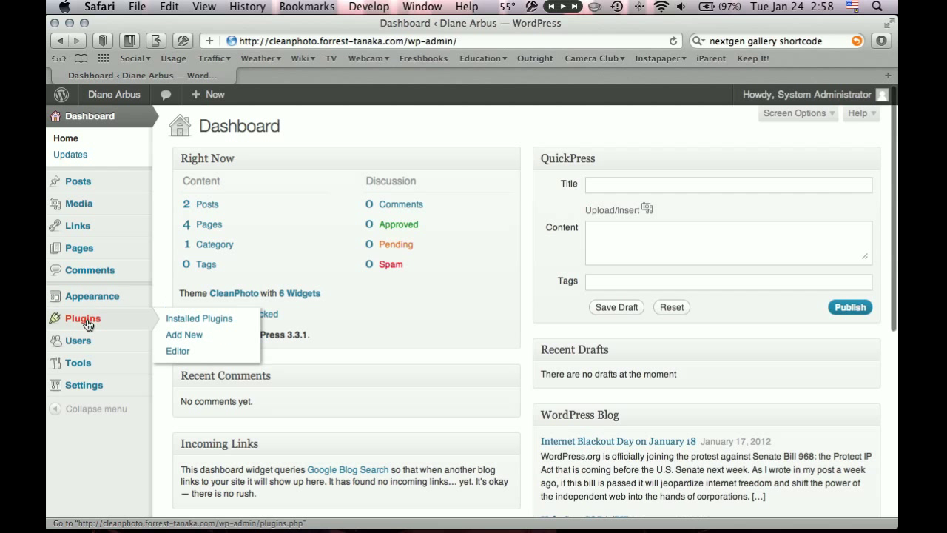
mouse_move(183, 335)
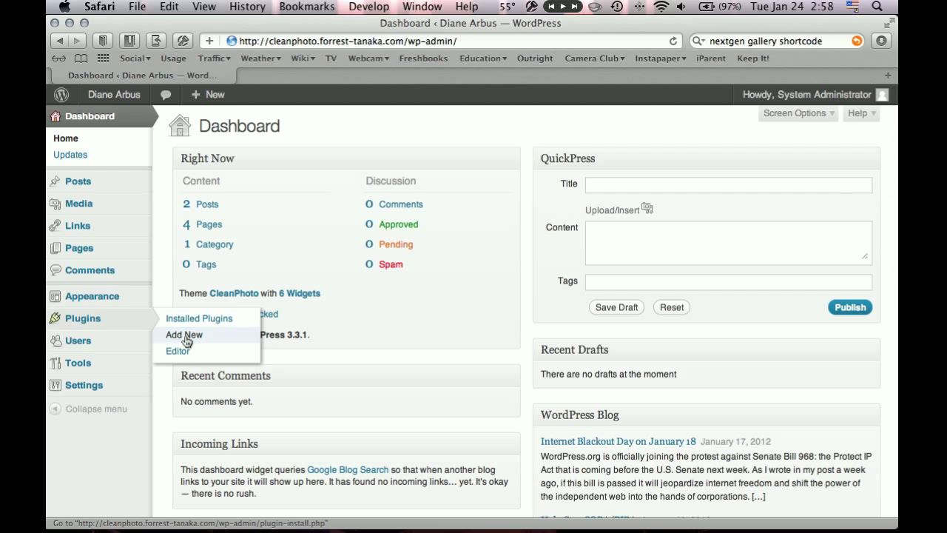
Search the Add New plugin directory for 'nextgen gallery'
left_click(183, 334)
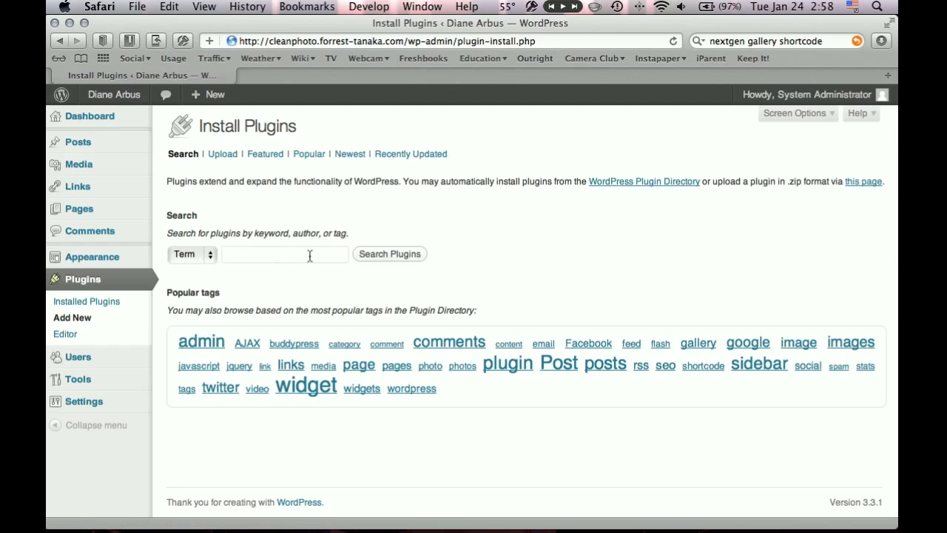
left_click(284, 254)
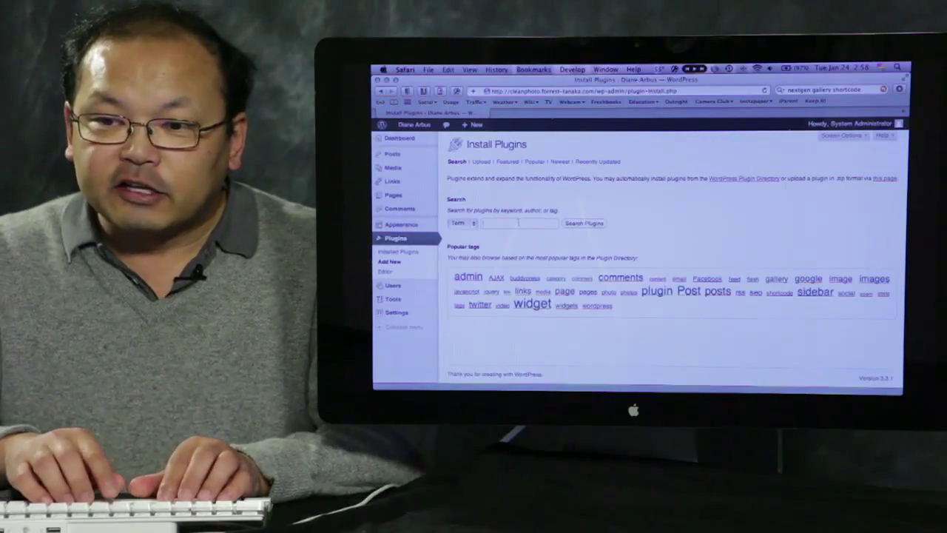
type("nextgen gallery")
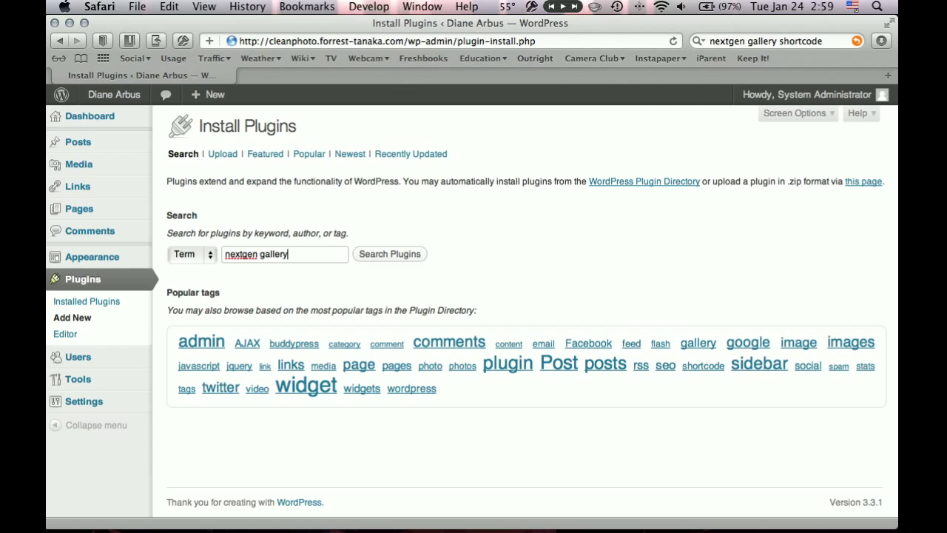
left_click(391, 254)
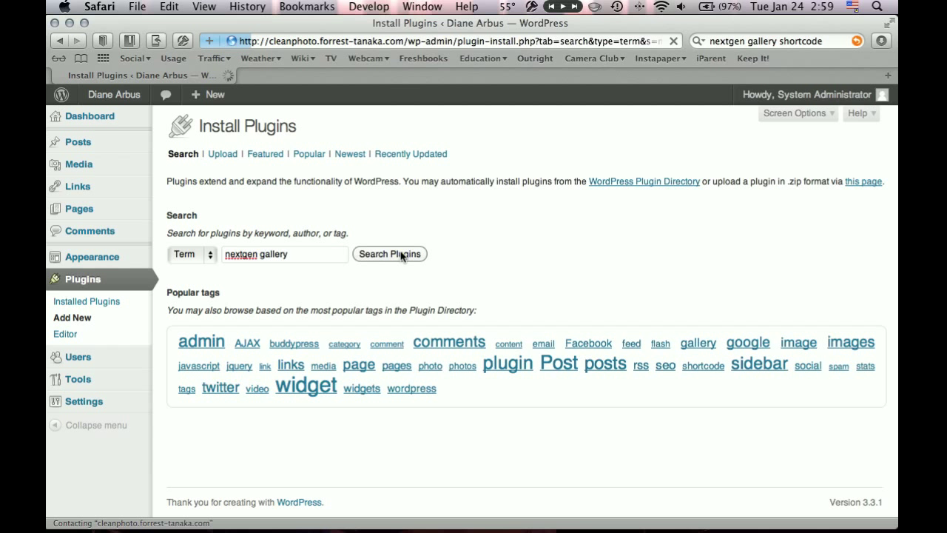
left_click(391, 255)
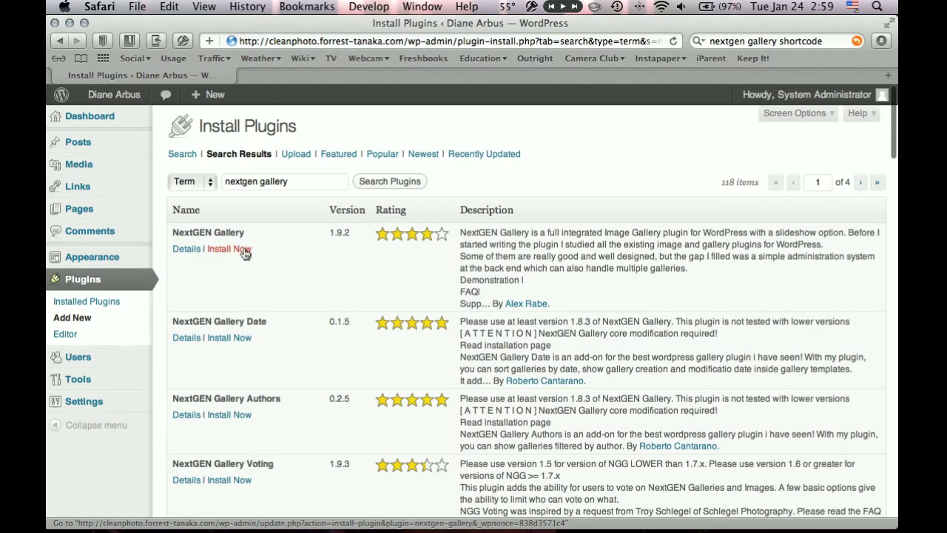
mouse_move(228, 249)
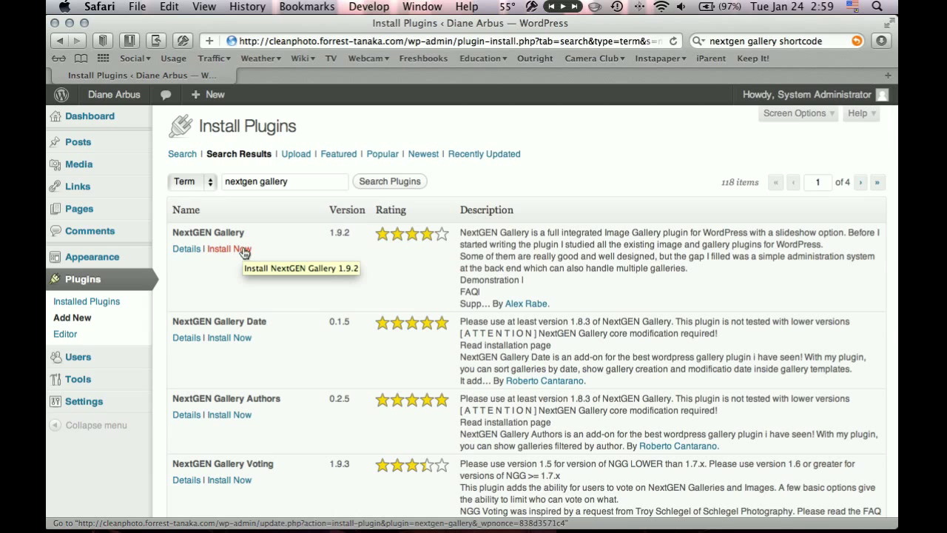
Start installing NextGEN Gallery and confirm the installation
left_click(227, 248)
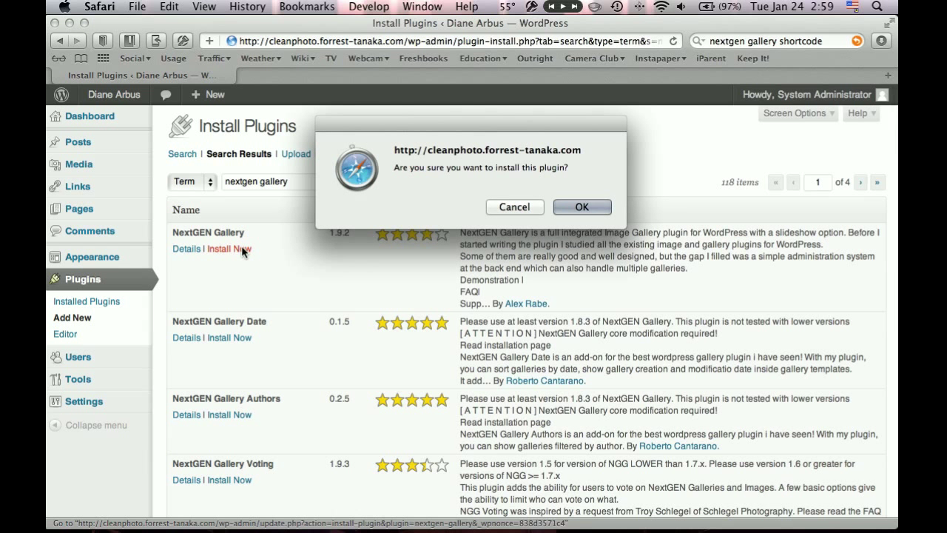
left_click(583, 207)
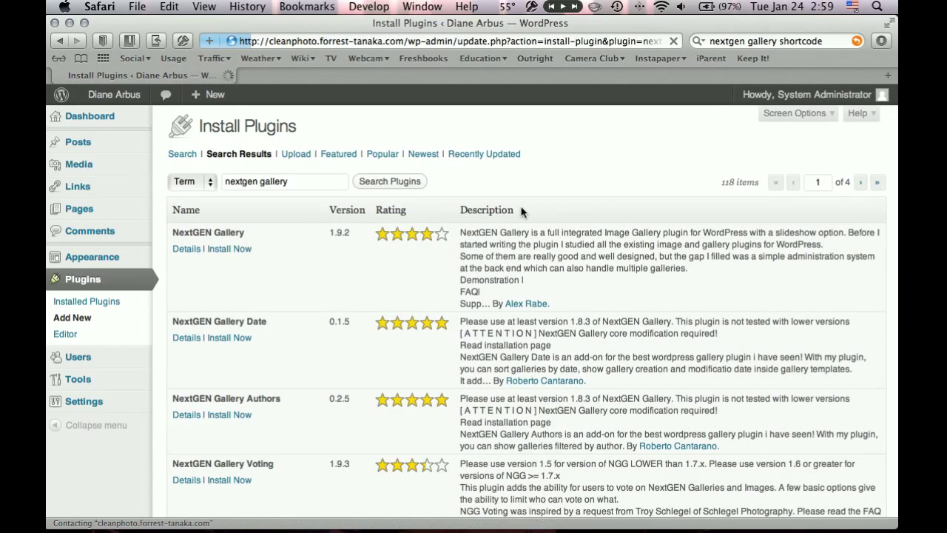
Activate NextGEN Gallery 1.9.2 and view it in the Installed Plugins list
left_click(230, 248)
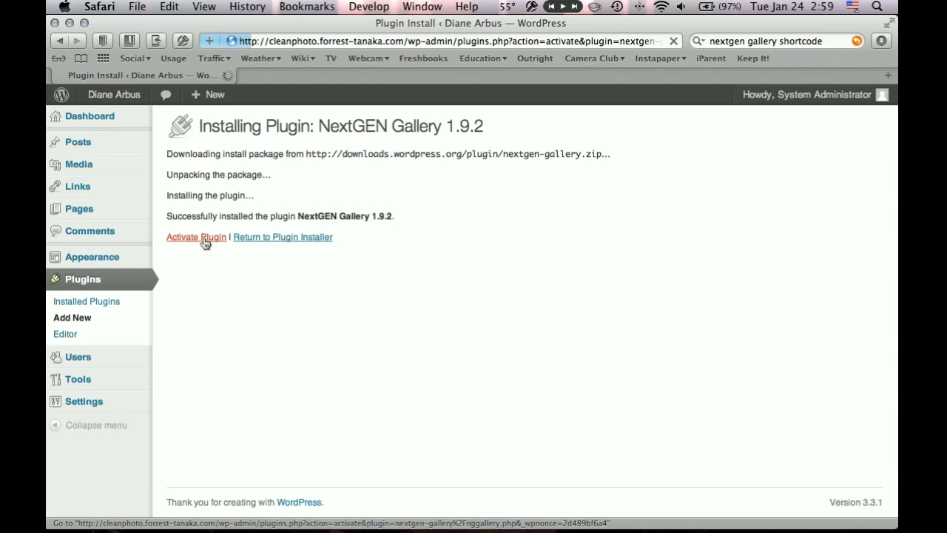
mouse_move(83, 401)
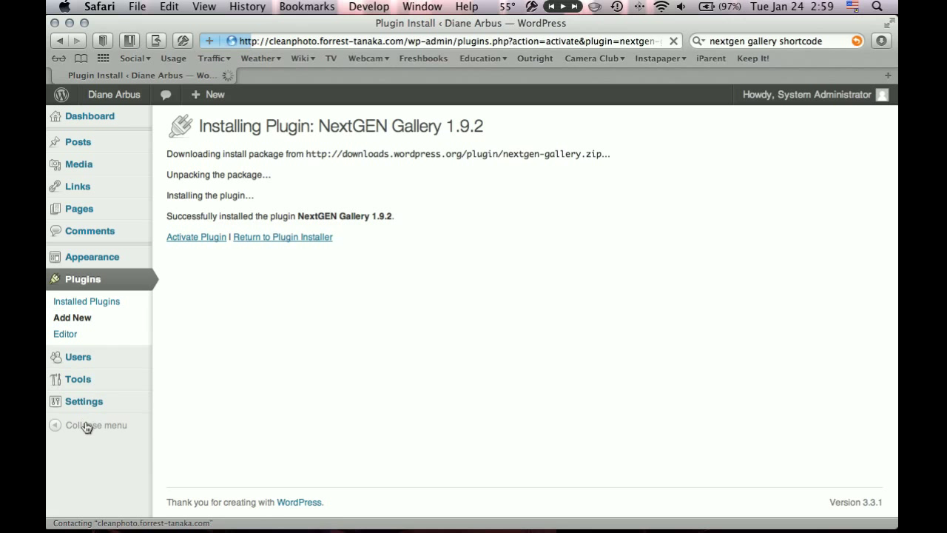
left_click(195, 236)
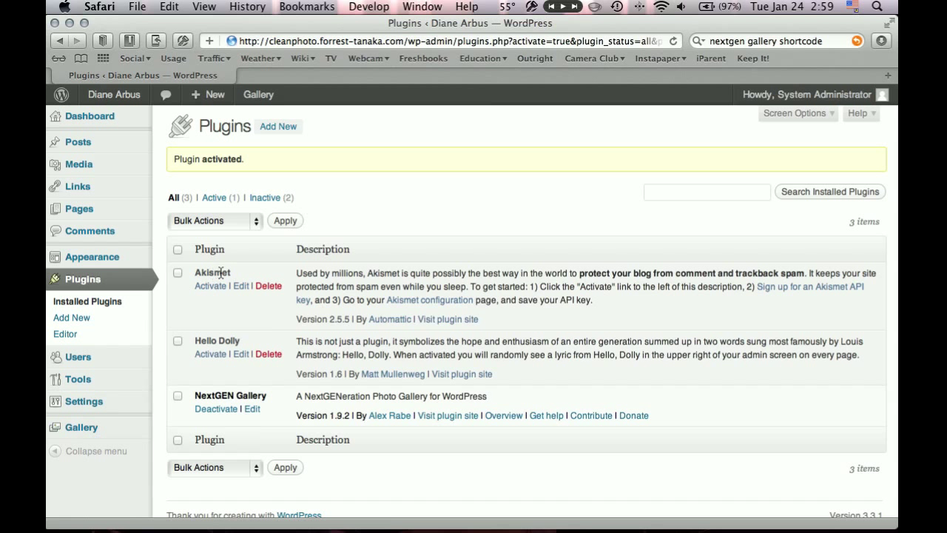
mouse_move(213, 341)
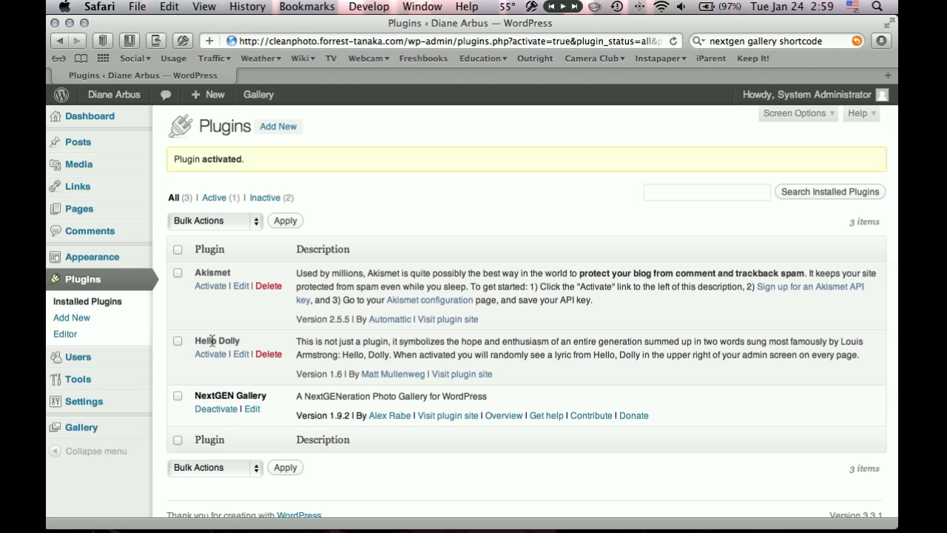
mouse_move(278, 379)
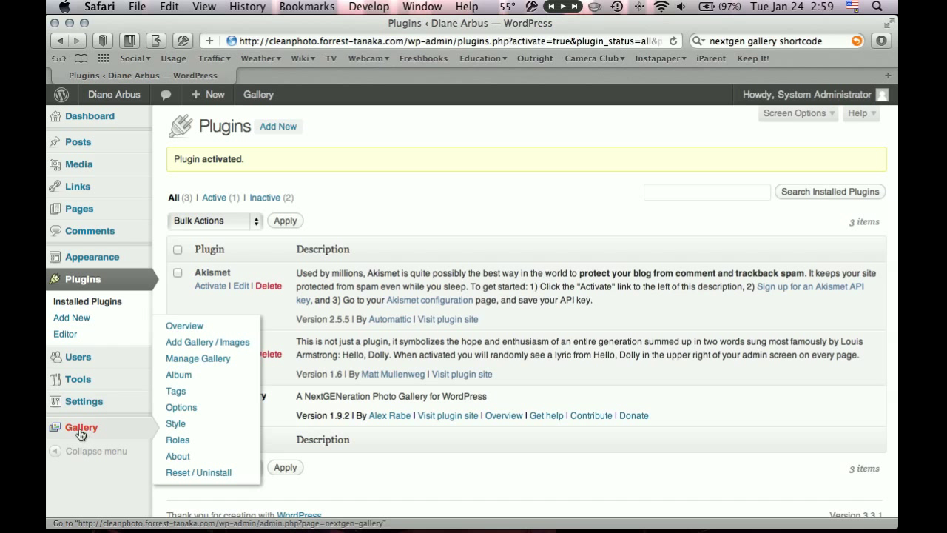
mouse_move(80, 432)
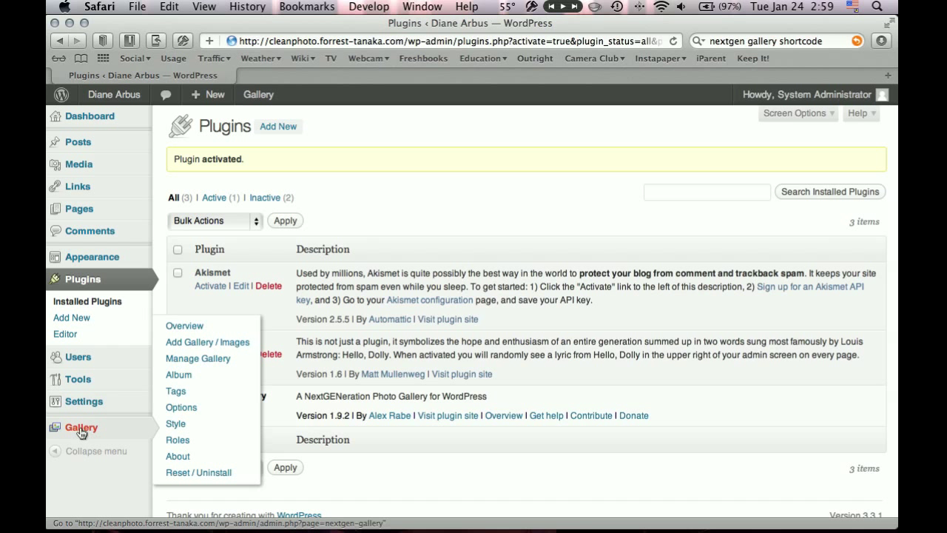
mouse_move(207, 342)
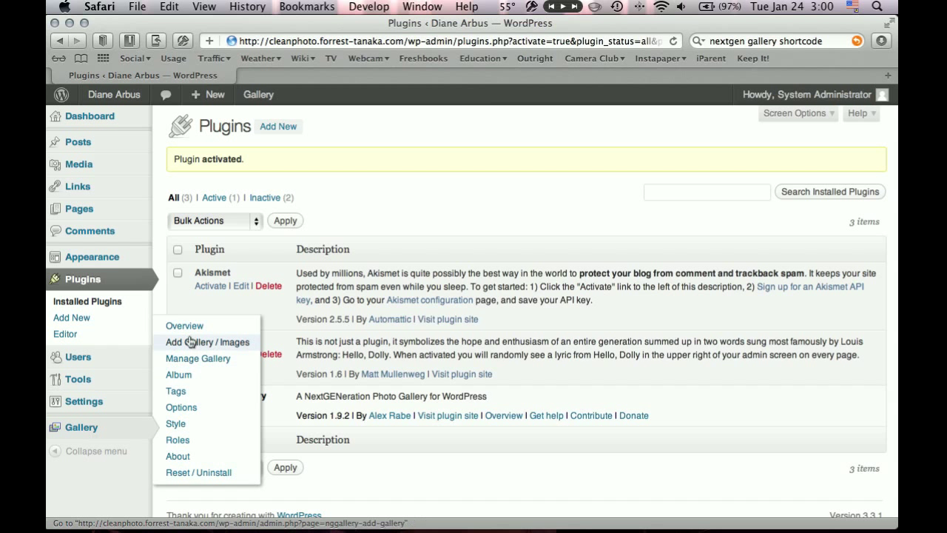
Create a NextGEN gallery named 'My Gallery' from Add Gallery / Images
left_click(207, 342)
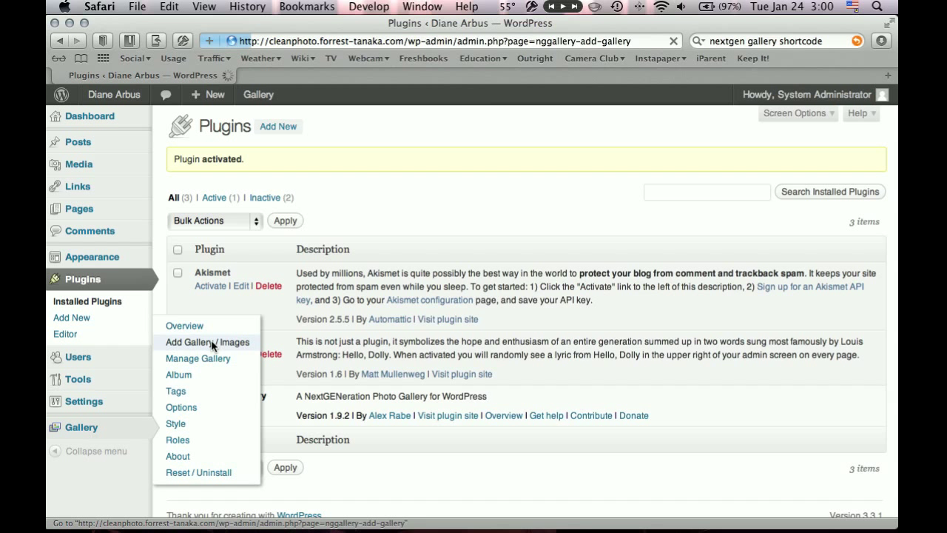
left_click(208, 342)
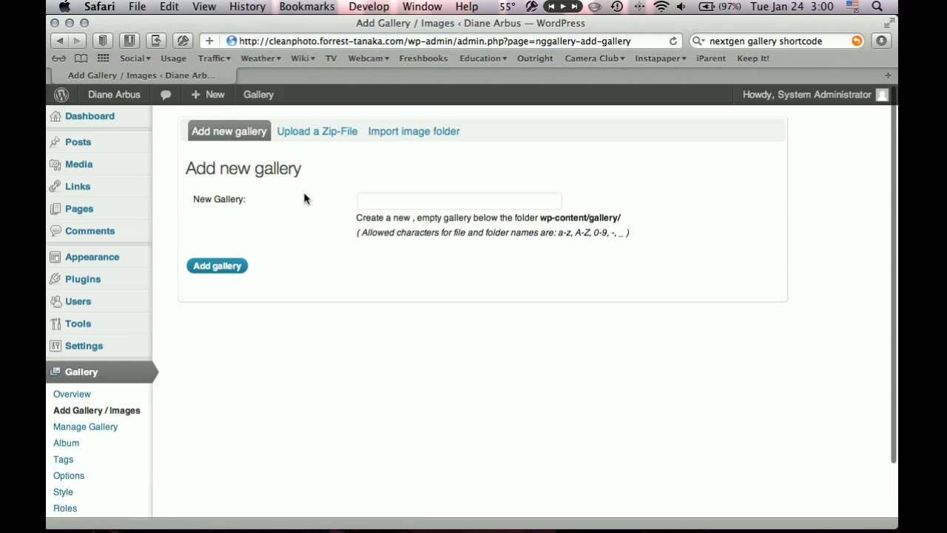
mouse_move(364, 180)
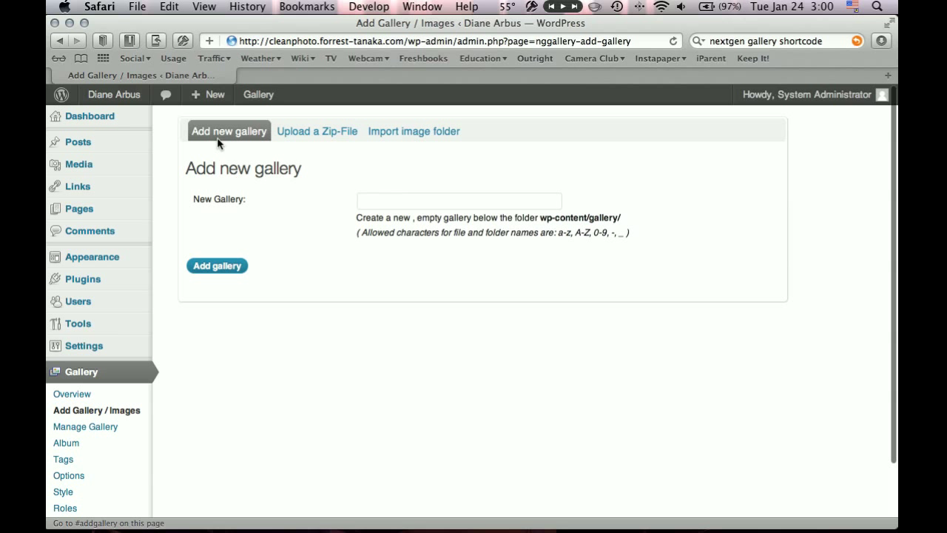
left_click(459, 202)
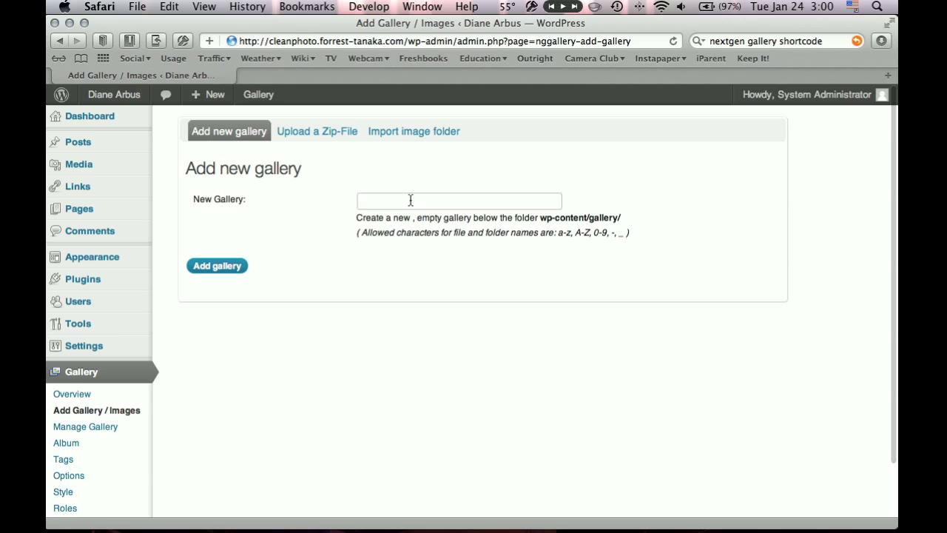
type("My Gallery")
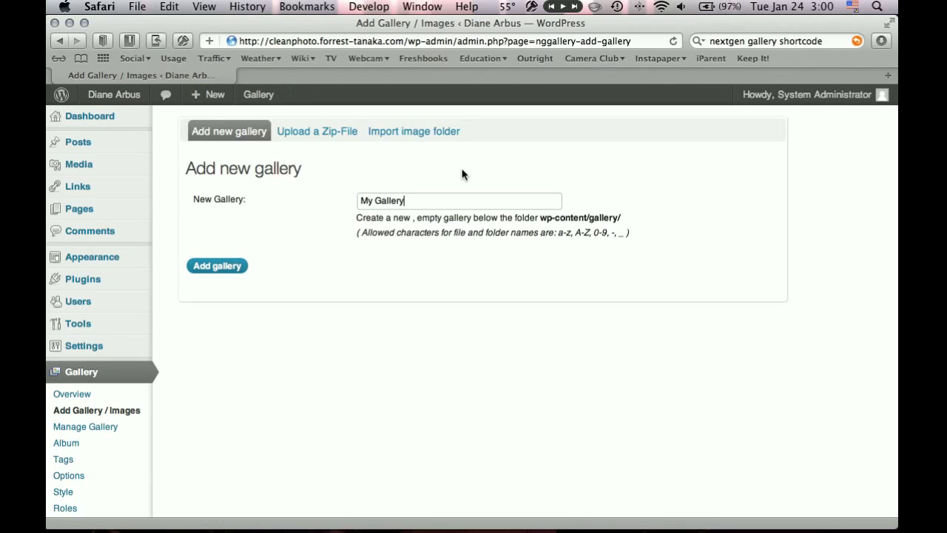
left_click(217, 266)
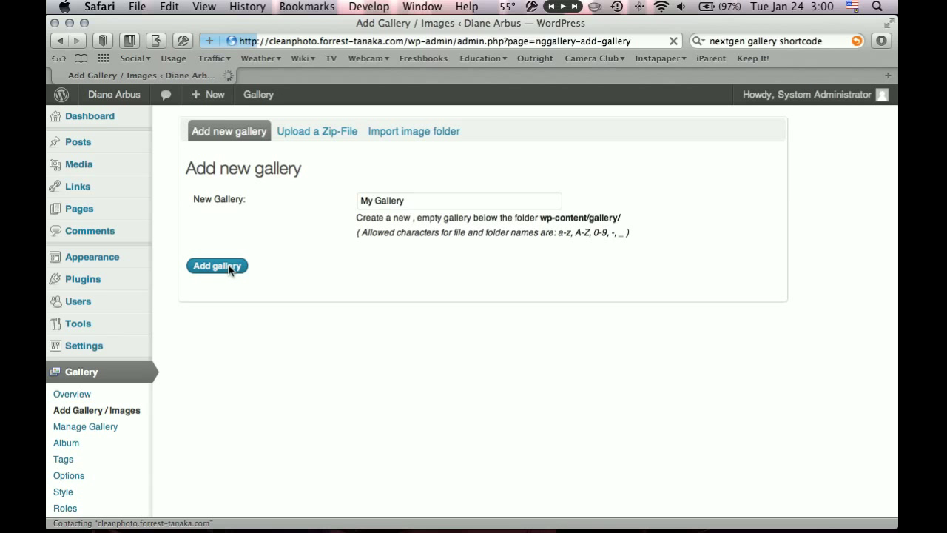
left_click(216, 266)
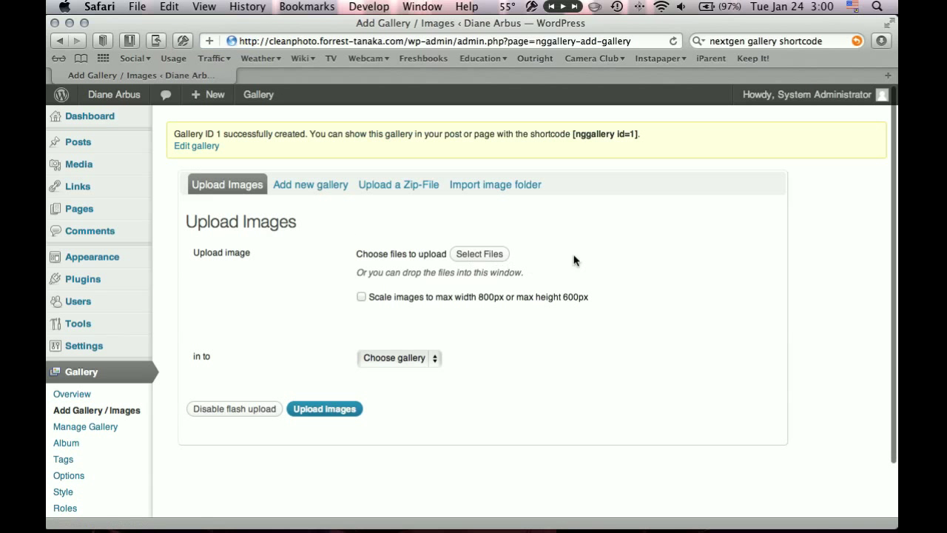
mouse_move(385, 255)
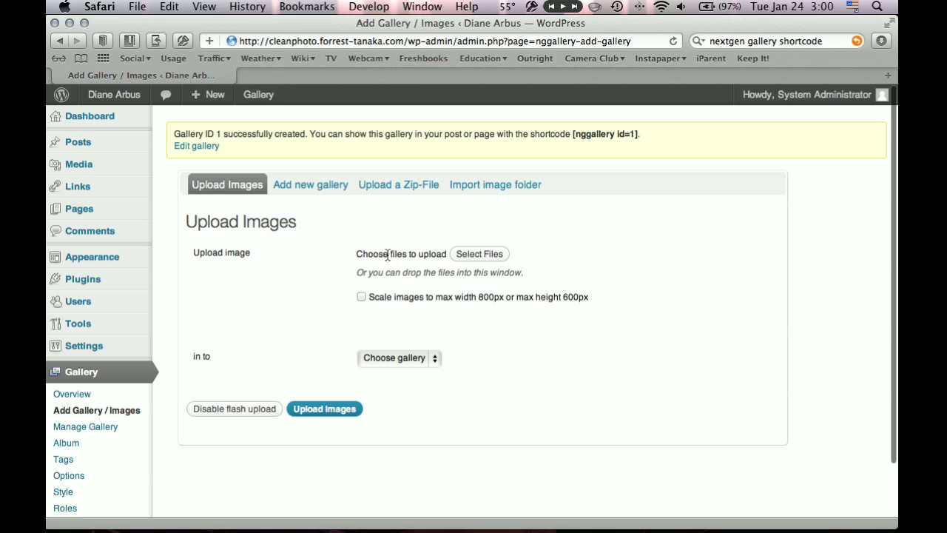
In Select Files, pick the photos in the local Gallery folder starting from the first
left_click(480, 254)
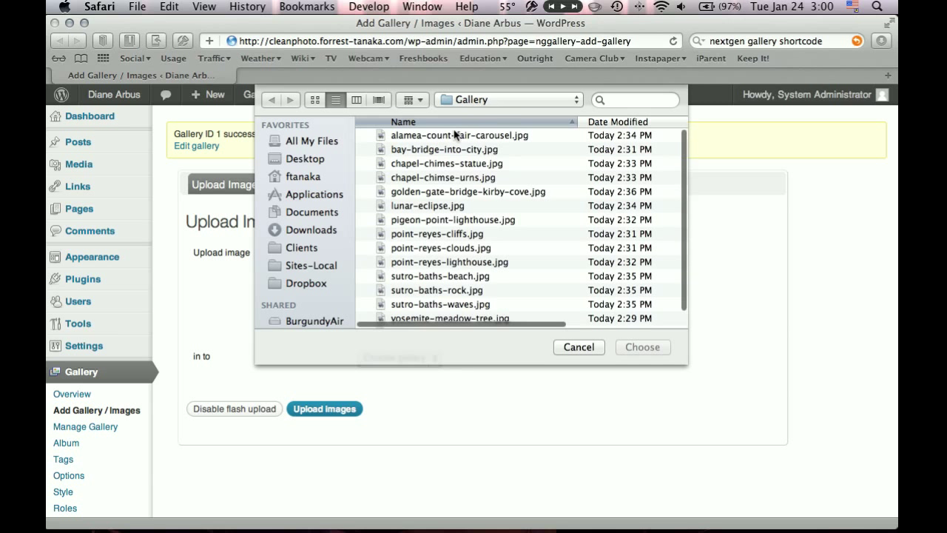
left_click(460, 137)
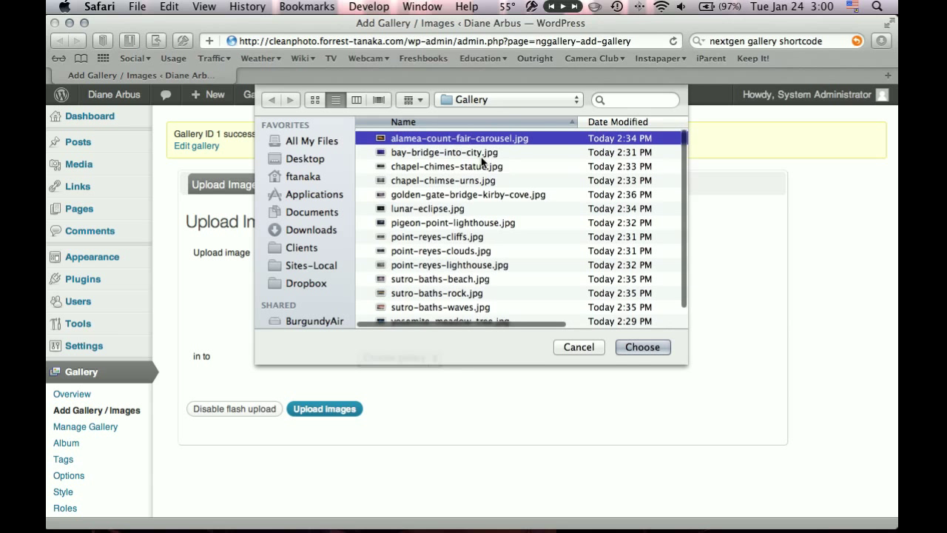
scroll("down", 3)
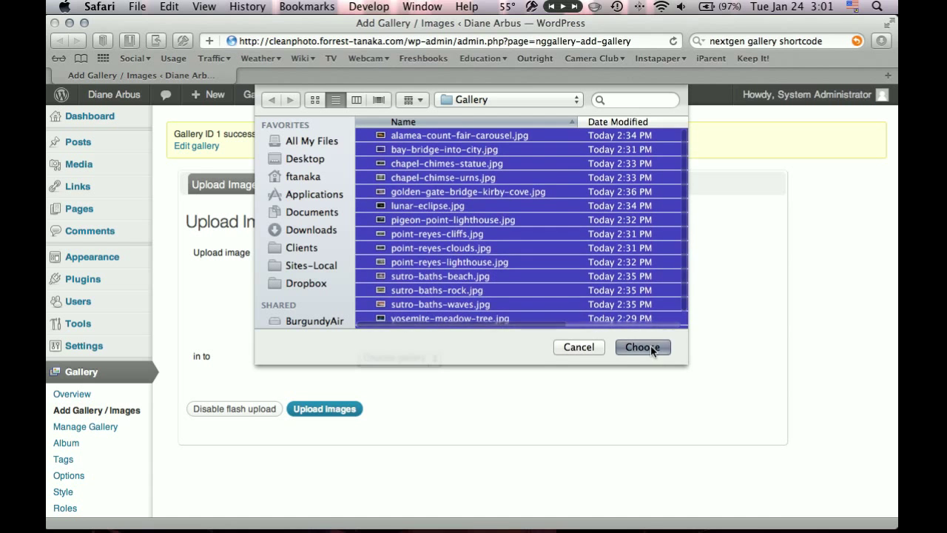
Confirm the chosen photos and upload them into 1 - My Gallery
left_click(642, 347)
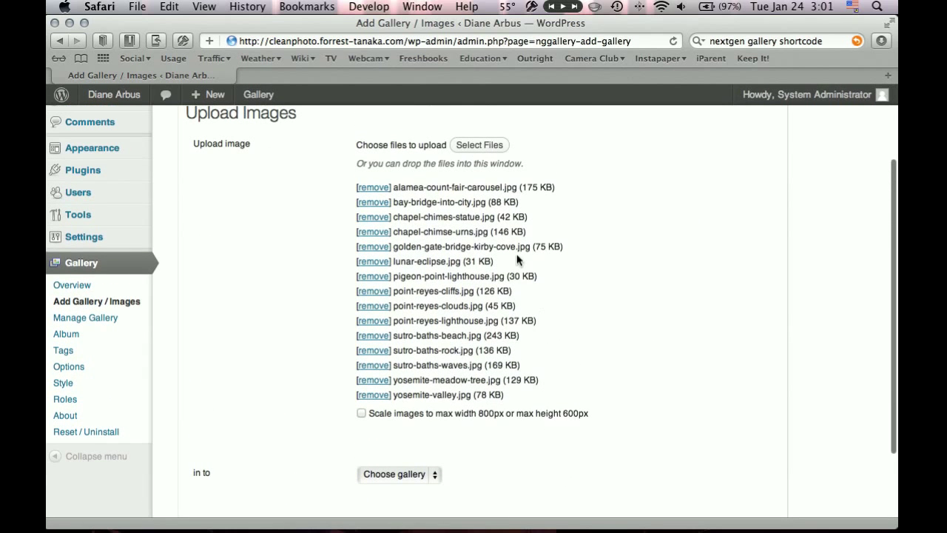
mouse_move(373, 305)
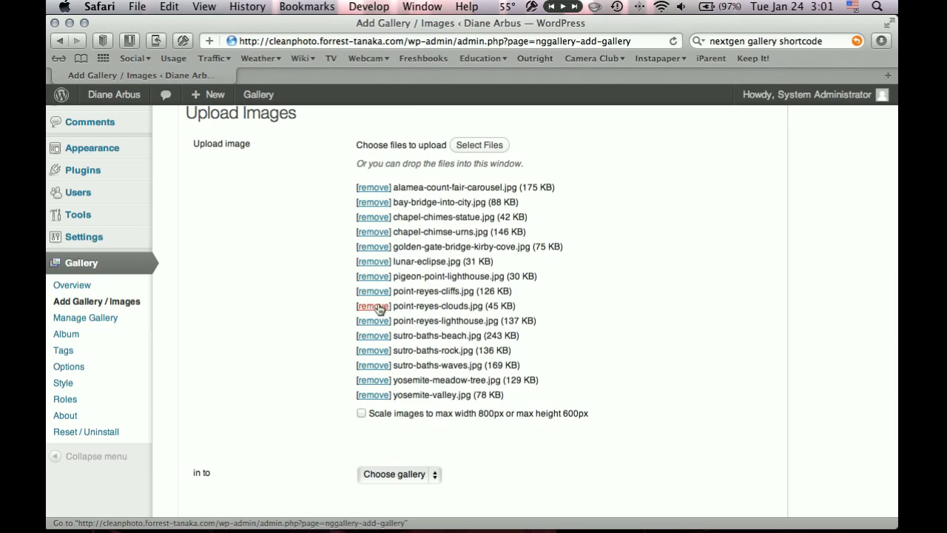
scroll("down", 3)
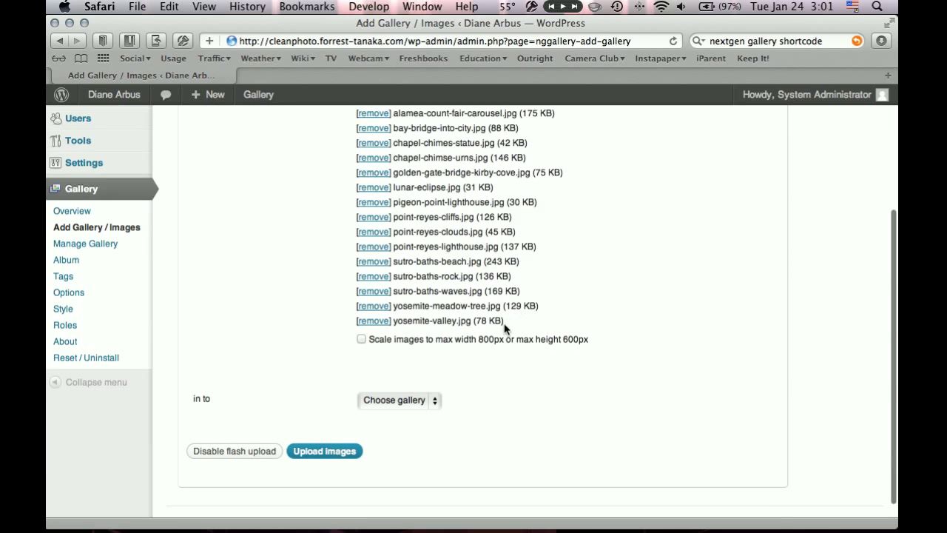
left_click(324, 450)
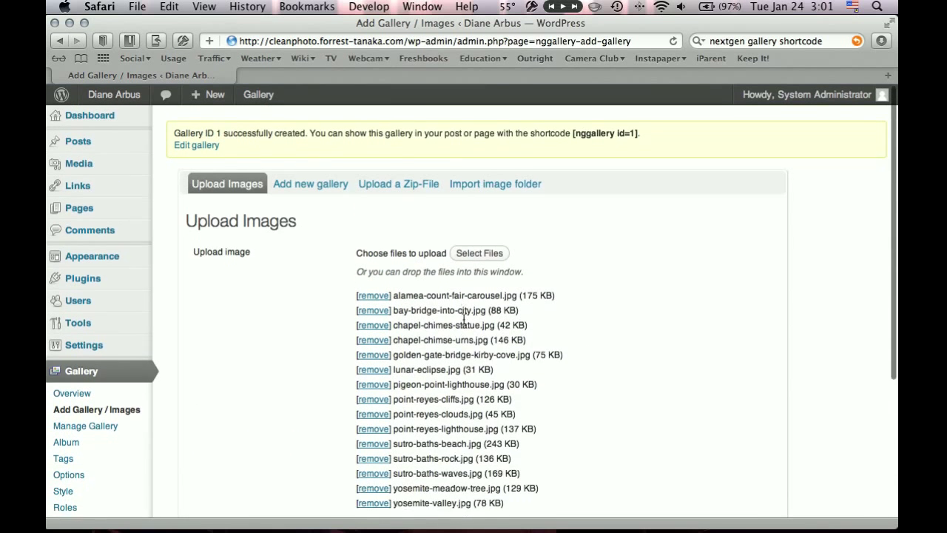
scroll("down", 3)
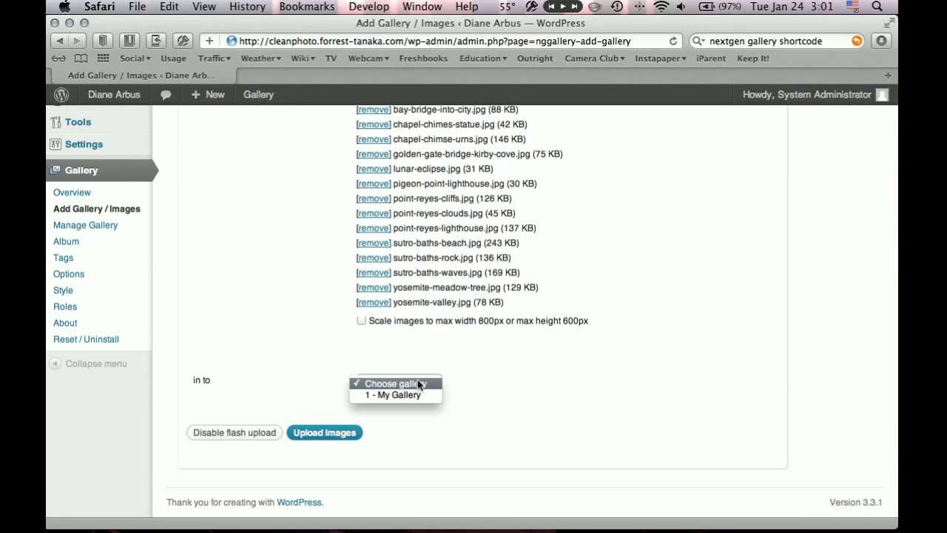
mouse_move(394, 394)
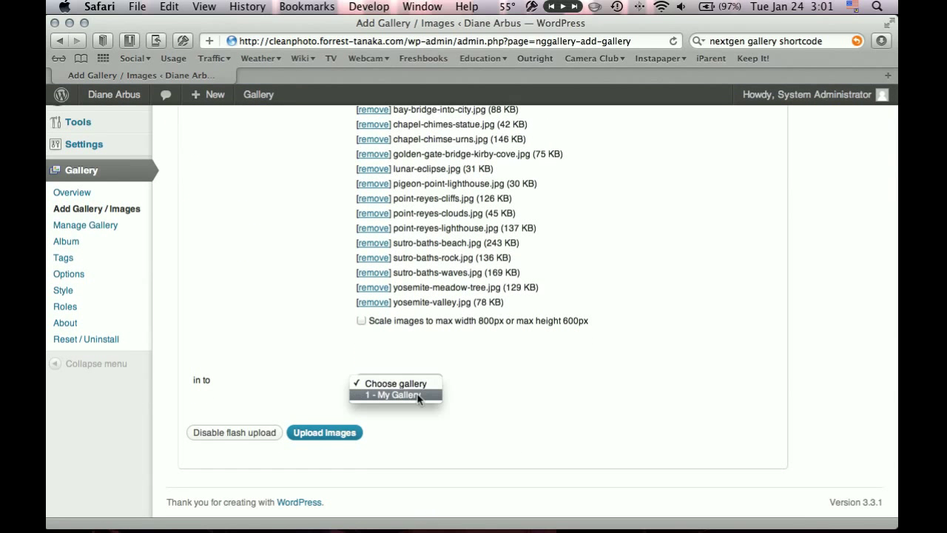
left_click(395, 394)
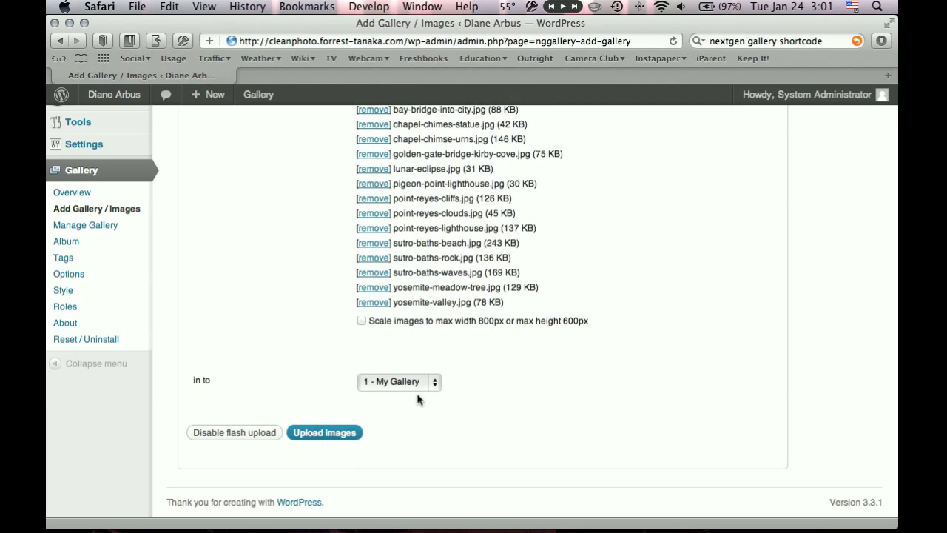
left_click(325, 432)
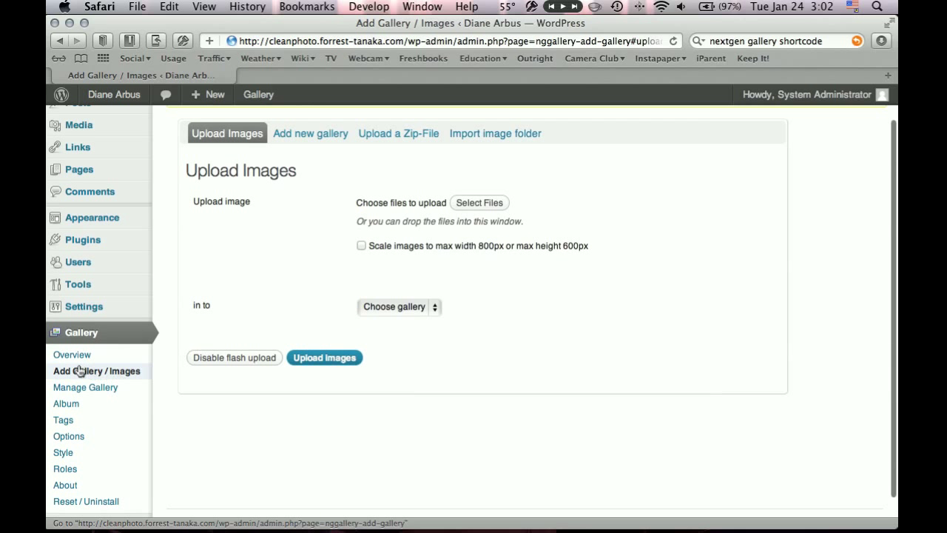
Show Manage Gallery listing My Gallery with 15 images
left_click(84, 388)
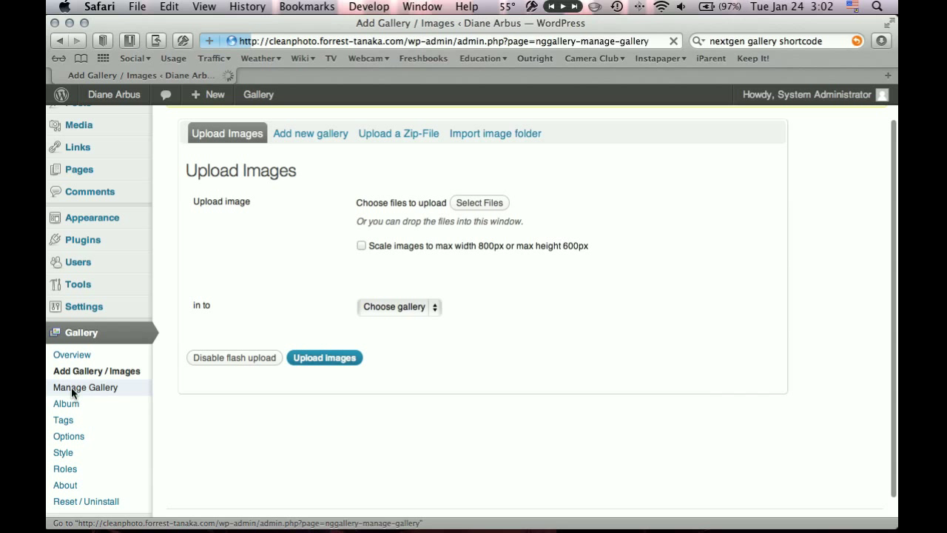
left_click(86, 388)
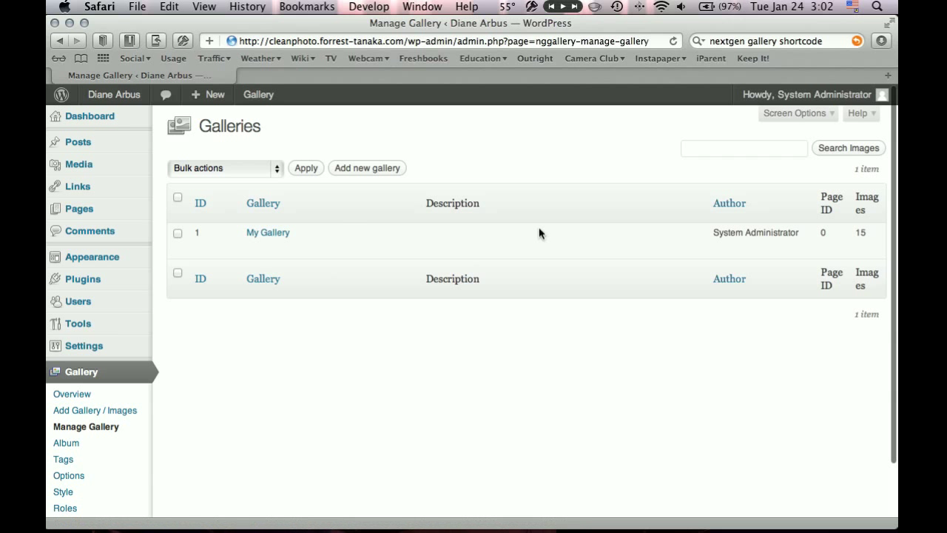
mouse_move(386, 246)
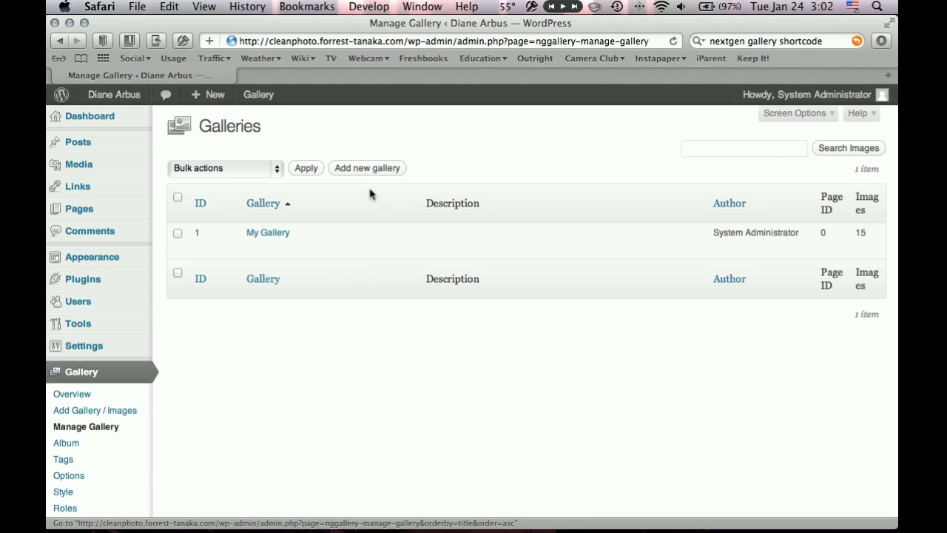
mouse_move(78, 209)
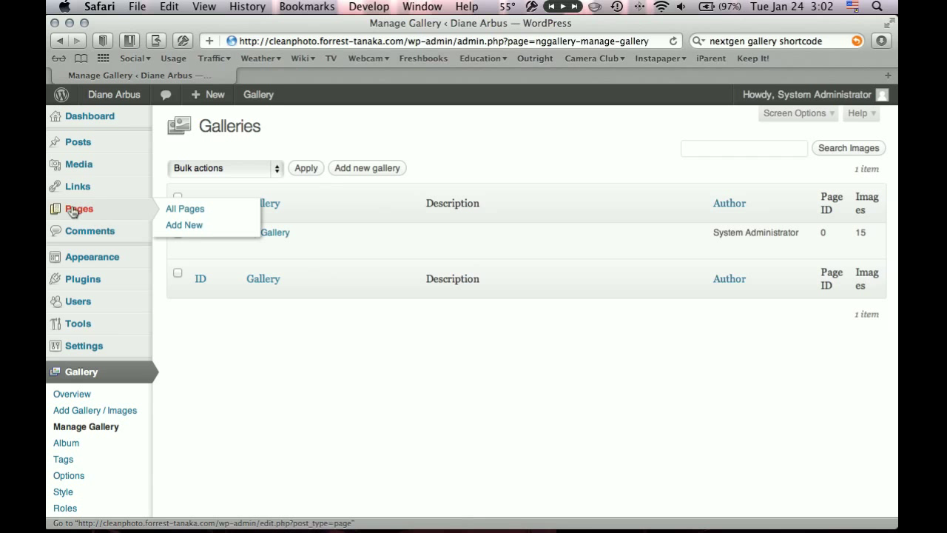
mouse_move(183, 224)
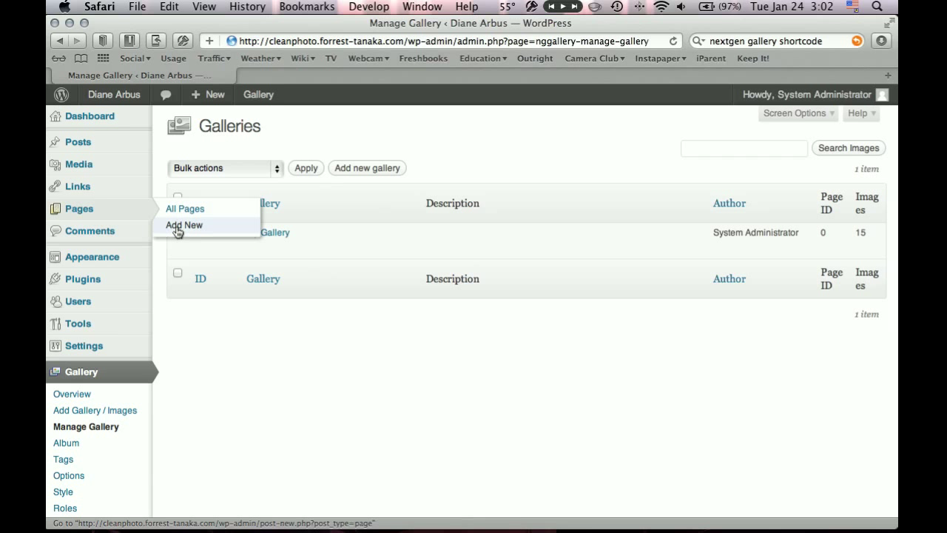
Start a new page and title it 'Gallery'
left_click(183, 225)
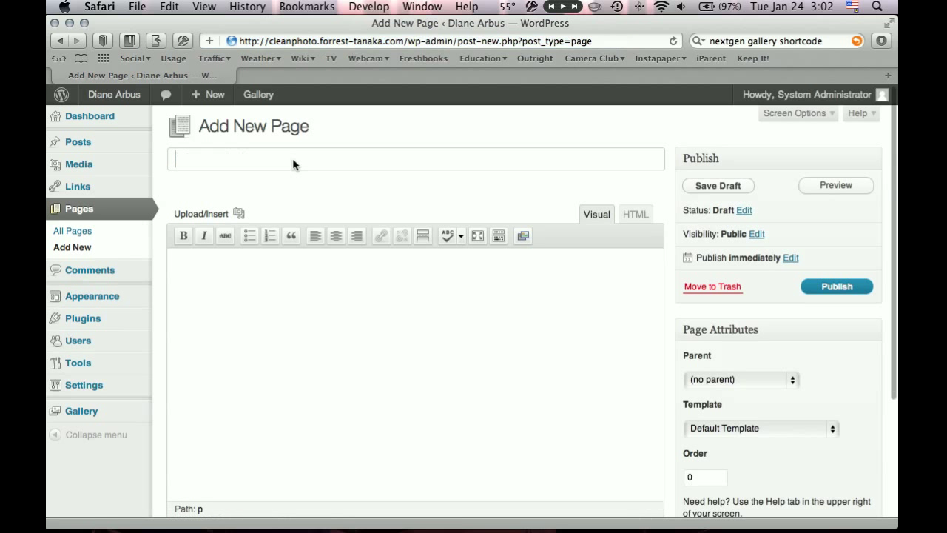
type("Gallery")
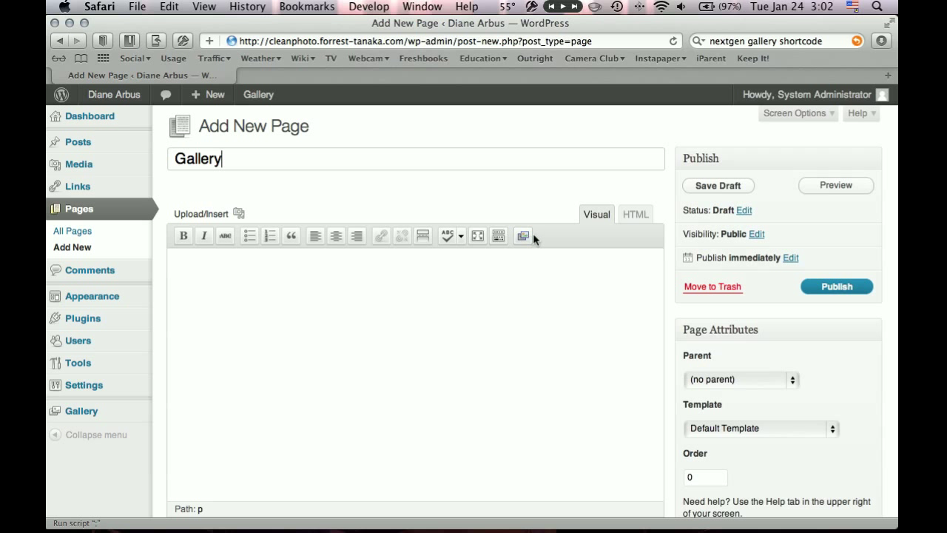
mouse_move(524, 235)
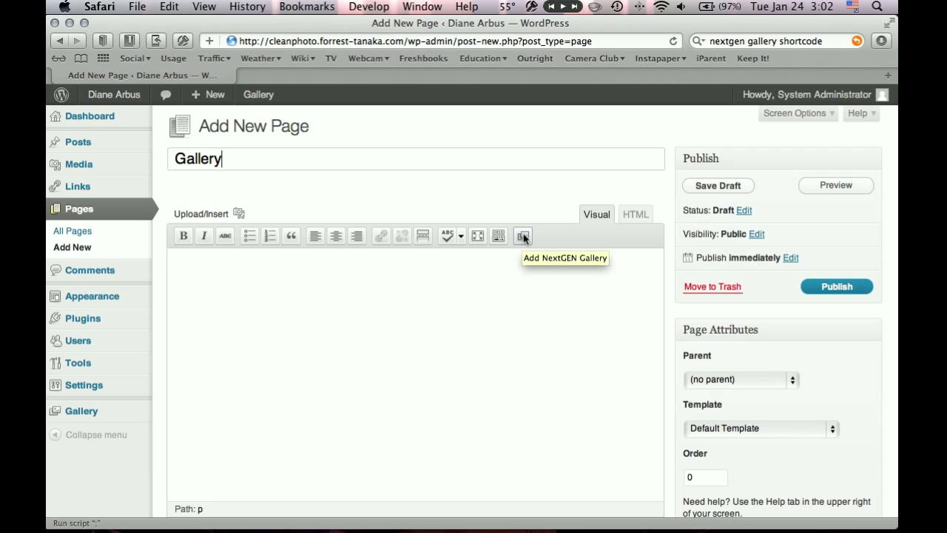
Insert the NextGEN shortcode [nggallery id=1] for My Gallery into the page body
left_click(524, 235)
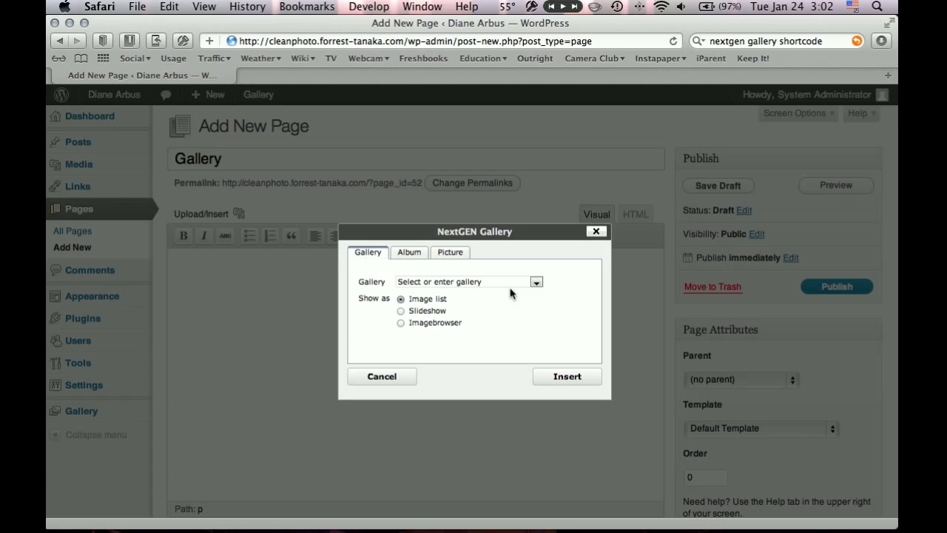
left_click(459, 281)
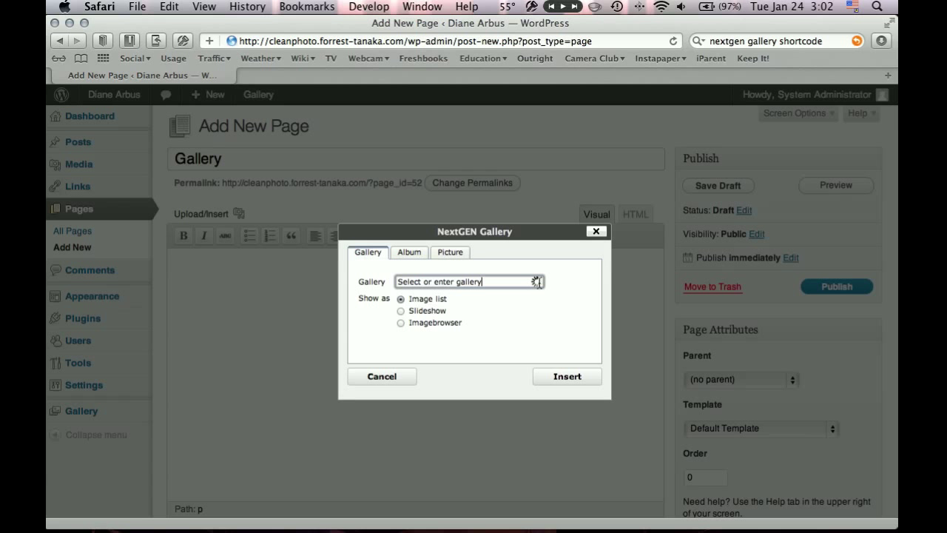
left_click(536, 281)
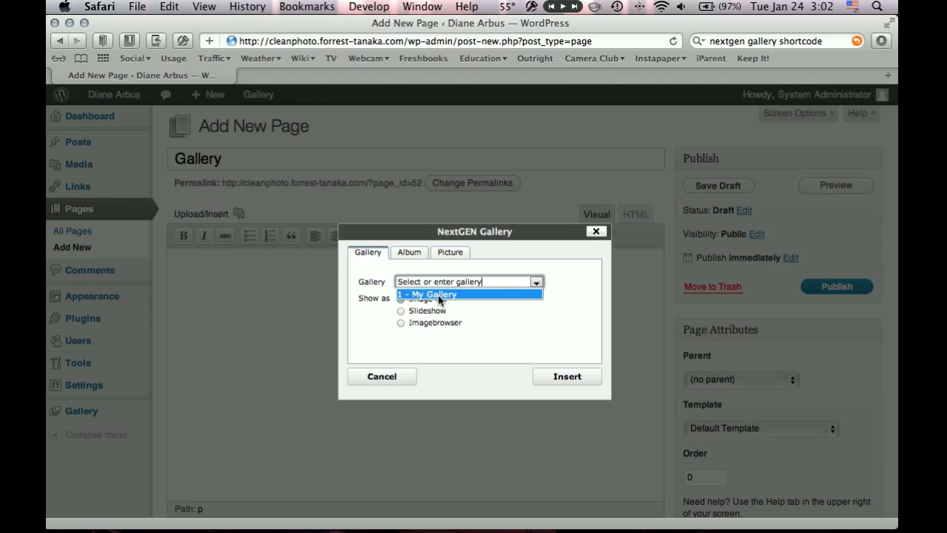
left_click(428, 294)
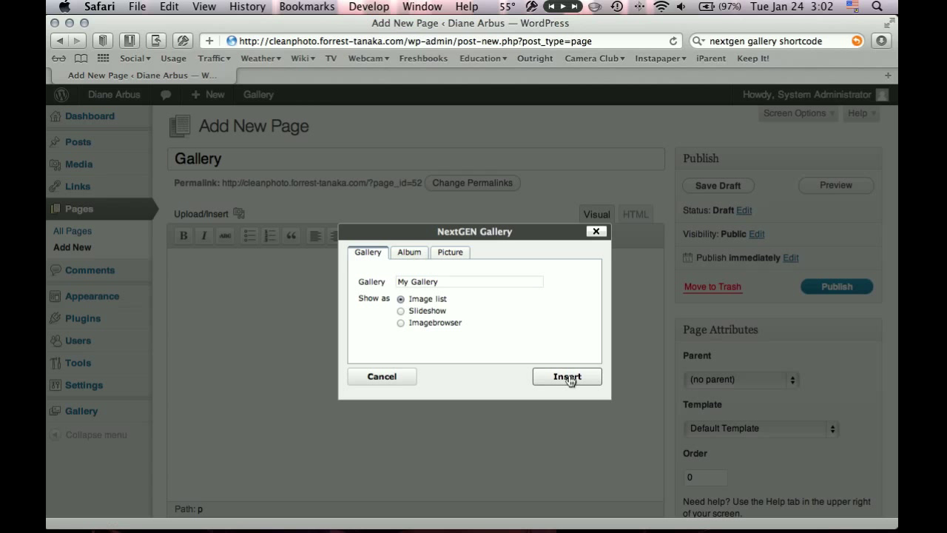
left_click(567, 376)
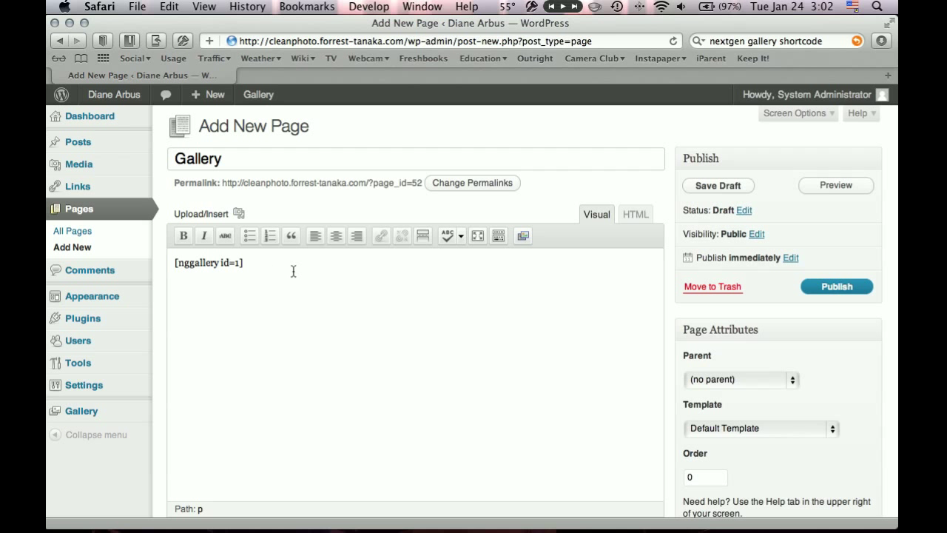
mouse_move(305, 268)
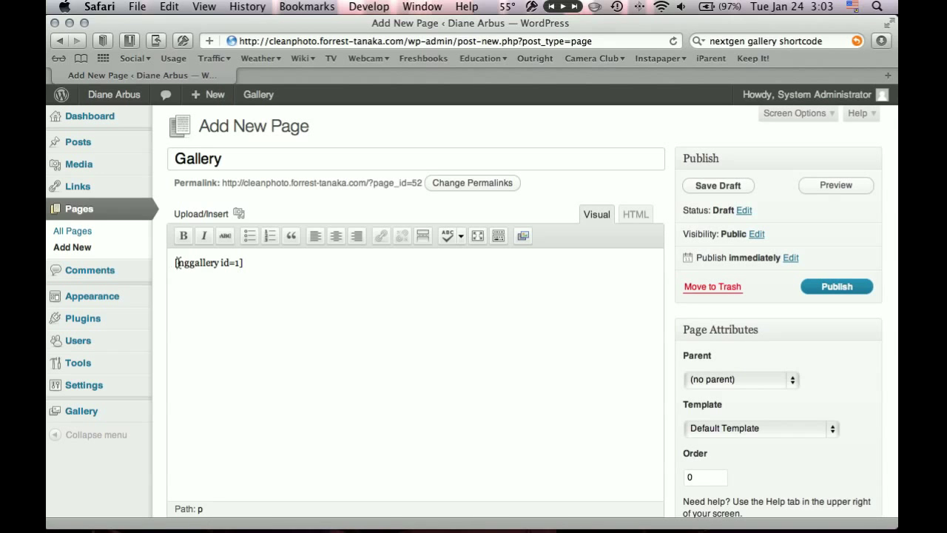
mouse_move(250, 263)
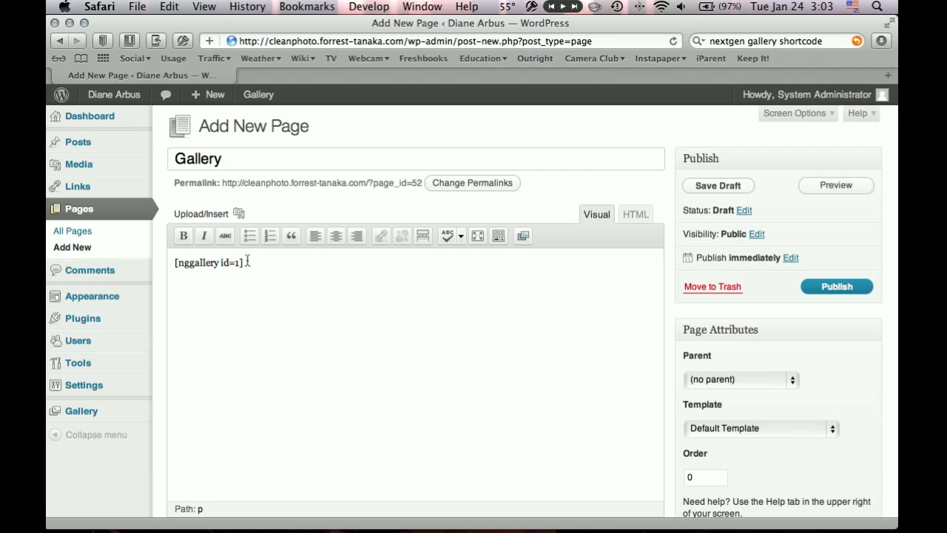
mouse_move(299, 277)
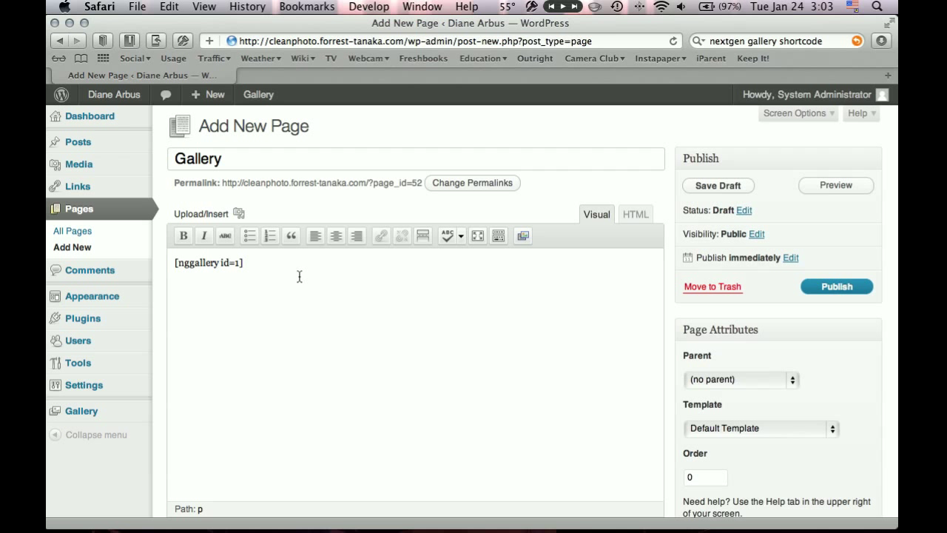
mouse_move(266, 279)
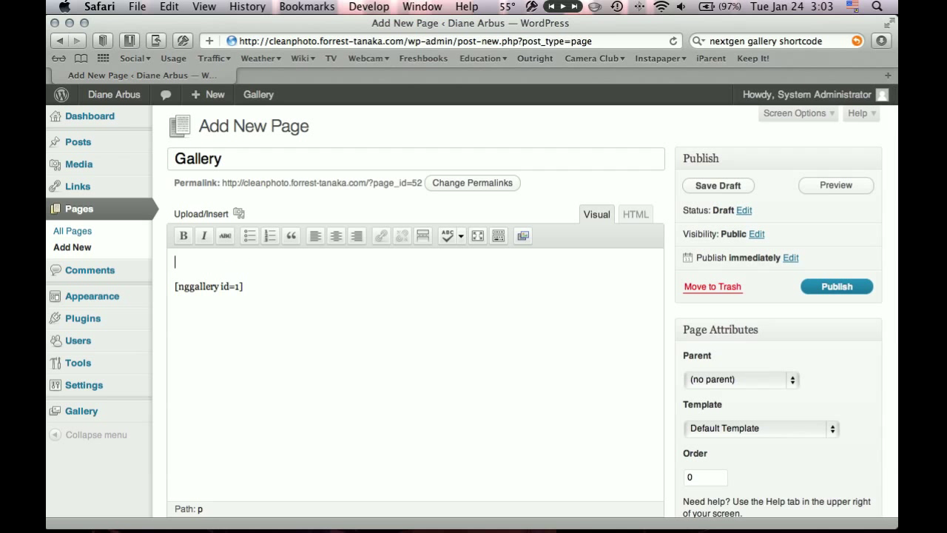
Add "Please enjoy my photos!" above the shortcode and publish the Gallery page
left_click(836, 287)
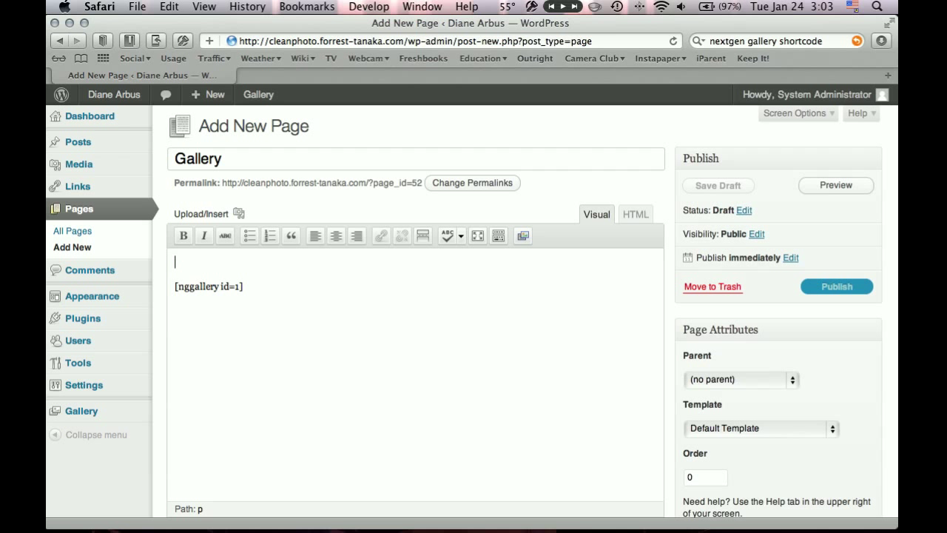
type("Please enjoy m")
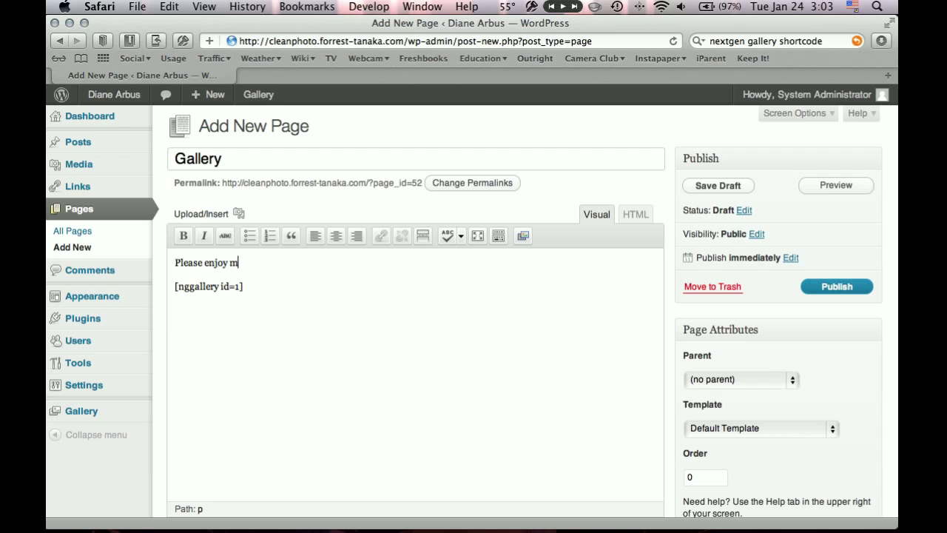
type("y photos!")
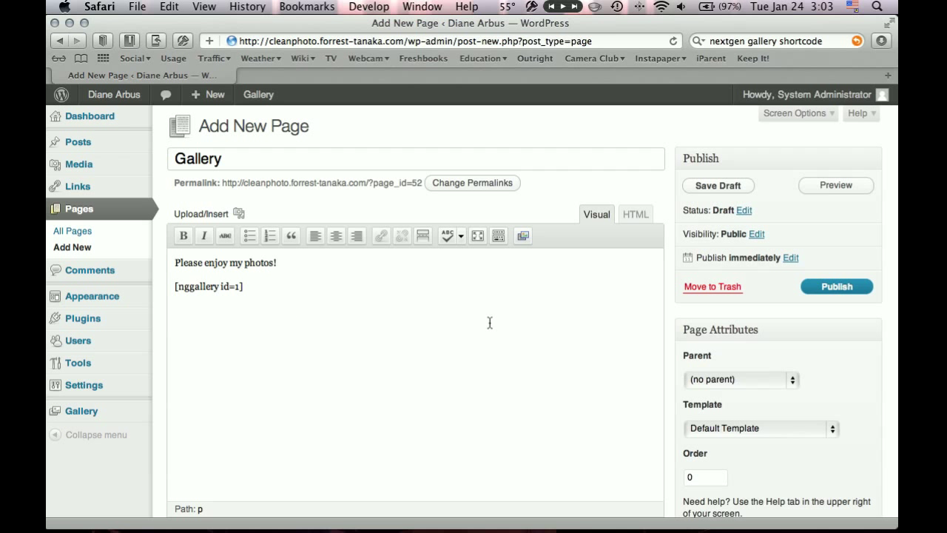
left_click(836, 287)
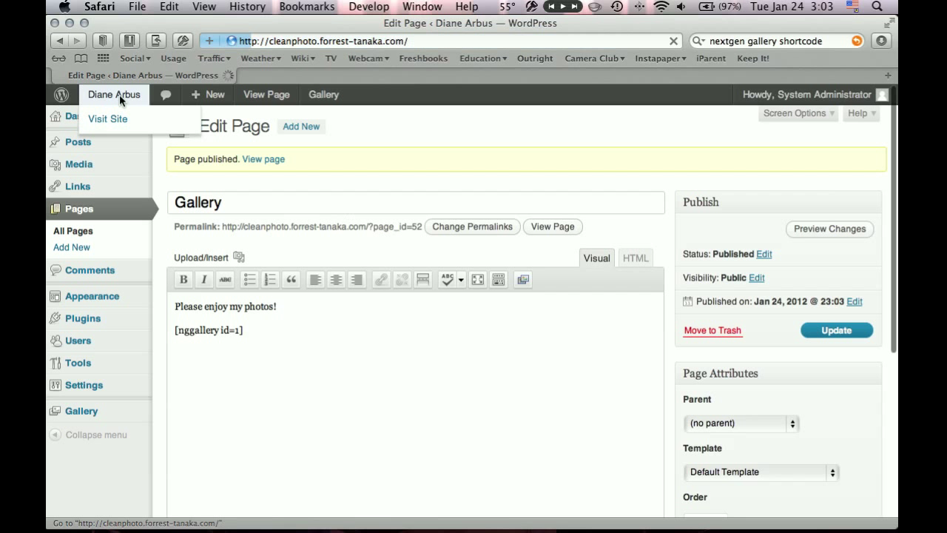
Check the live site's menu for a Gallery link, then return to the admin area
left_click(108, 118)
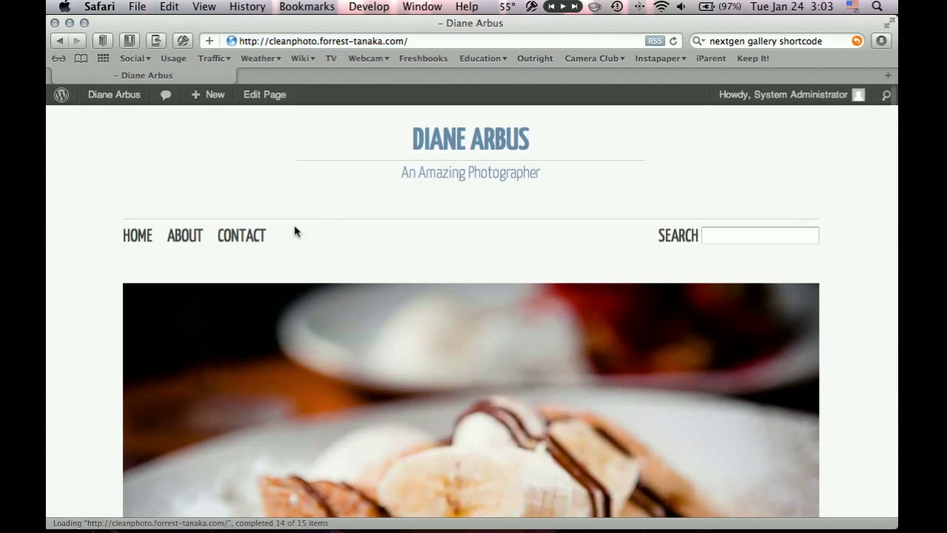
mouse_move(320, 246)
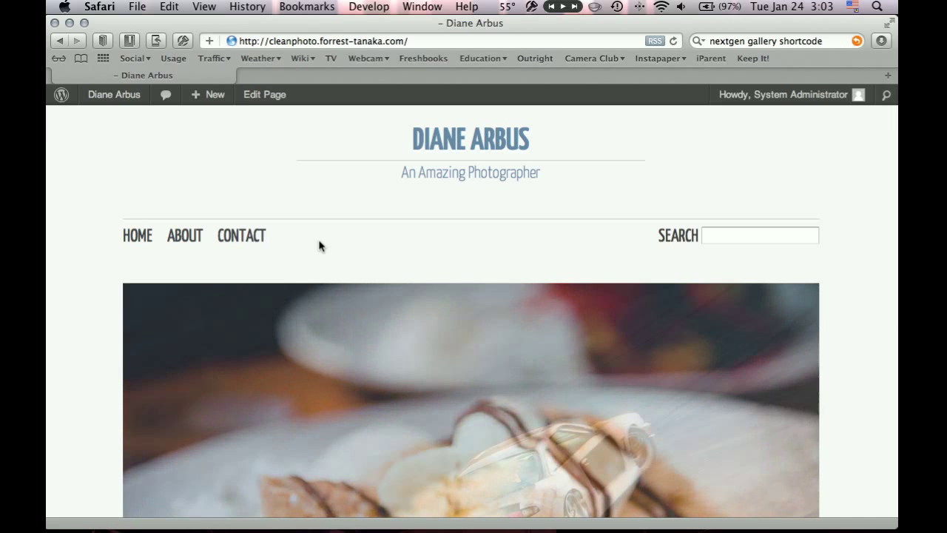
left_click(114, 95)
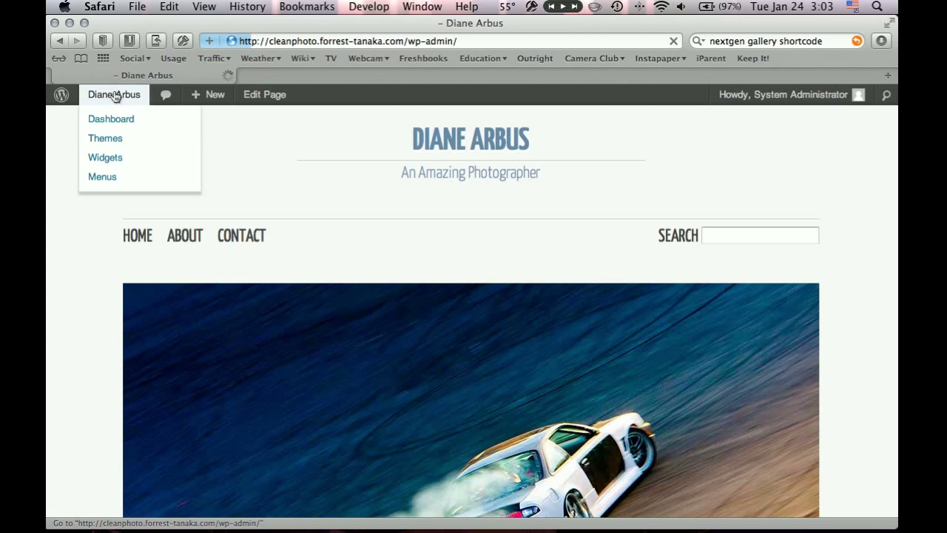
left_click(111, 119)
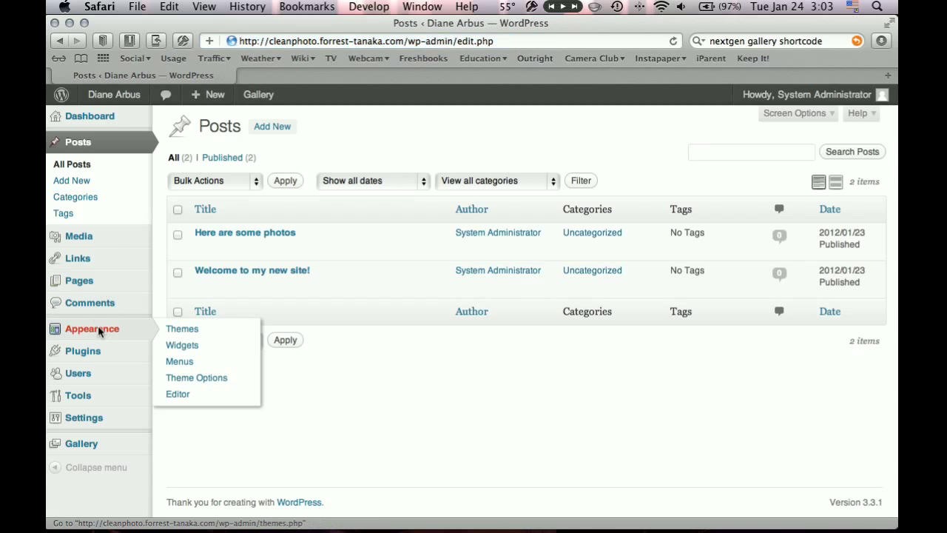
Add Gallery to the Main Navigation menu between About and Contact and save it
left_click(179, 361)
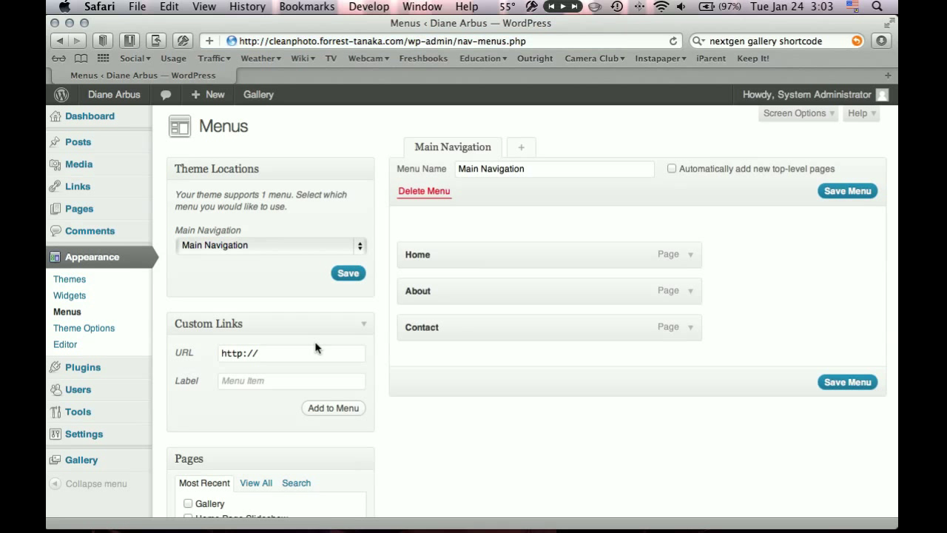
scroll("down", 3)
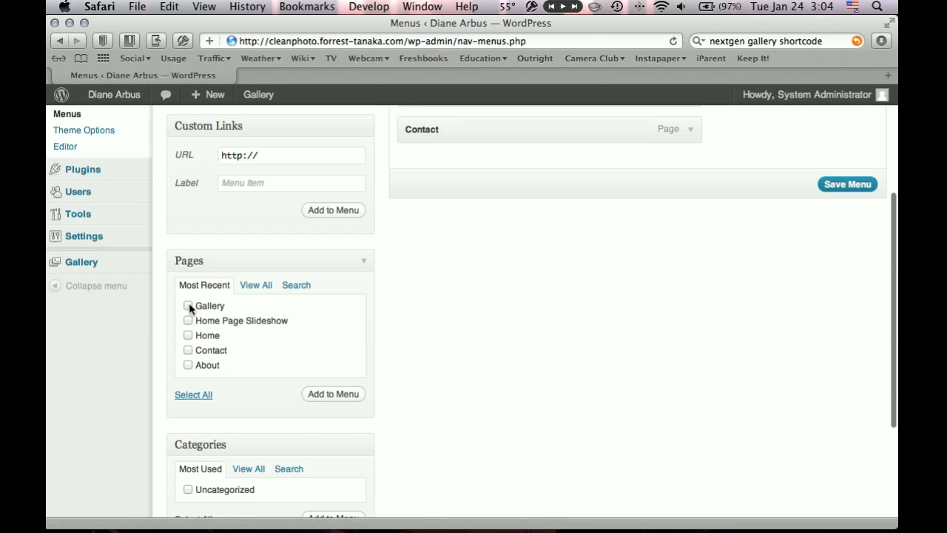
left_click(188, 305)
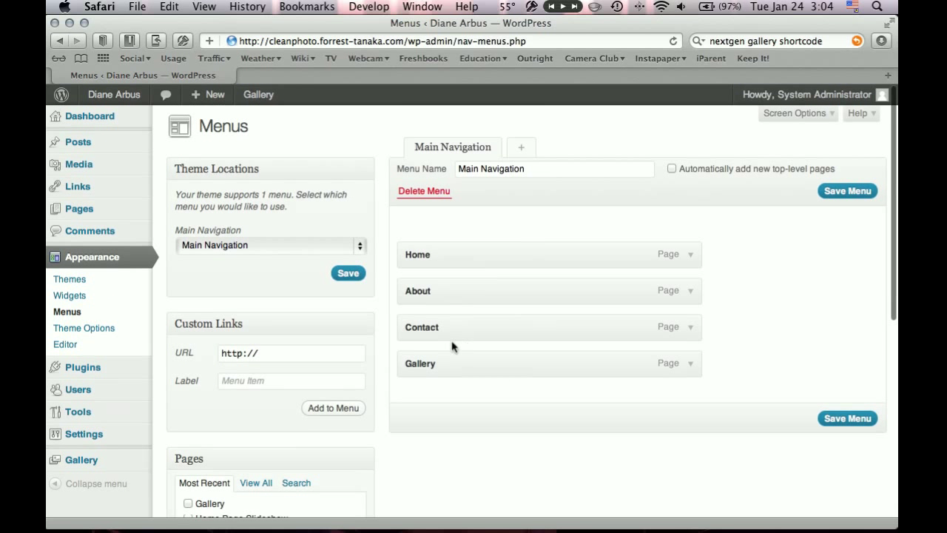
mouse_move(491, 367)
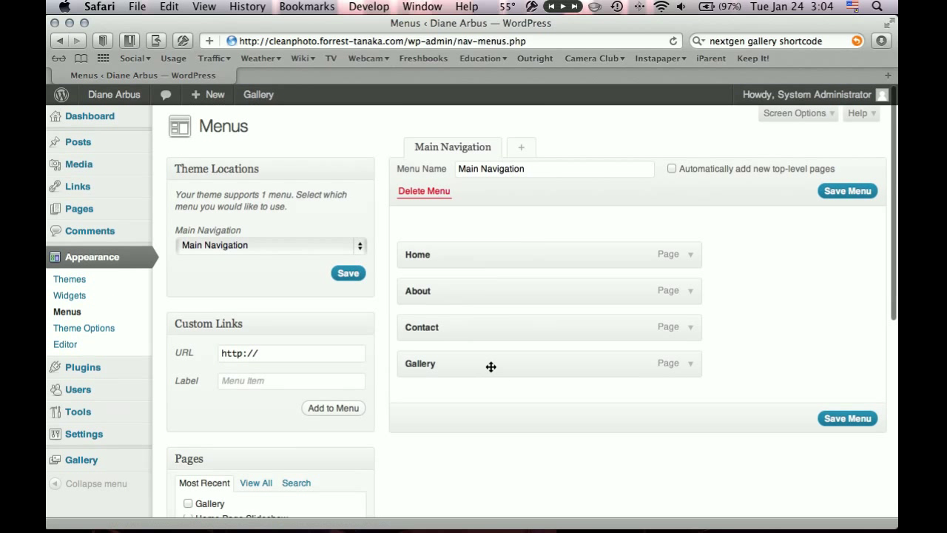
left_click_drag(491, 364, 492, 286)
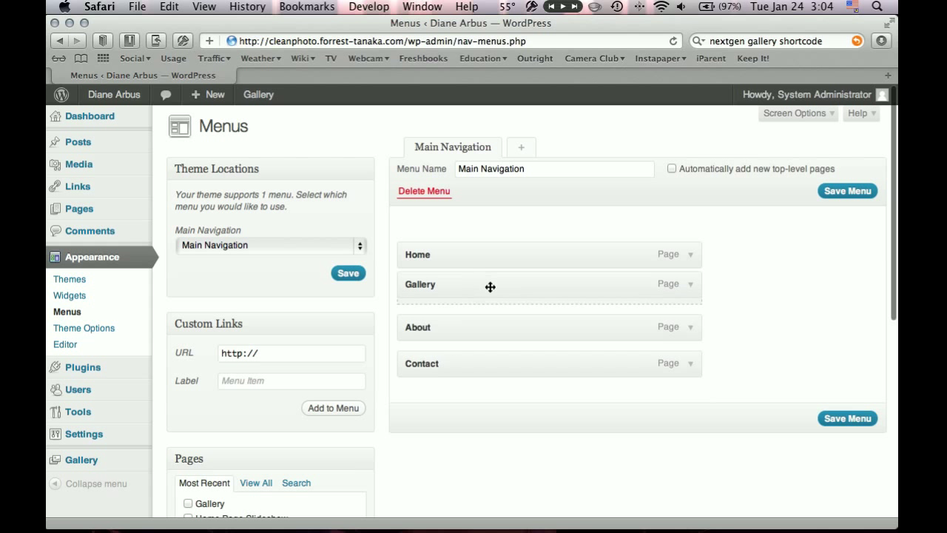
left_click_drag(492, 284, 491, 329)
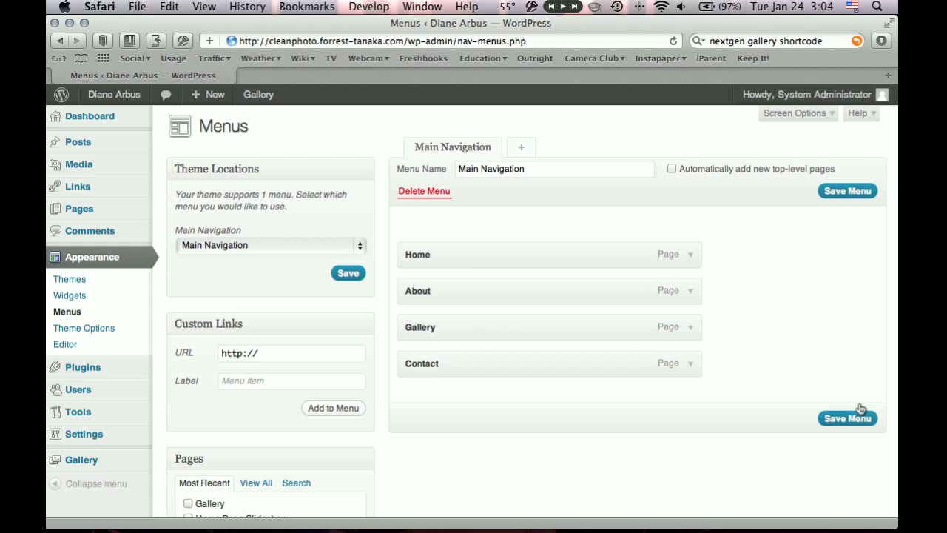
left_click(847, 417)
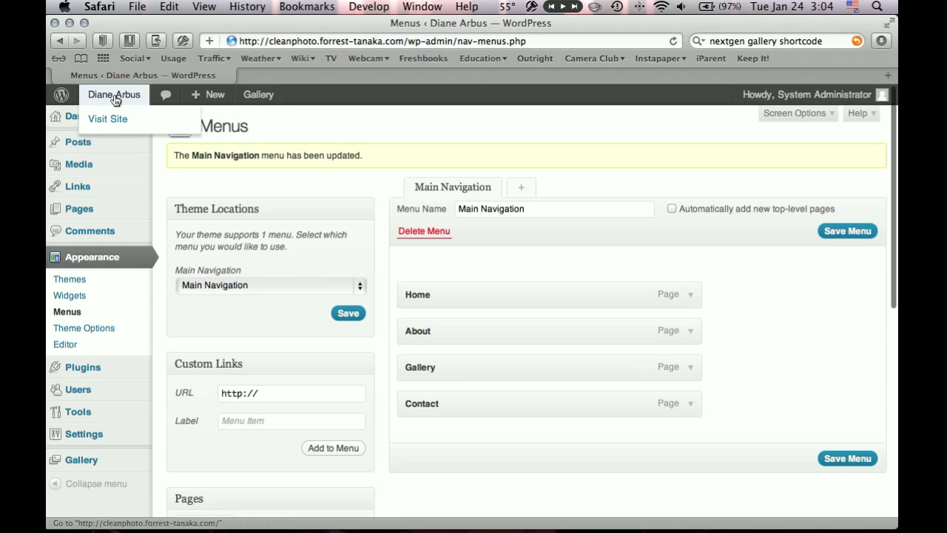
View the live Gallery page with its welcome line and fifteen photo thumbnails
left_click(106, 119)
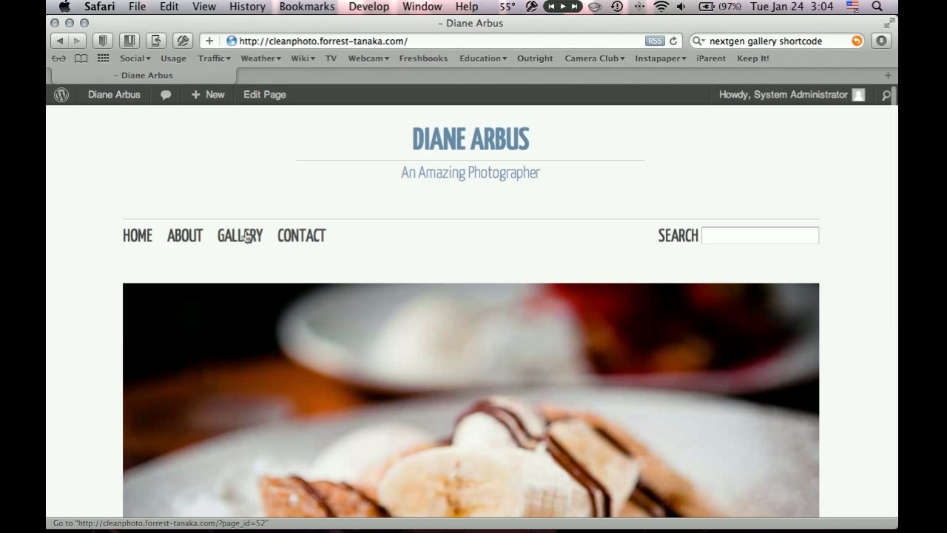
left_click(240, 235)
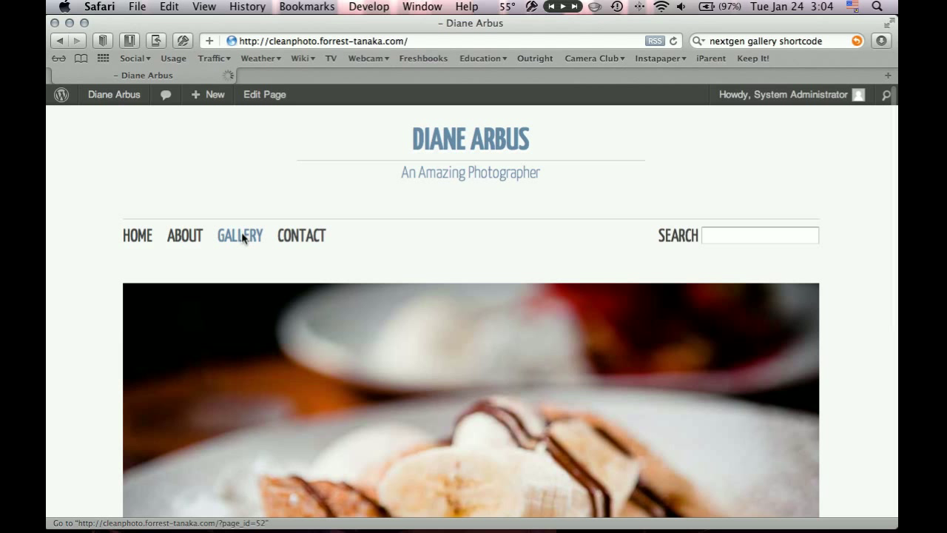
left_click(240, 235)
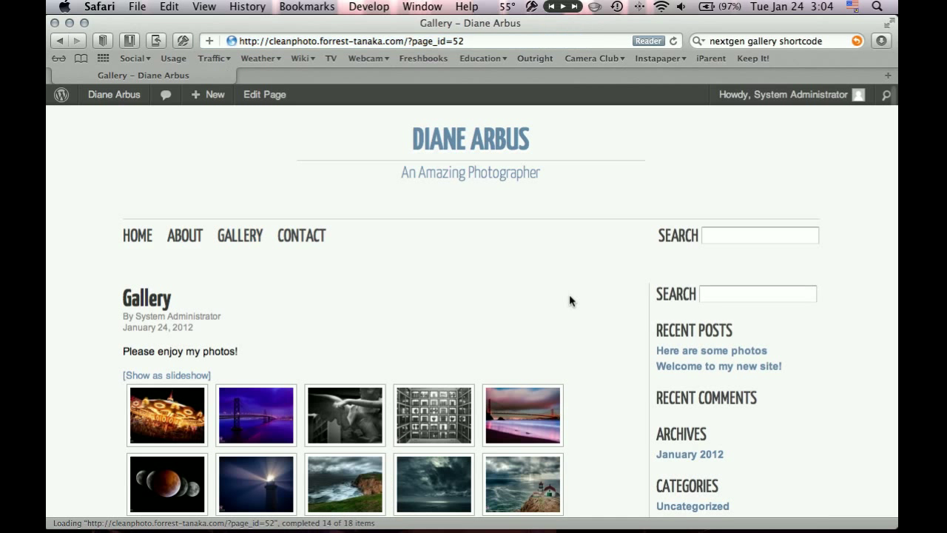
scroll("down", 3)
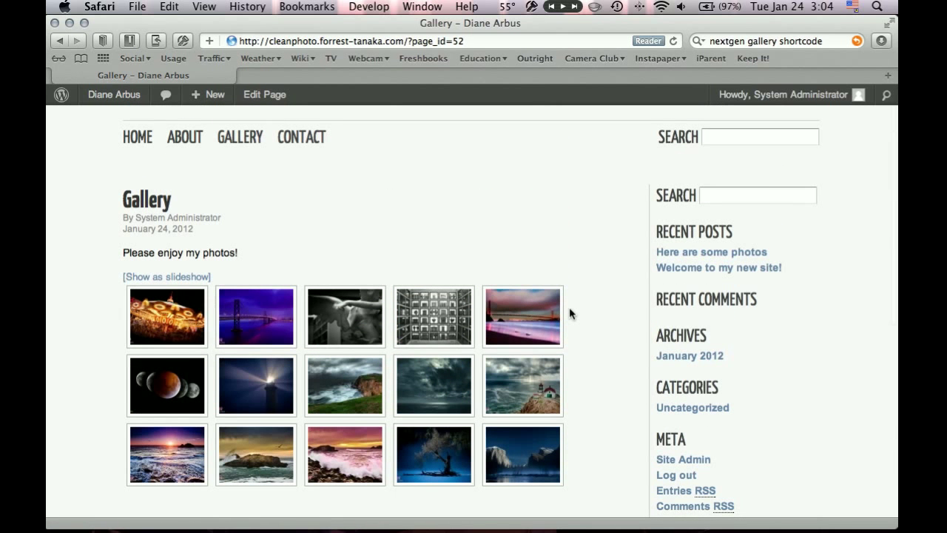
mouse_move(433, 317)
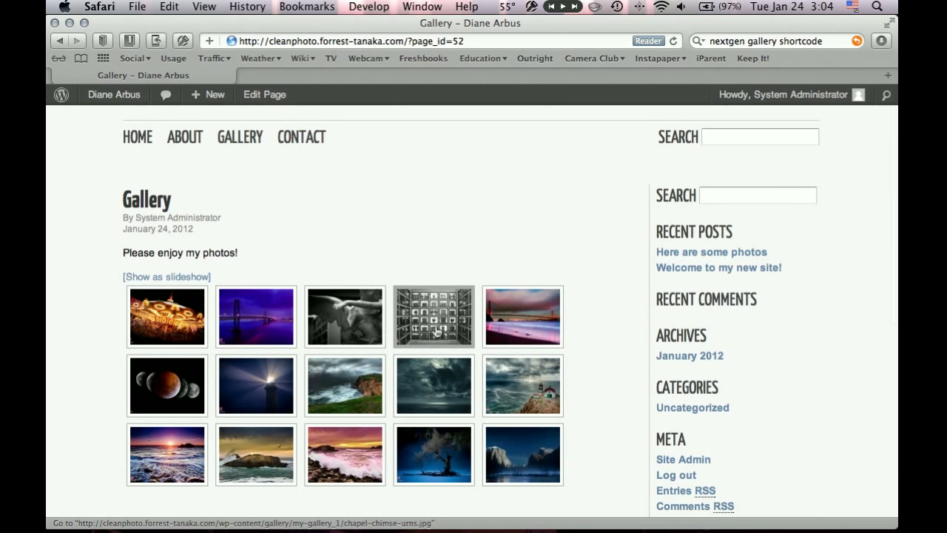
left_click(434, 317)
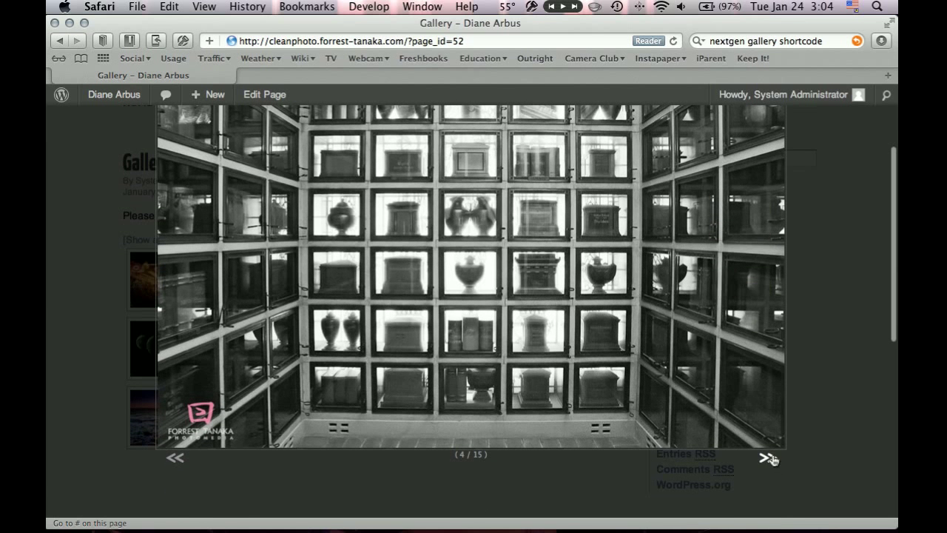
left_click(769, 458)
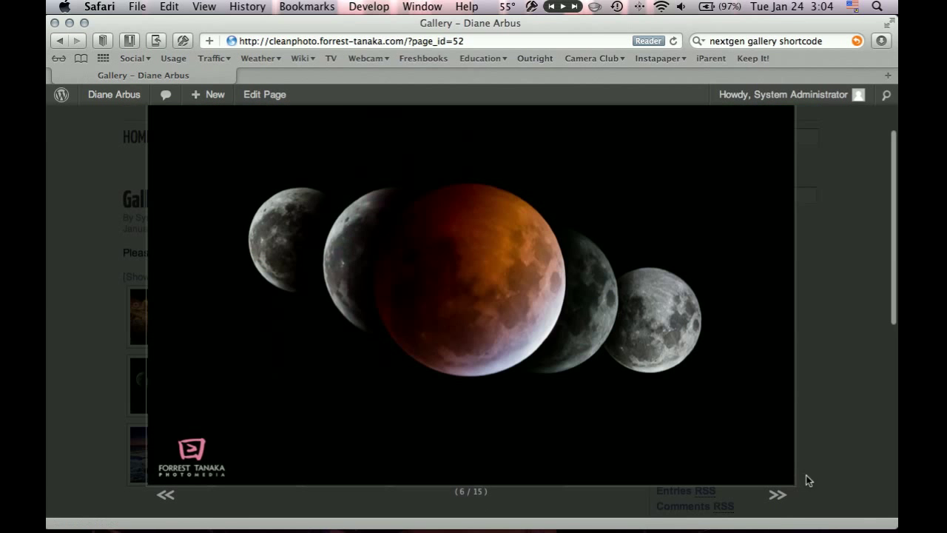
left_click(749, 496)
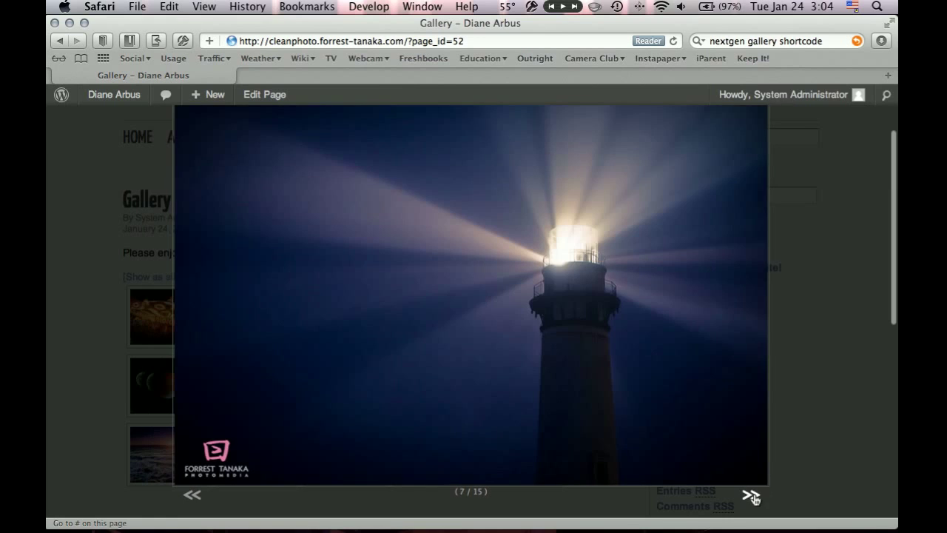
left_click(750, 497)
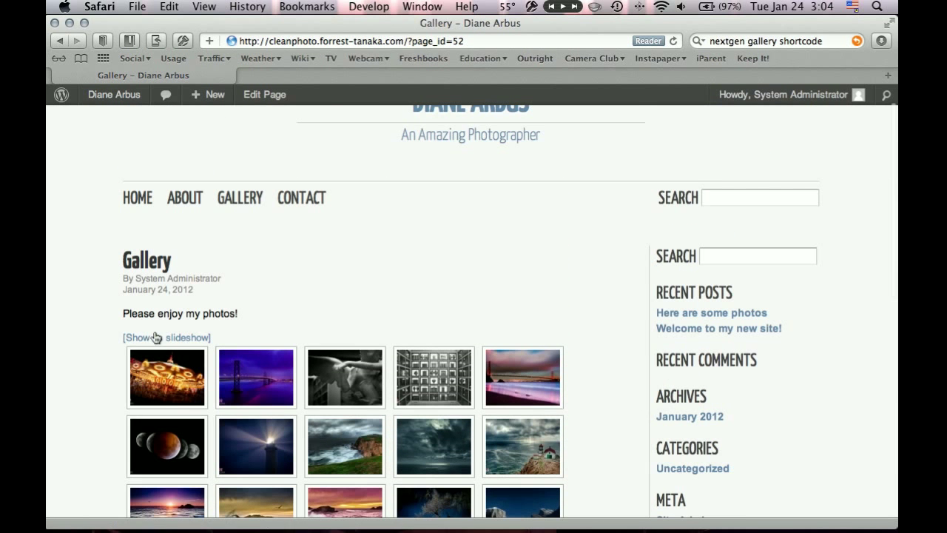
mouse_move(166, 337)
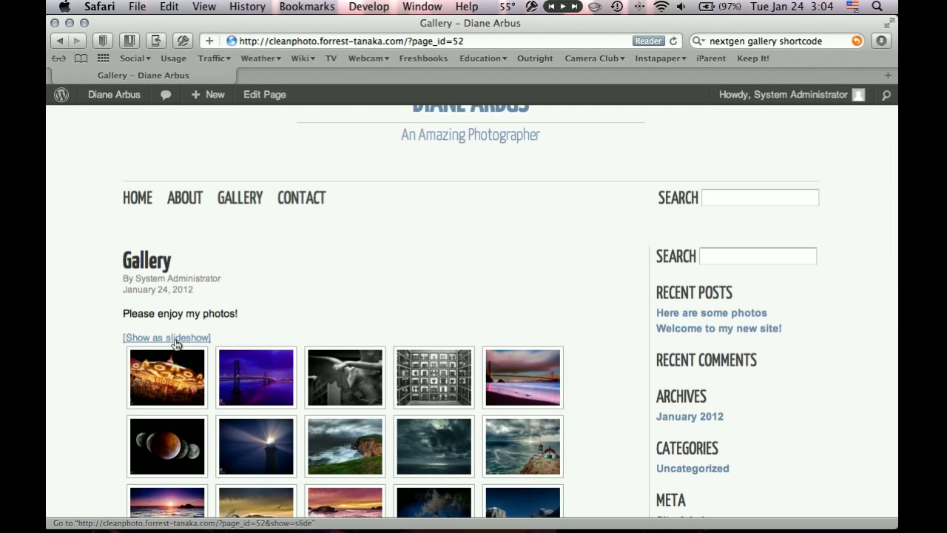
left_click(166, 337)
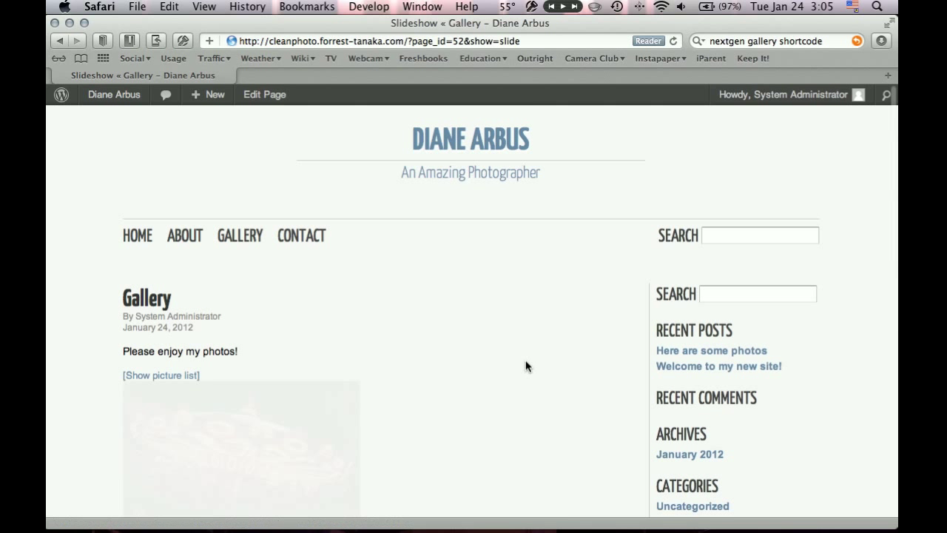
scroll("down", 3)
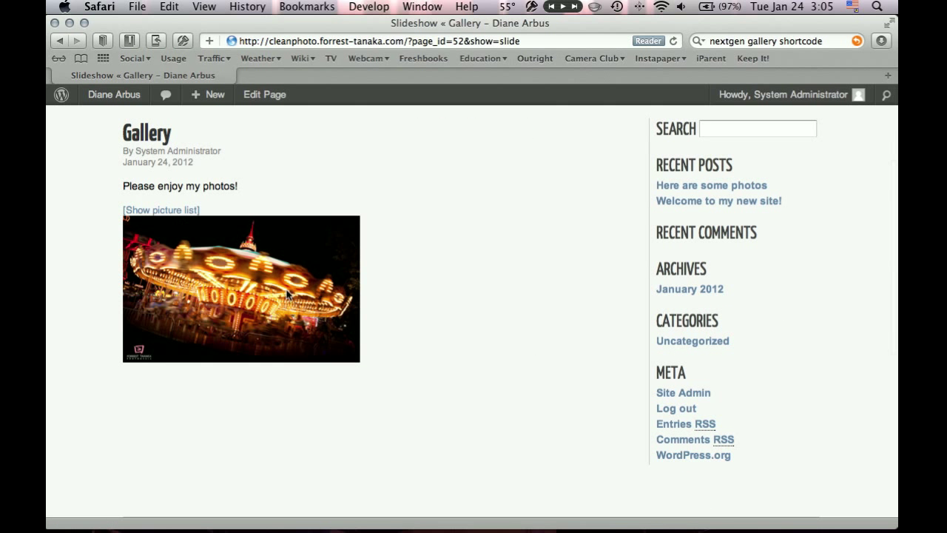
mouse_move(160, 210)
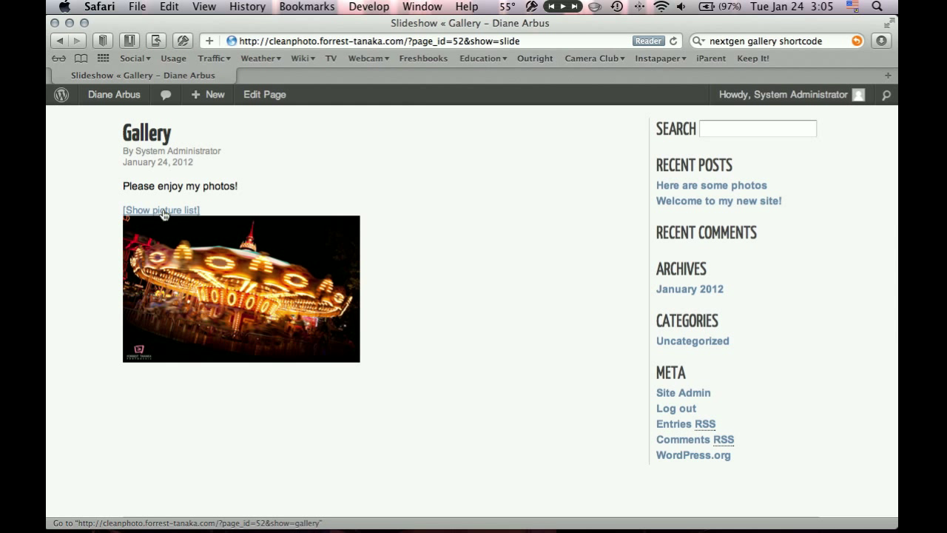
left_click(159, 210)
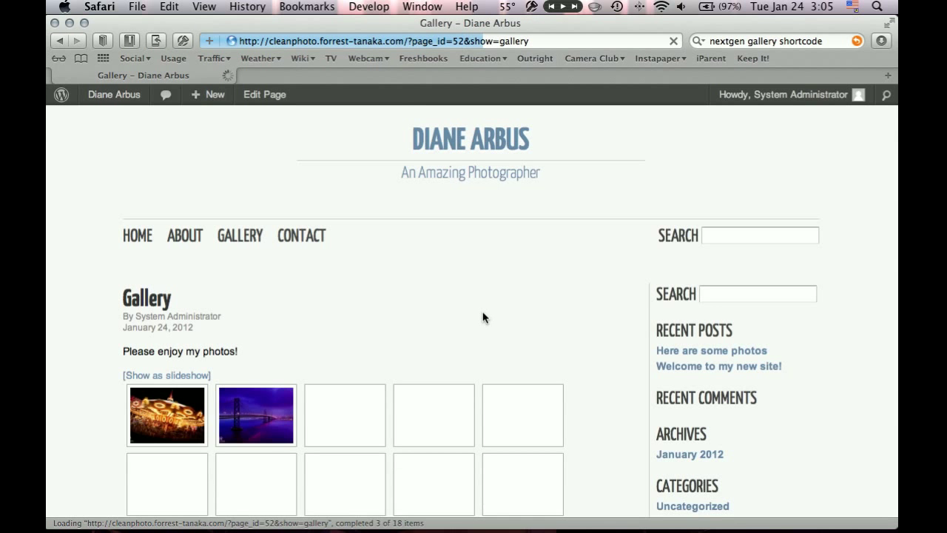
scroll("down", 3)
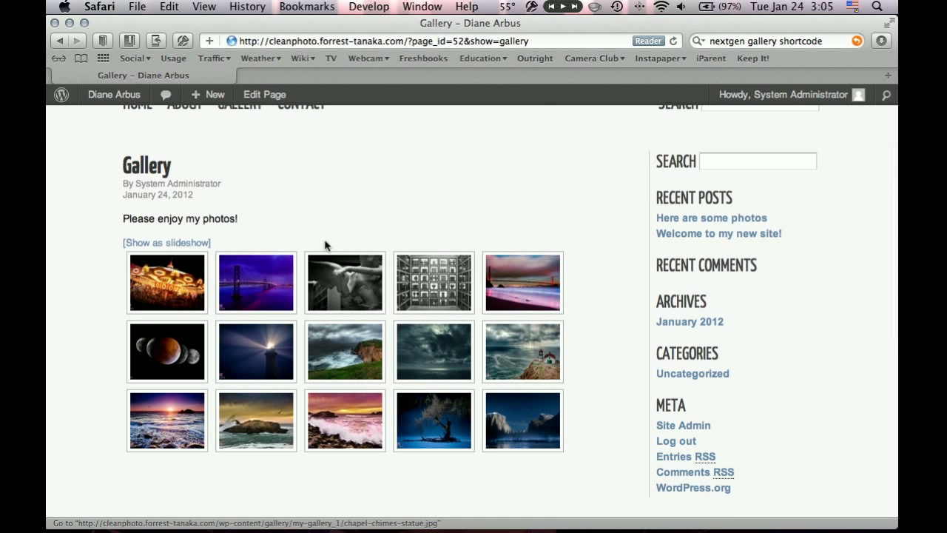
triple_click(189, 219)
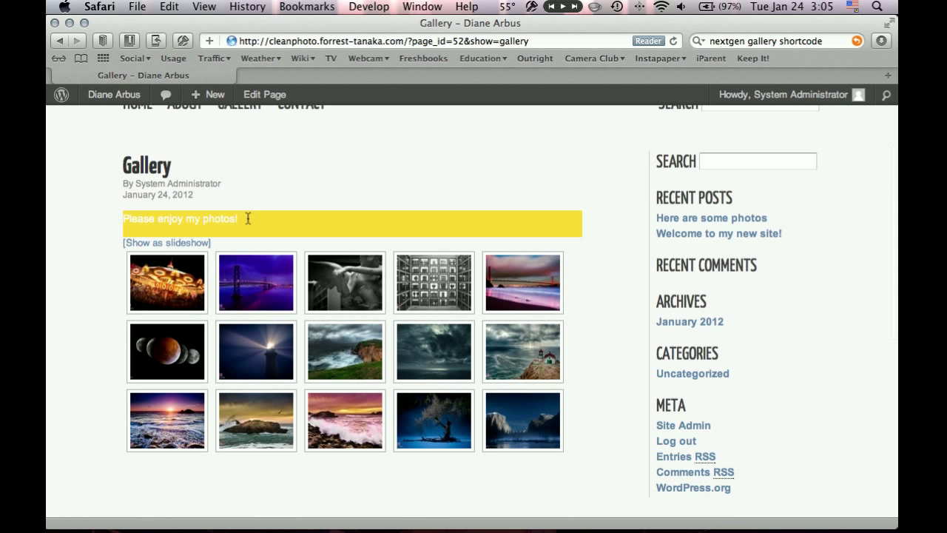